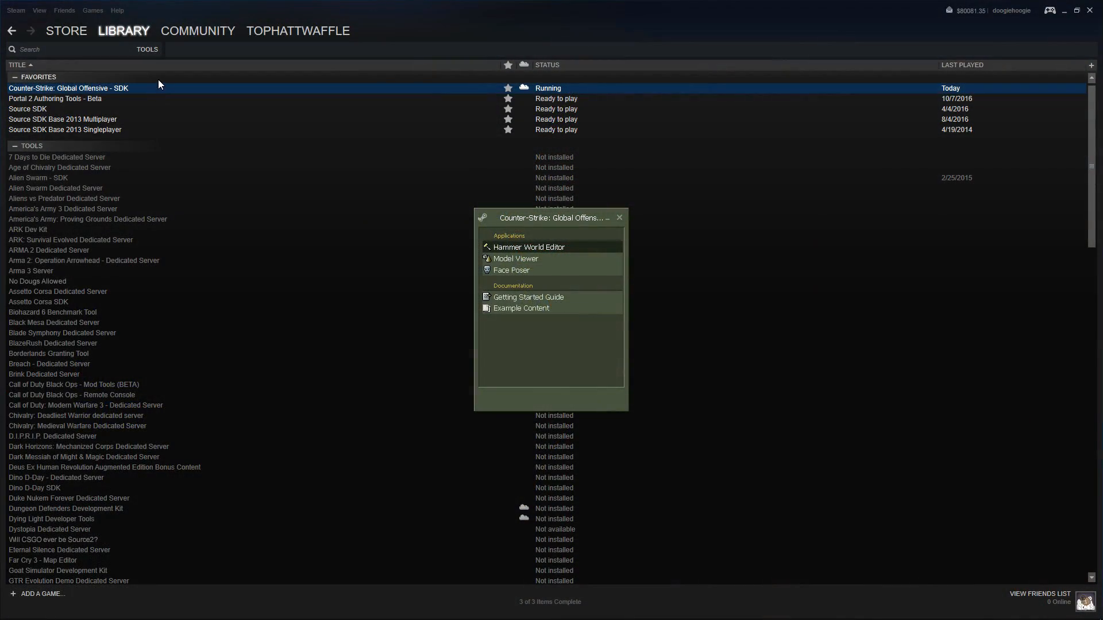
mouse_move(412, 108)
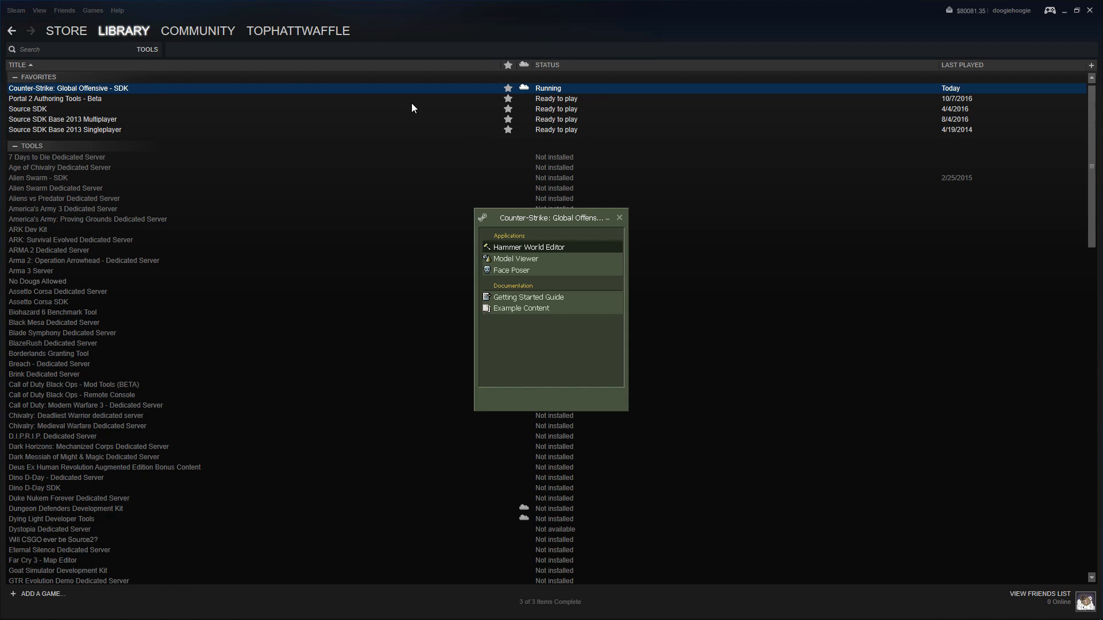
Bring the already-running Hammer editor with de_metro to the front from the taskbar
left_click(526, 247)
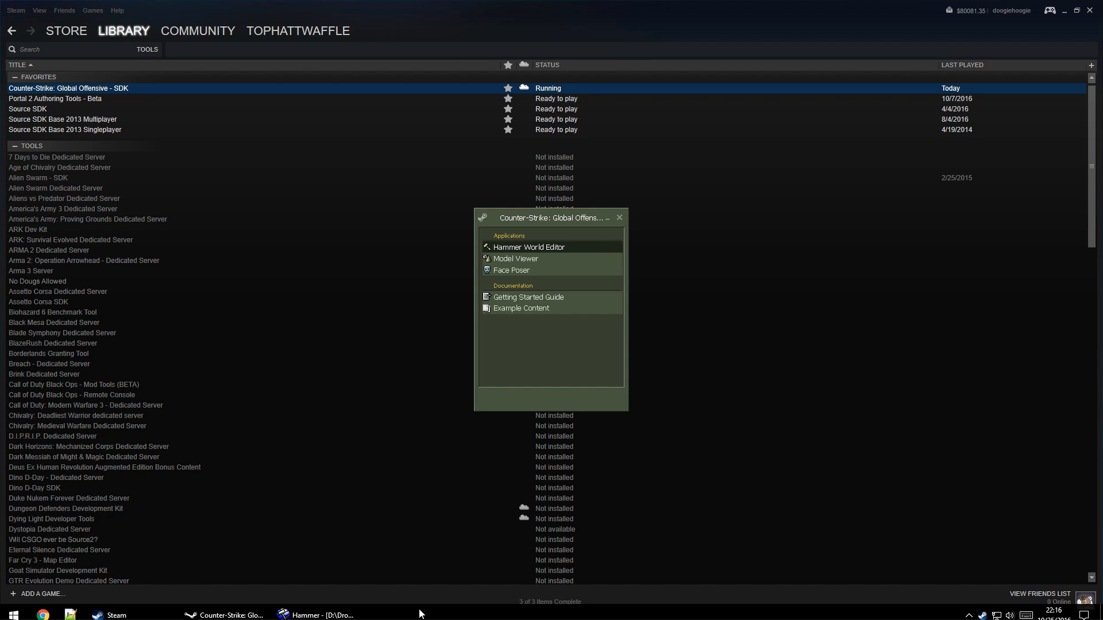
left_click(317, 614)
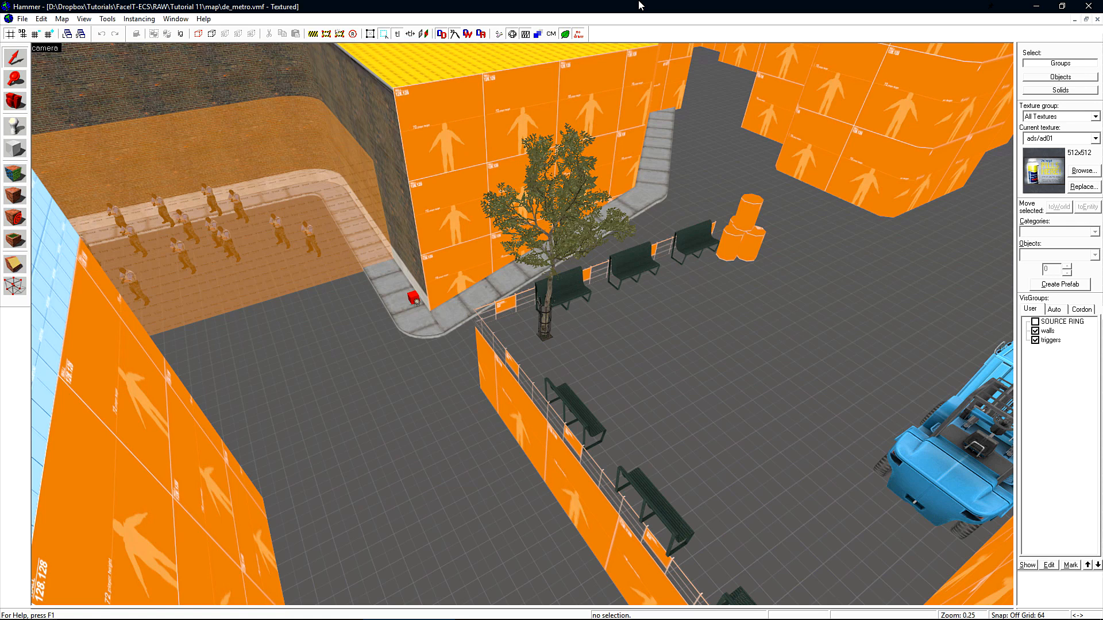
mouse_move(499, 33)
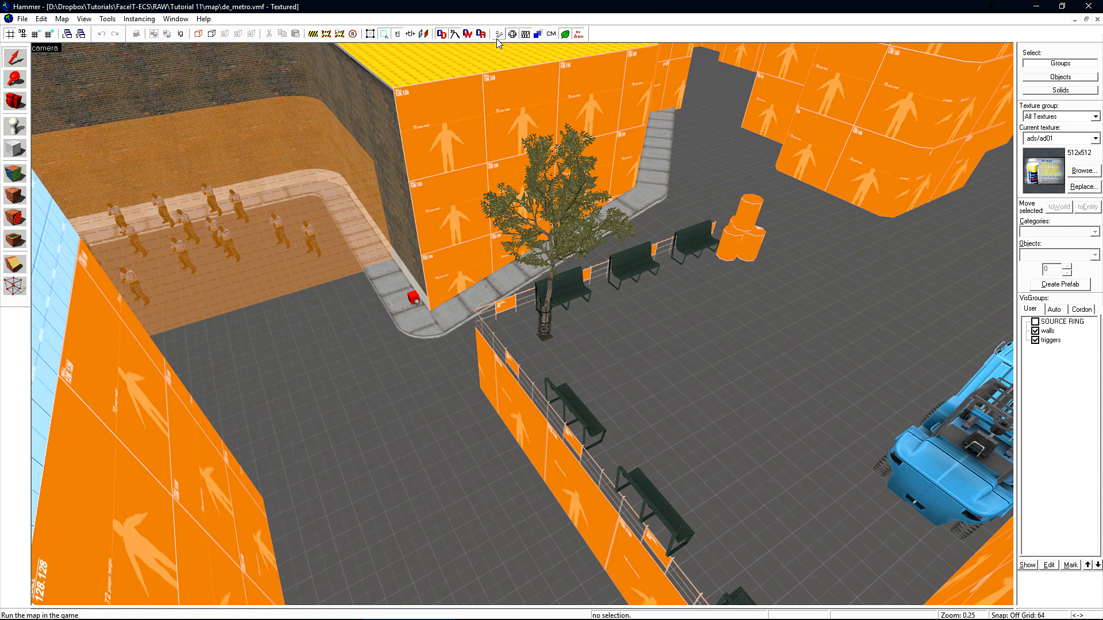
Switch Hammer to the four-viewport layout with the light_environment in view
left_click(499, 34)
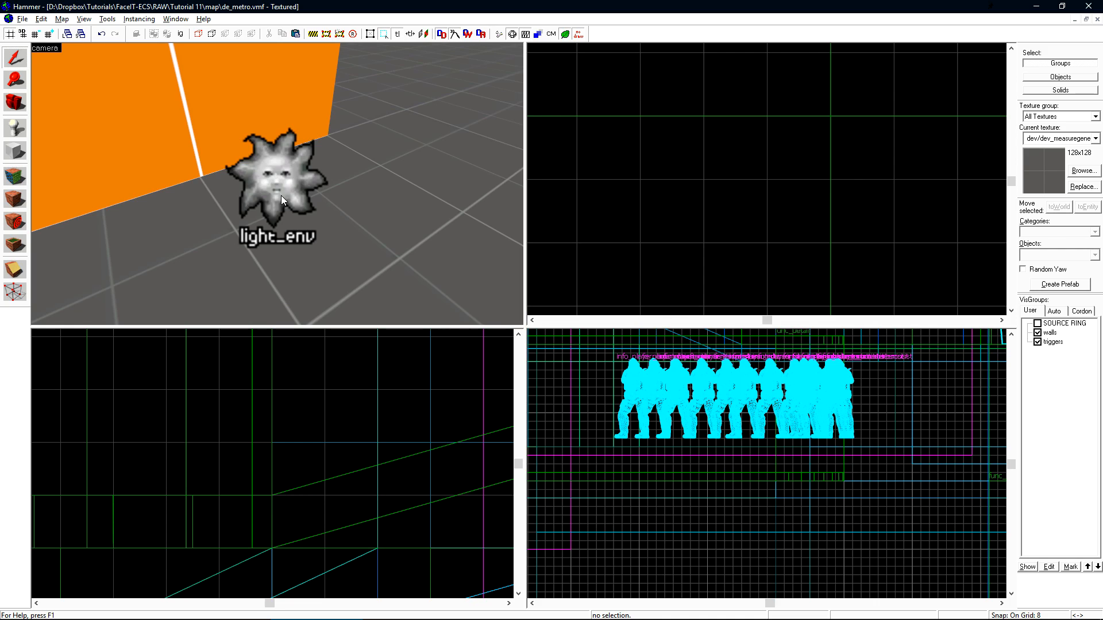
left_click(279, 190)
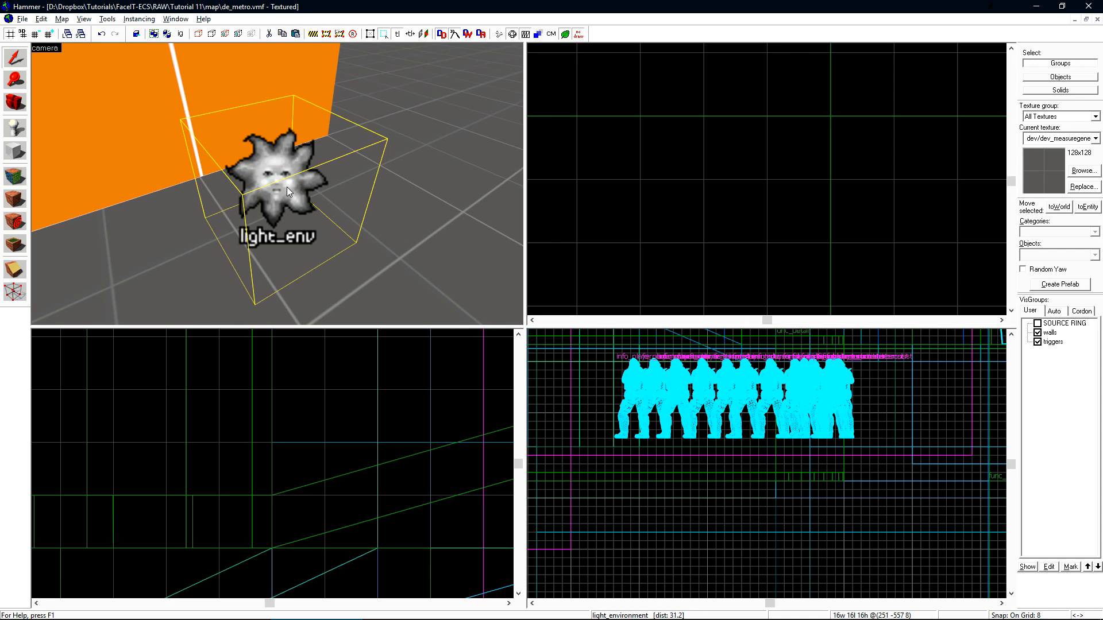
double_click(274, 169)
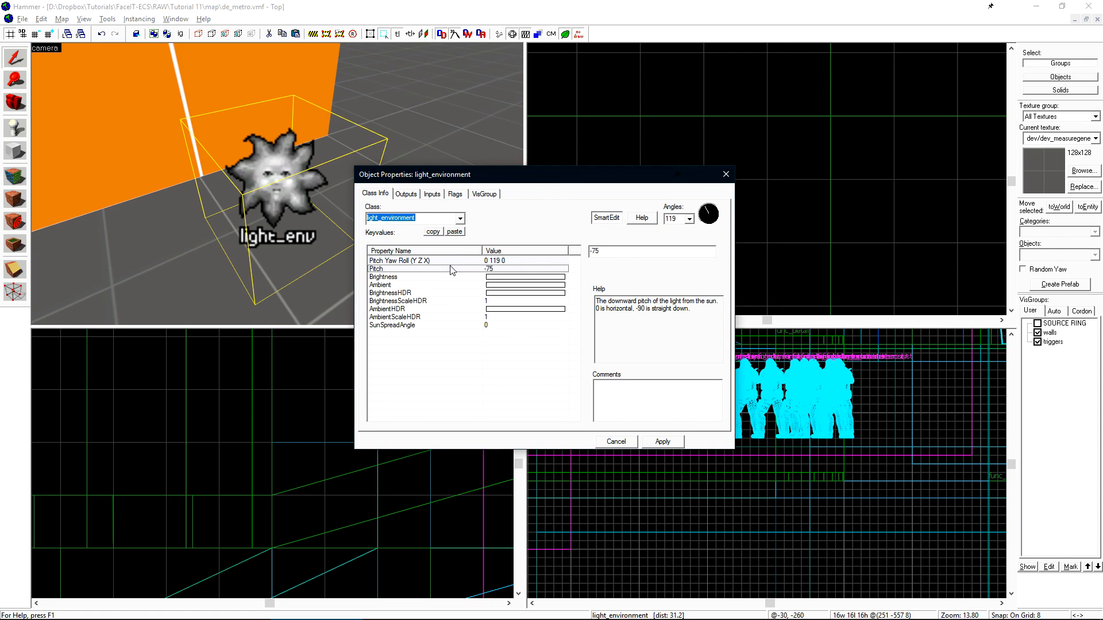
left_click(399, 260)
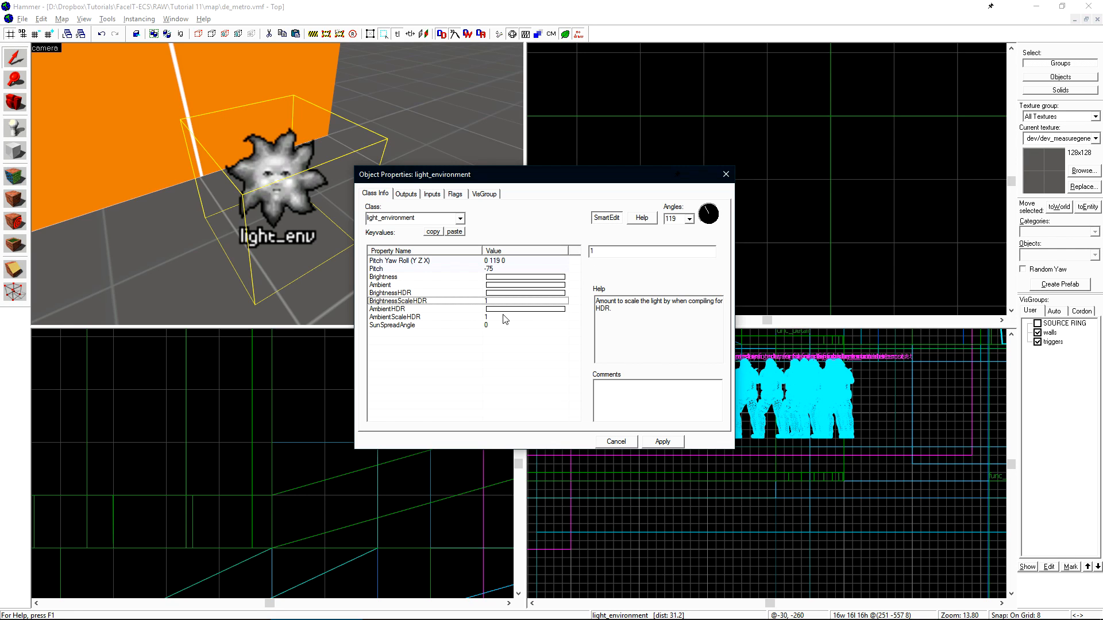
left_click(614, 441)
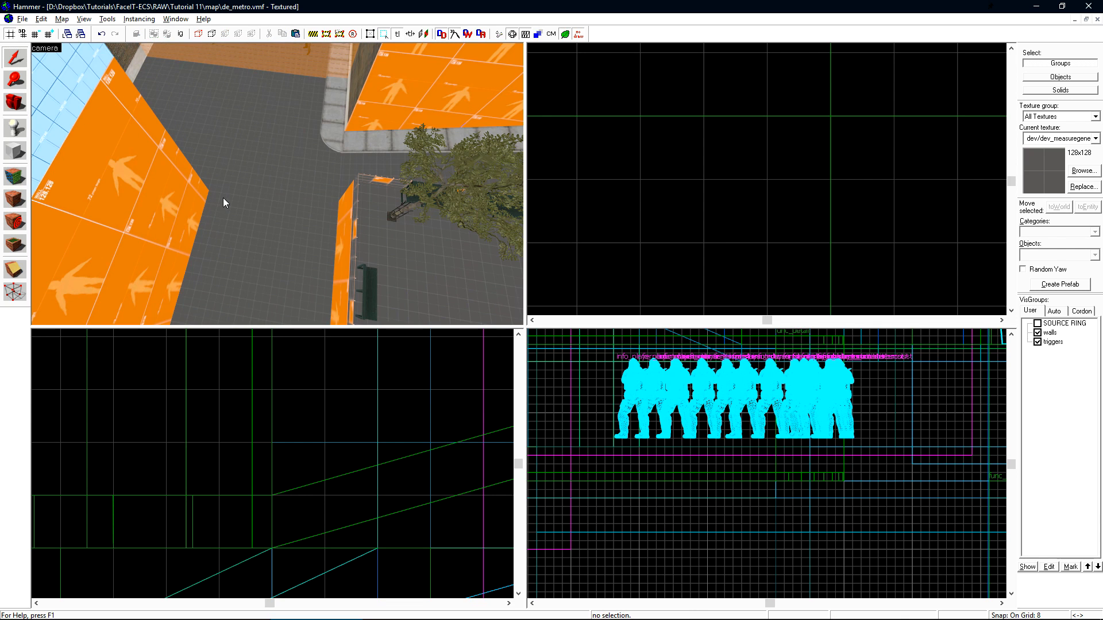
mouse_move(308, 195)
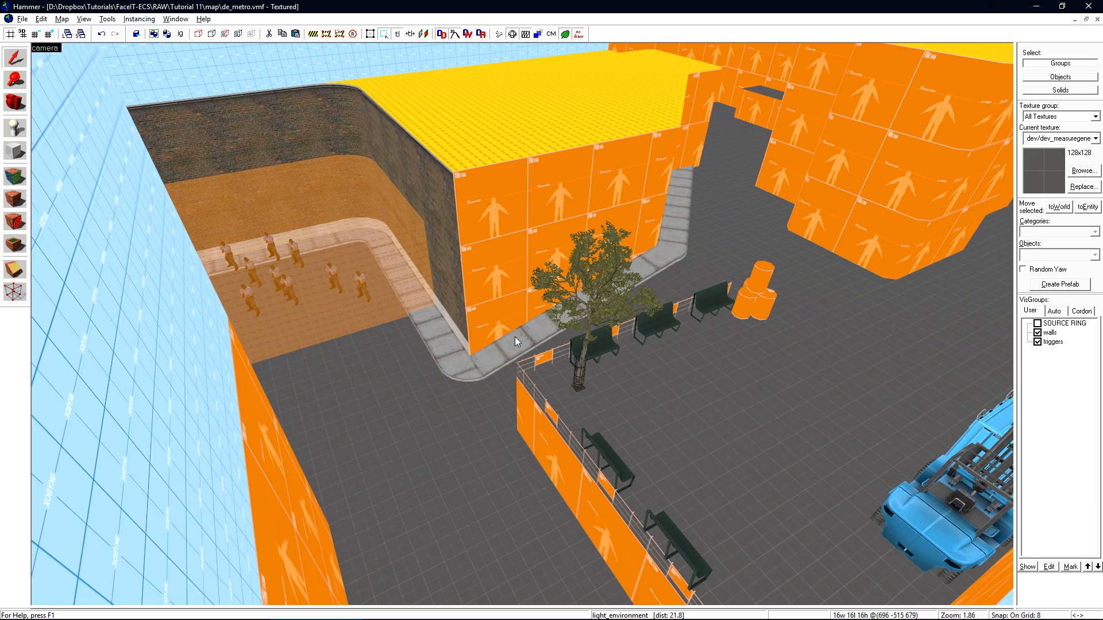
Open the light_environment's Object Properties with Alt+Enter and move the dialog top right
key("Alt+Enter")
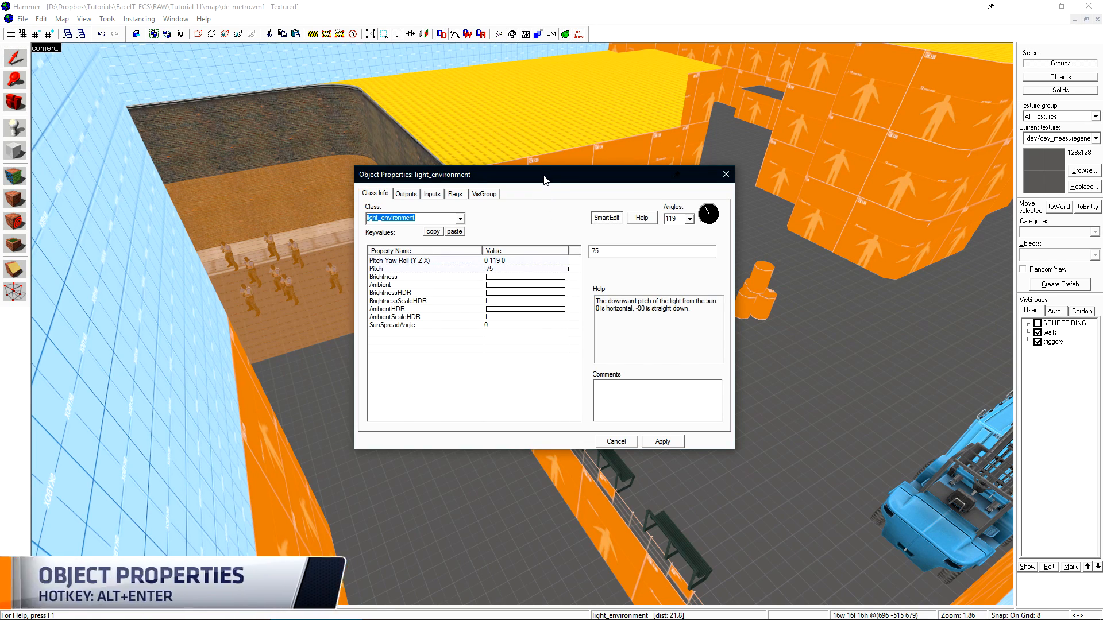
left_click_drag(545, 174, 881, 52)
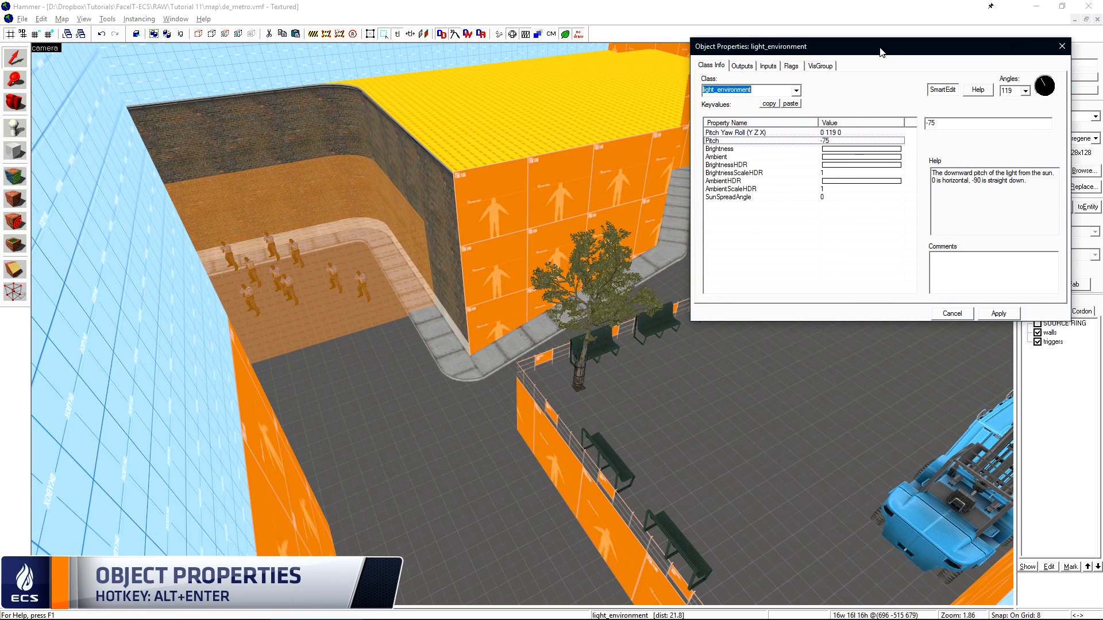
left_click(735, 132)
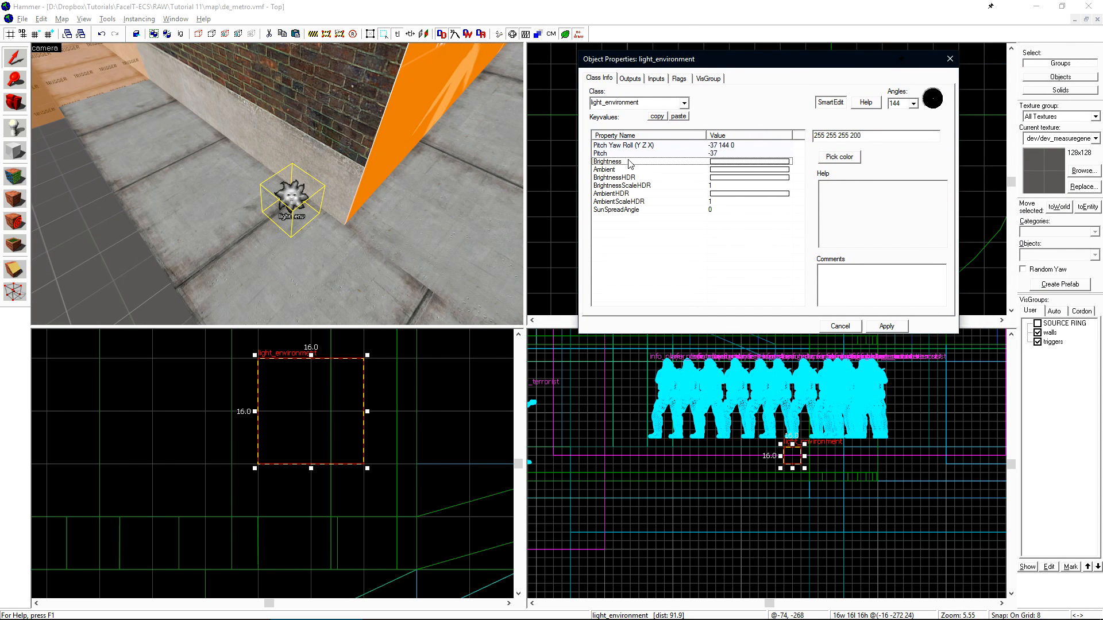
Set the sun Brightness colour to warm off-white (254, 244, 216)
left_click(838, 157)
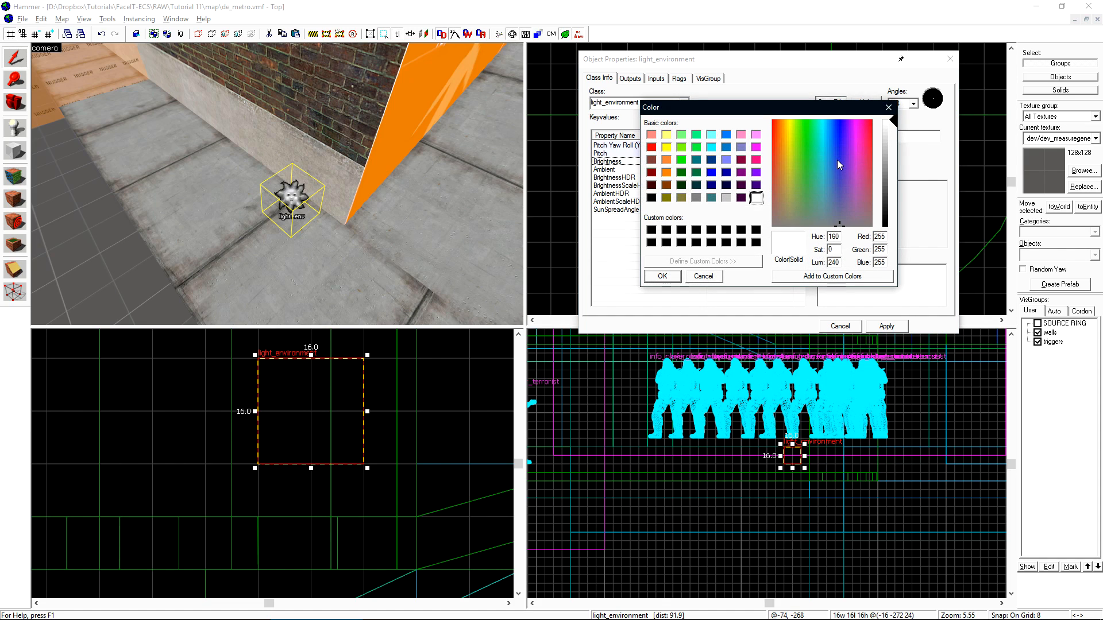
left_click(889, 128)
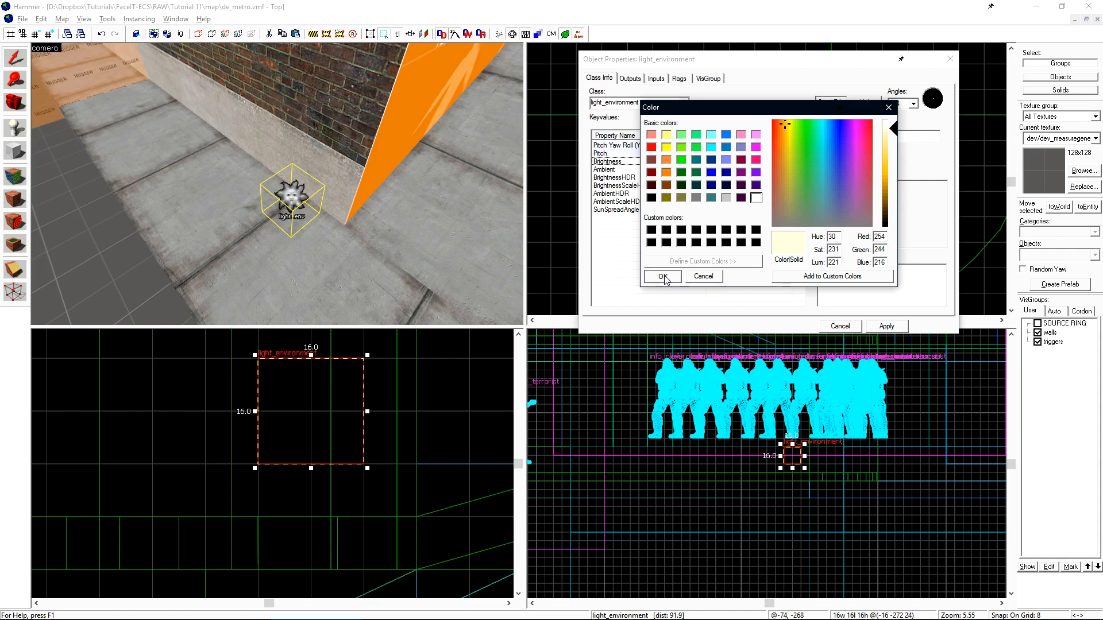
left_click(661, 276)
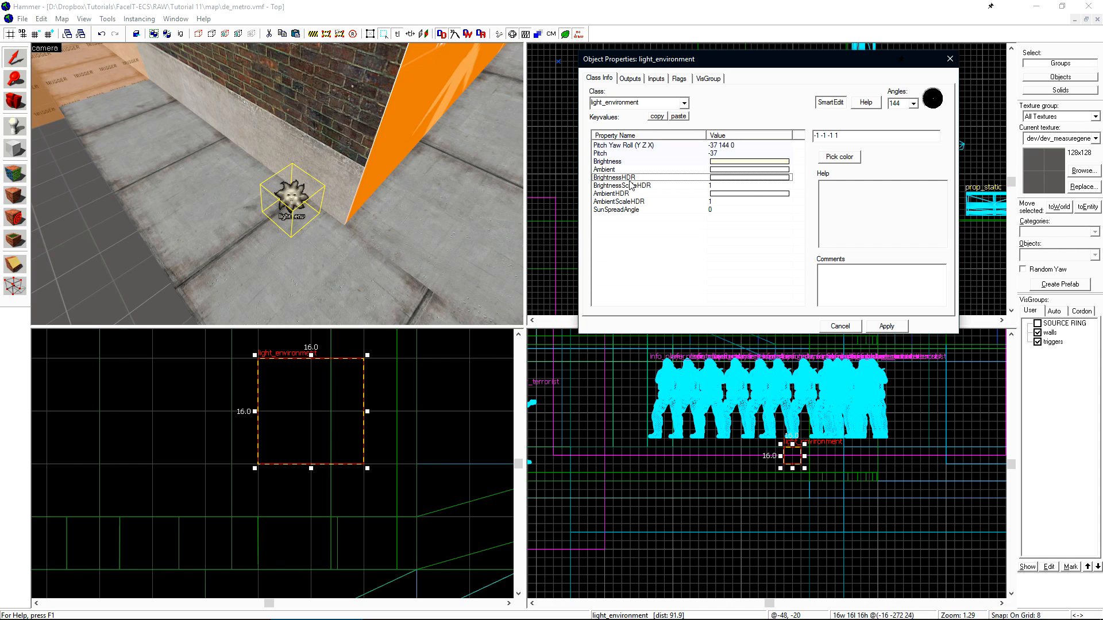
left_click(620, 185)
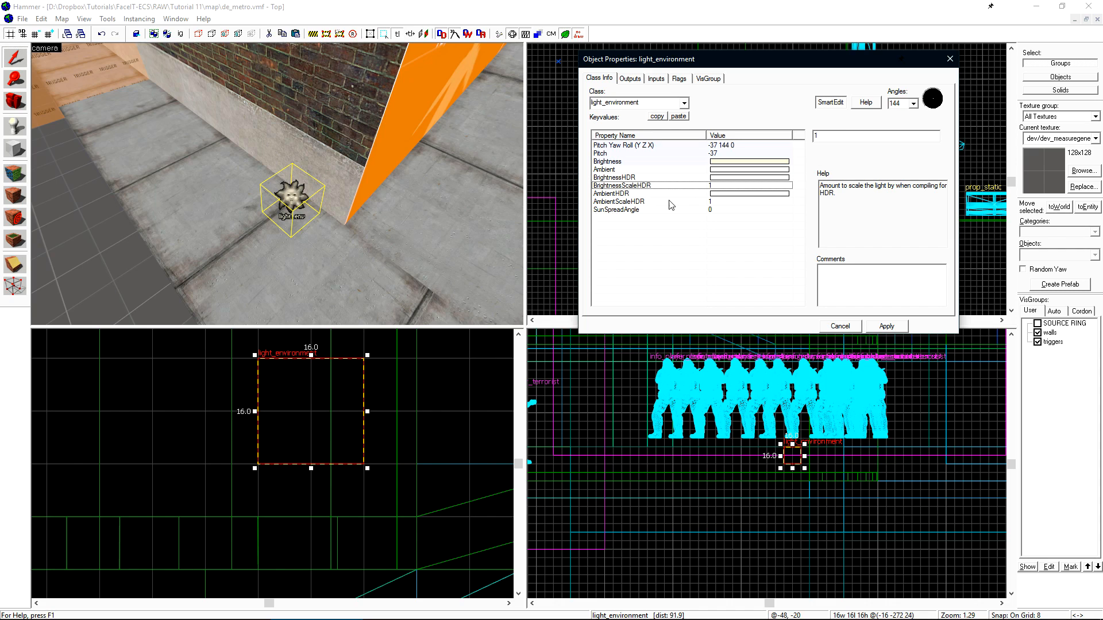
left_click(612, 194)
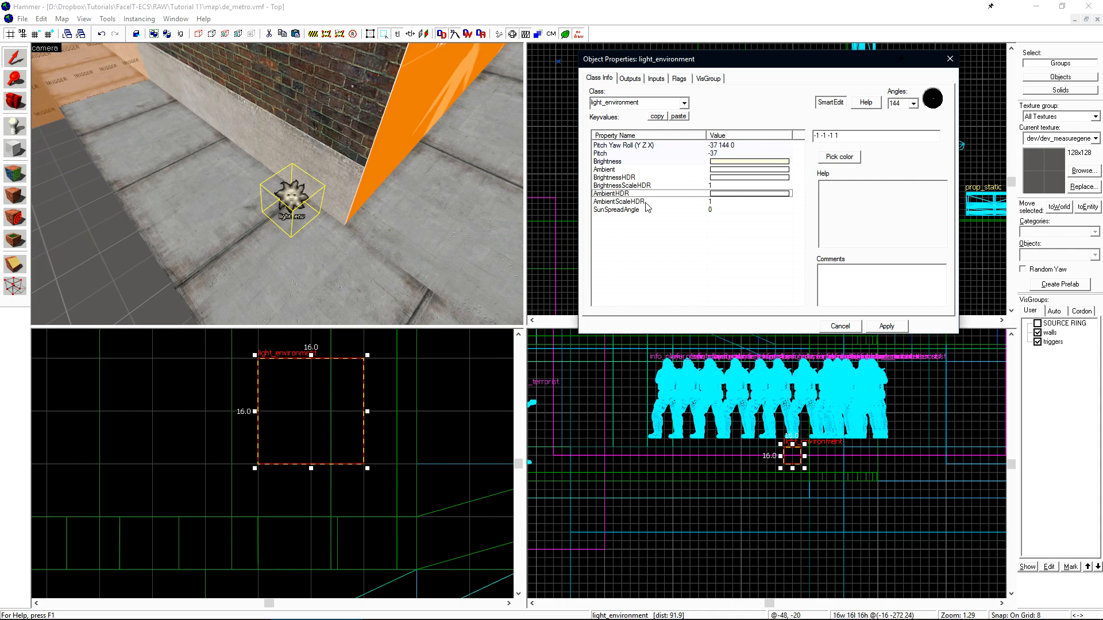
left_click(617, 202)
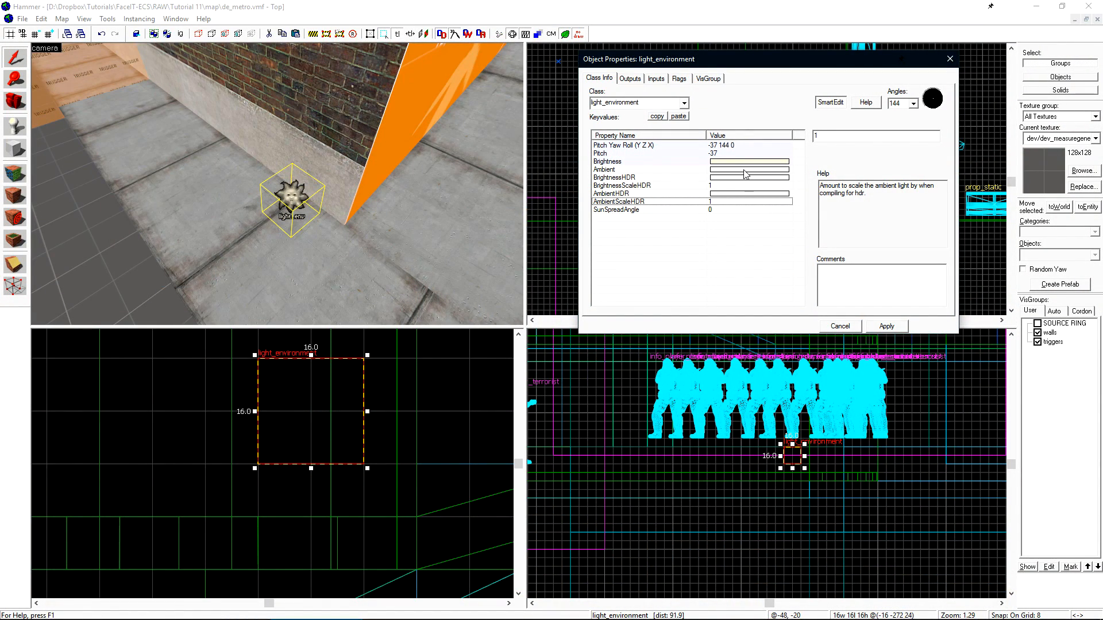
Try red for Ambient, then replace it with pale blue (156, 173, 243)
left_click(633, 169)
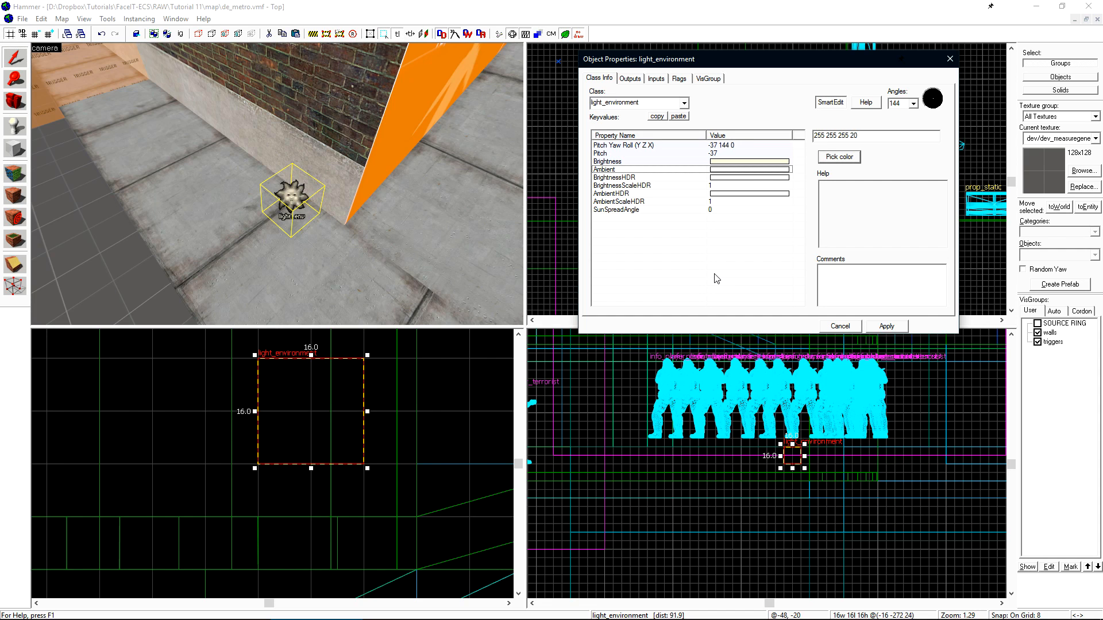
left_click(838, 157)
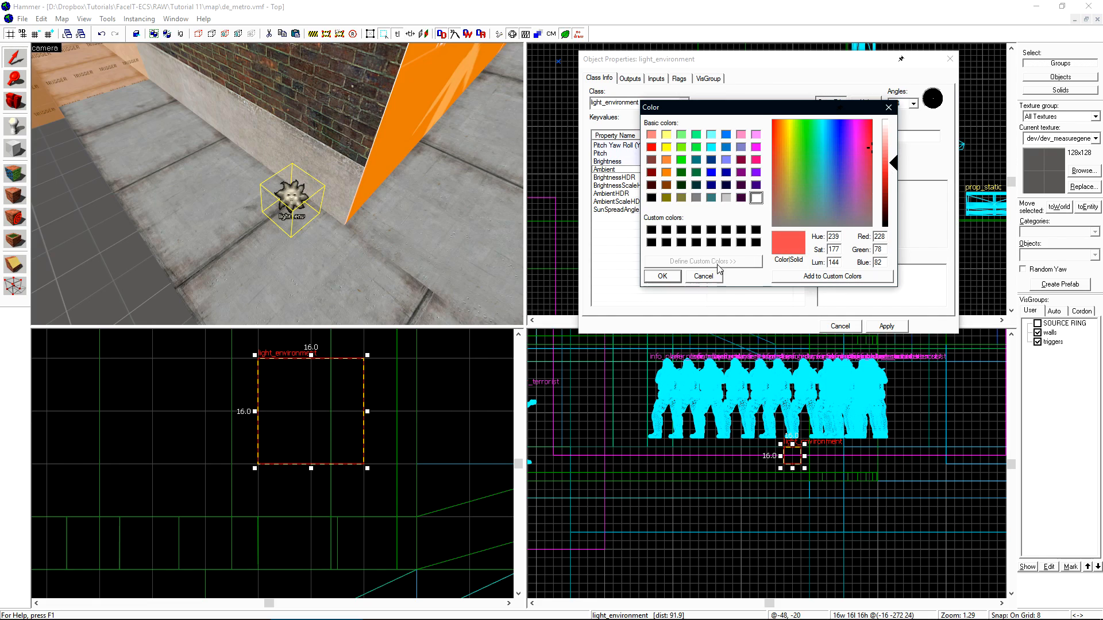
left_click(660, 276)
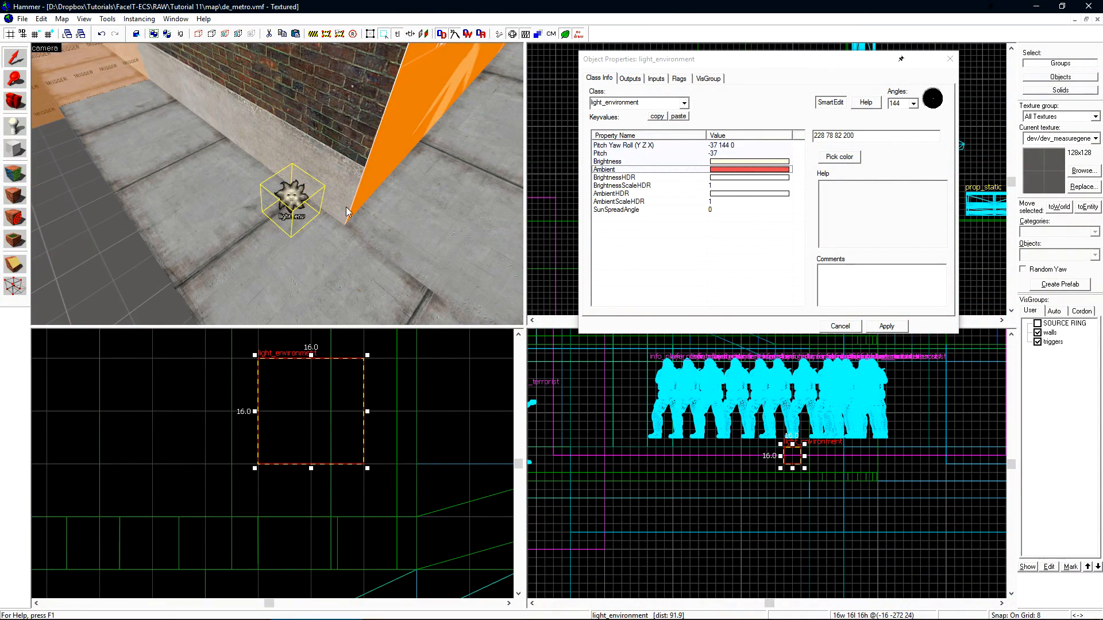
left_click(838, 157)
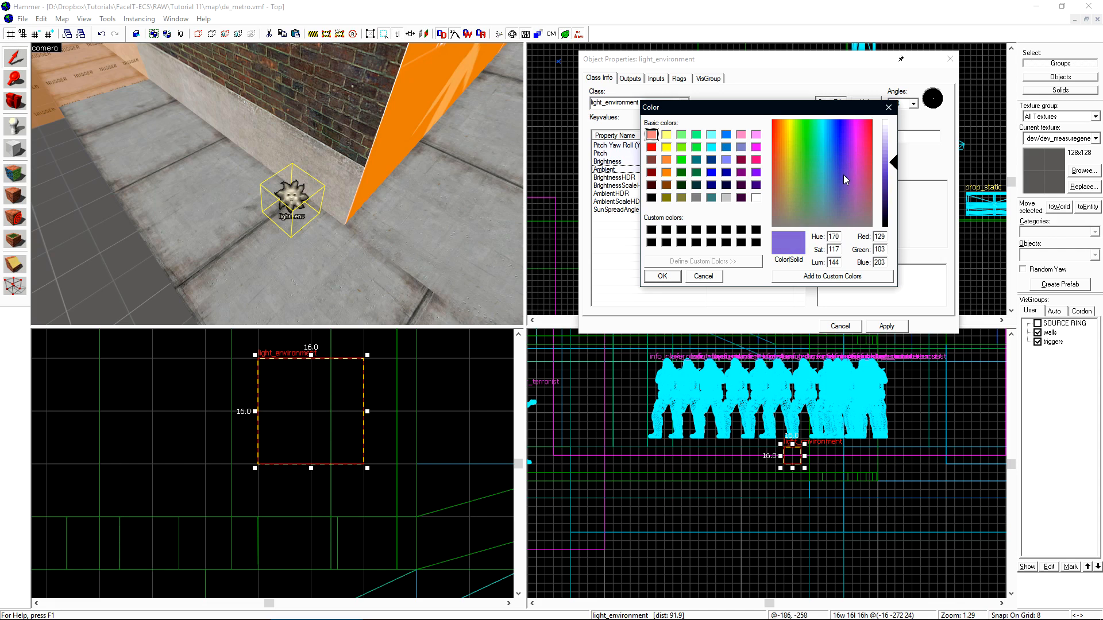
left_click(842, 138)
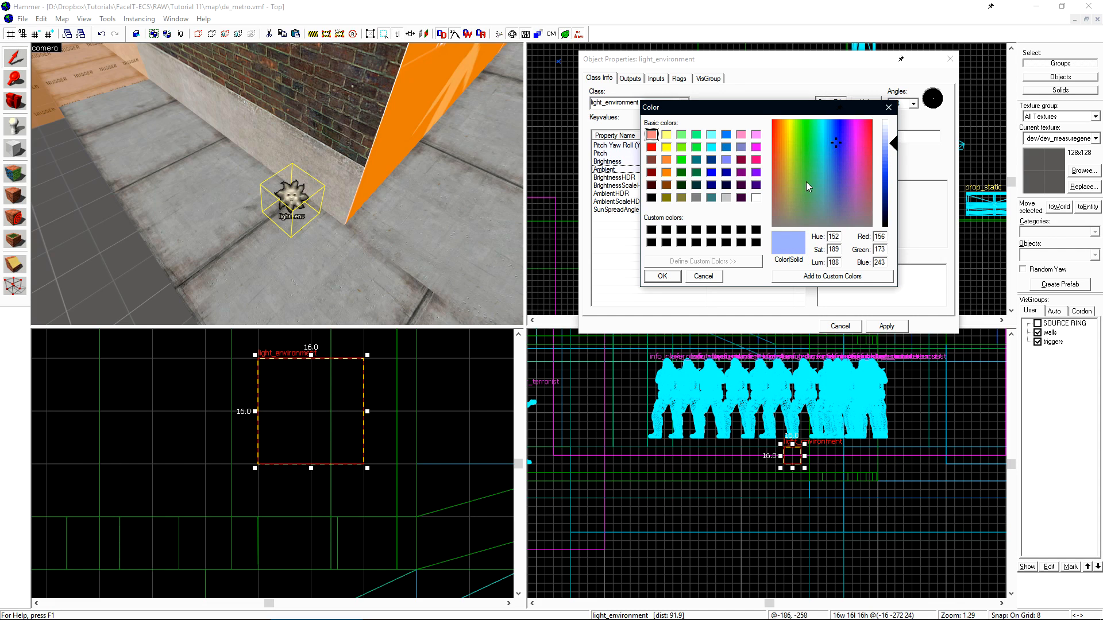
left_click(661, 276)
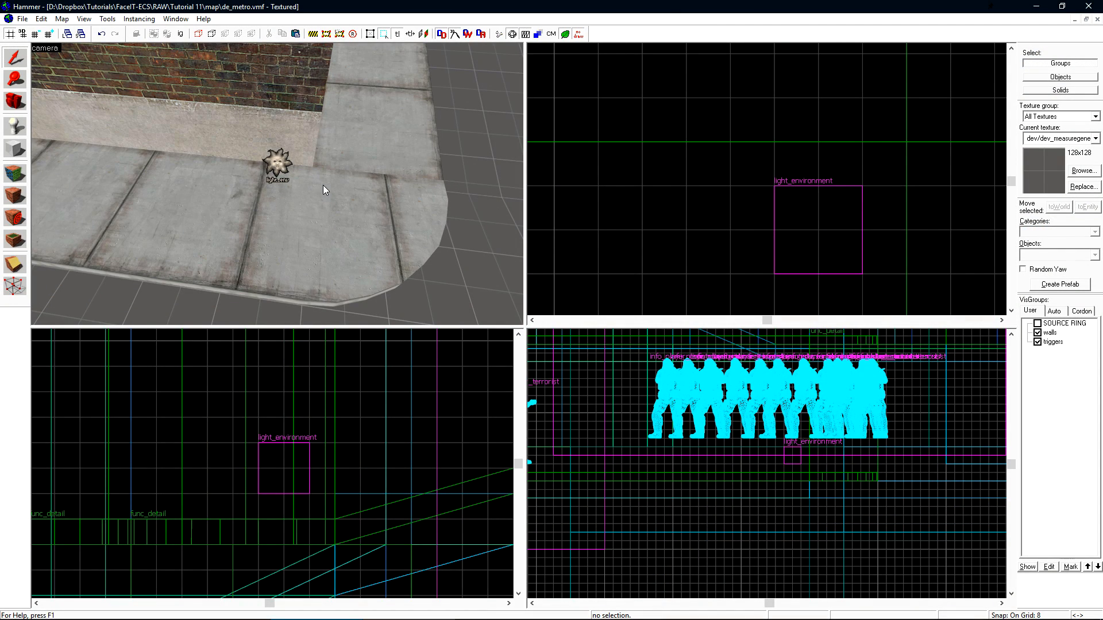
mouse_move(299, 174)
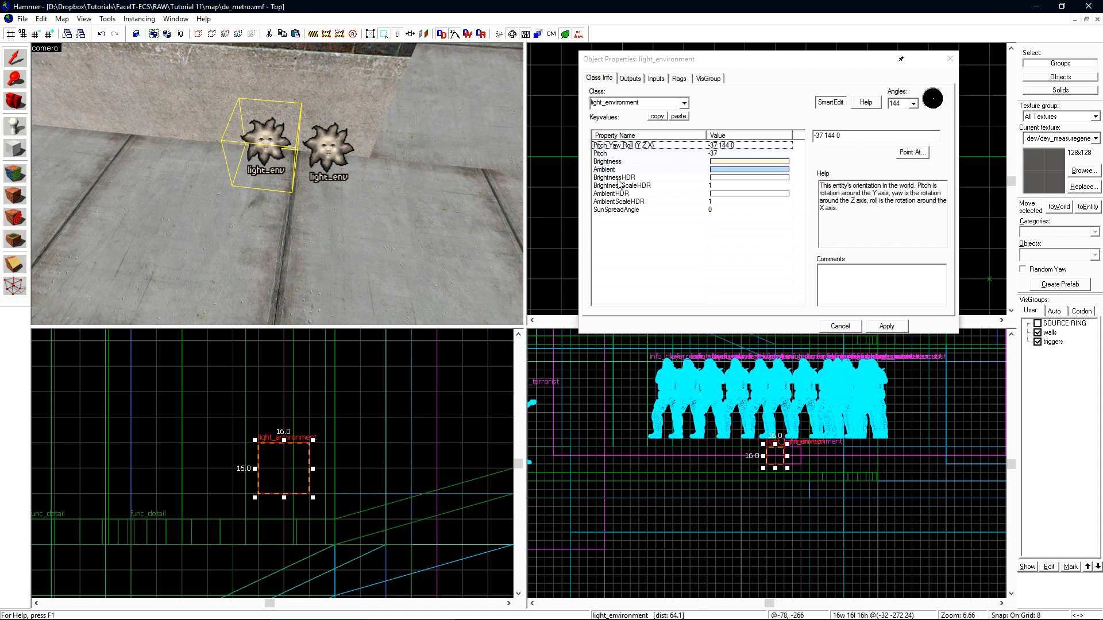
Check the light_environment's HDR brightness scale keyvalue
left_click(635, 102)
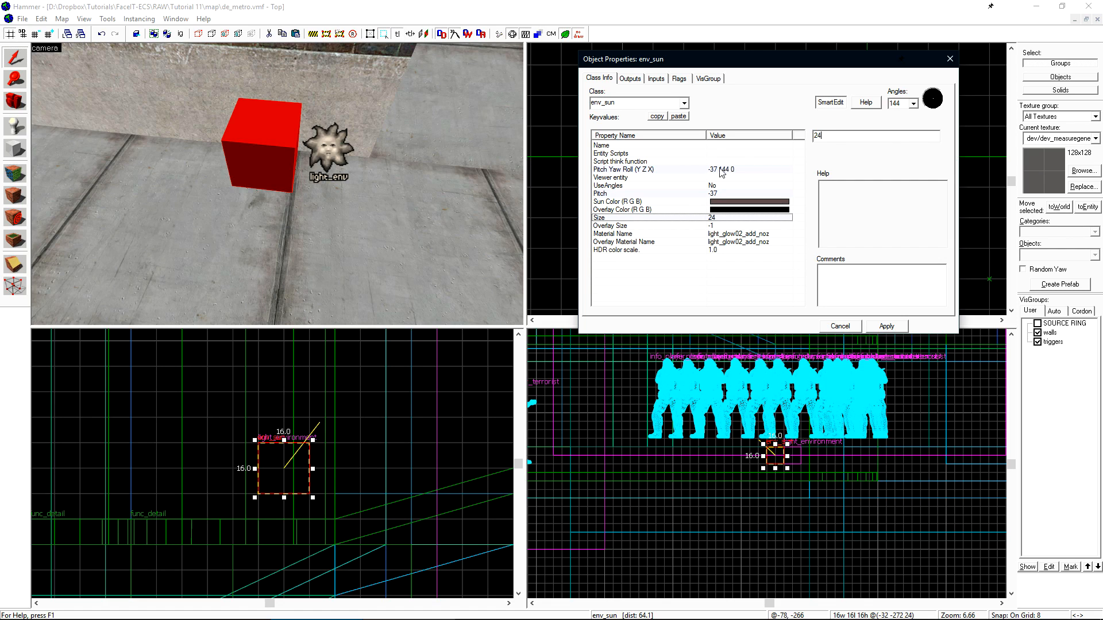
Inspect the env_sun's Size and UseAngles help in its Object Properties
left_click(608, 185)
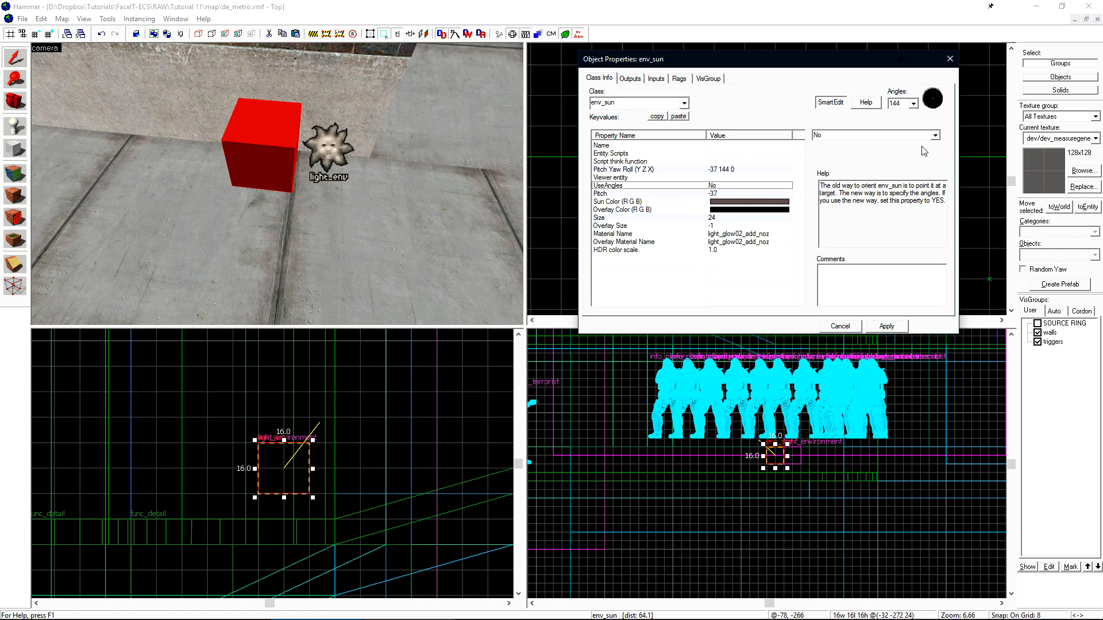
left_click(875, 134)
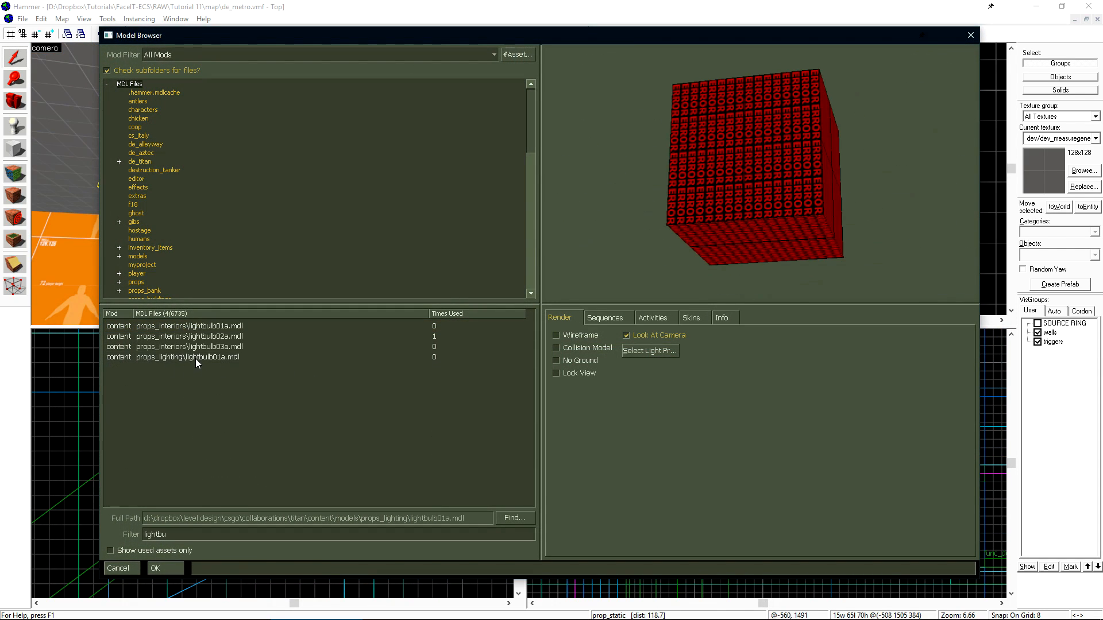
Choose props_lighting/lightbulb01a.mdl as the ceiling prop_static's model
left_click(156, 568)
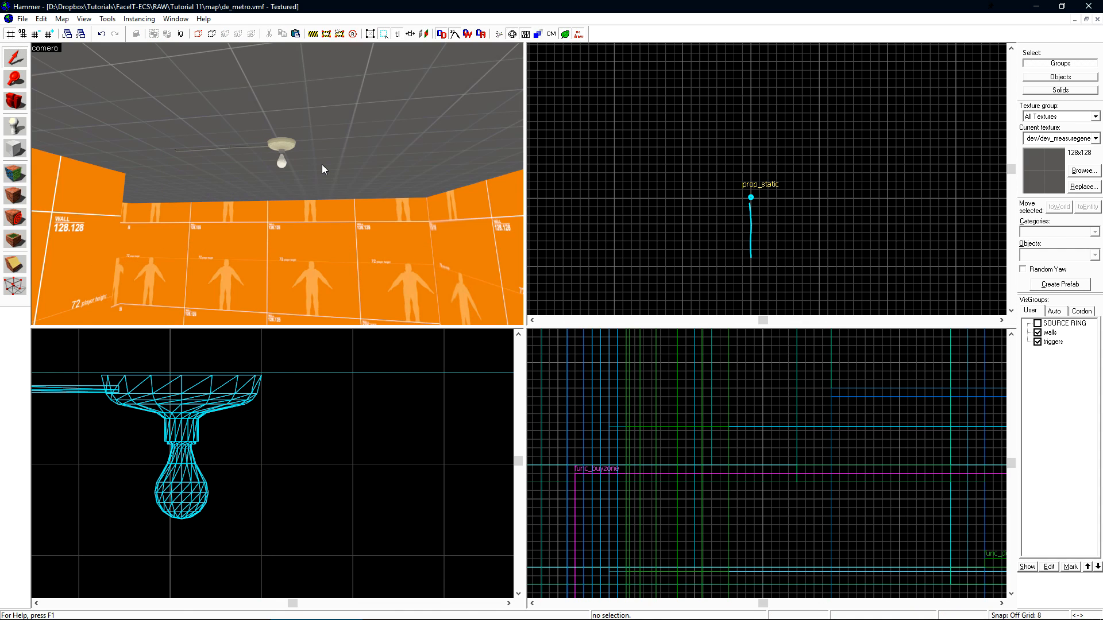
mouse_move(315, 173)
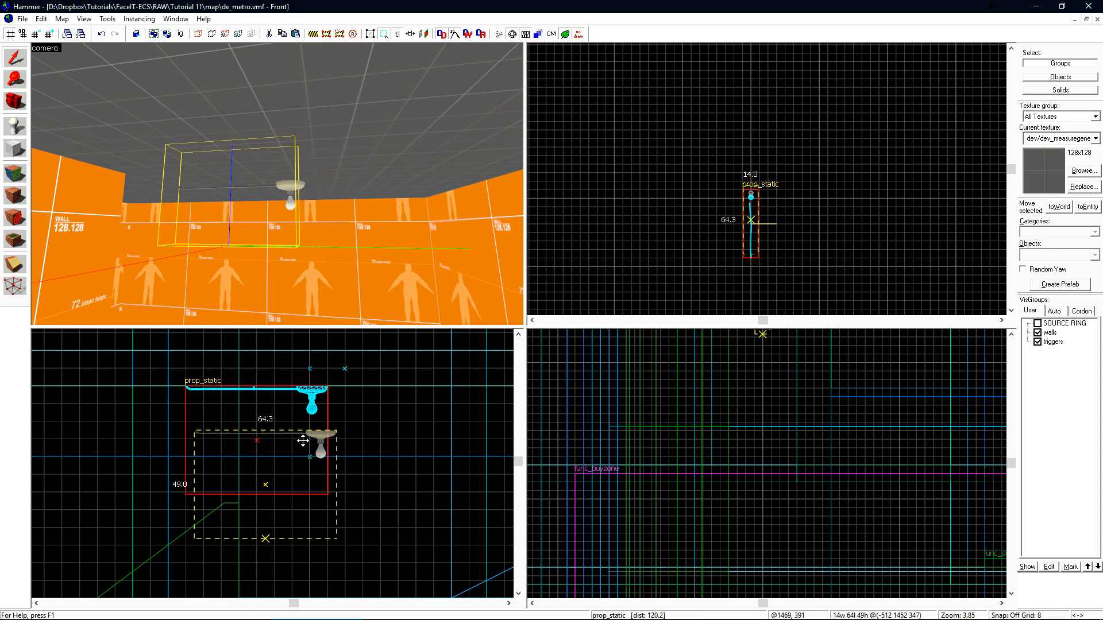
Place a light entity just below the hanging bulb in the Front 2D view
double_click(310, 443)
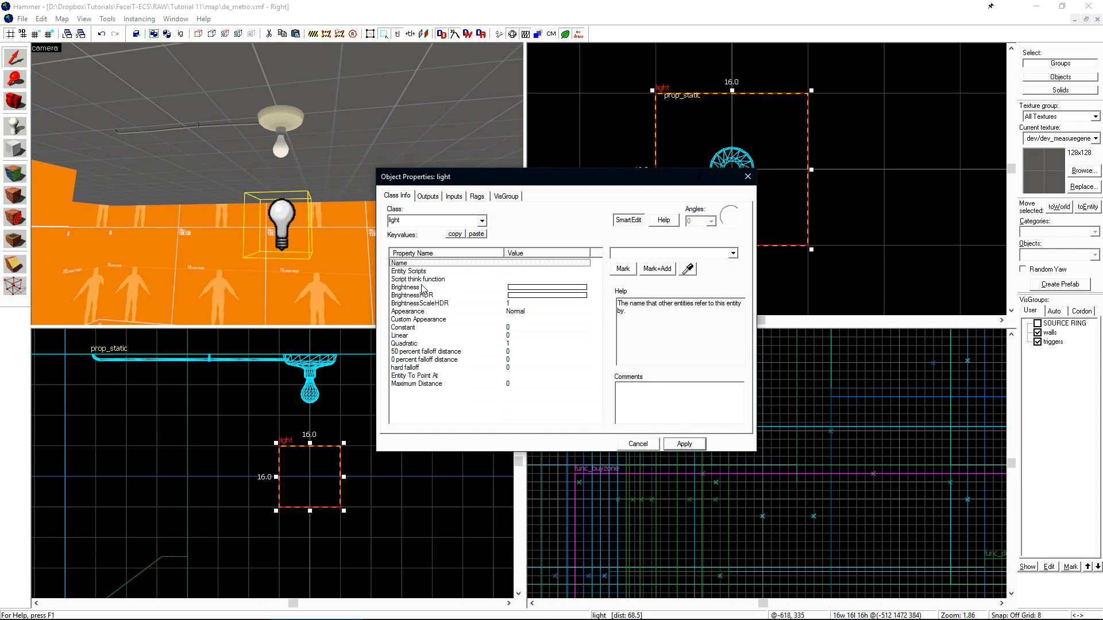
Review the light's BrightnessHDR (-1 -1 -1 1), BrightnessScaleHDR (1), Custom Appearance and Name
left_click(412, 294)
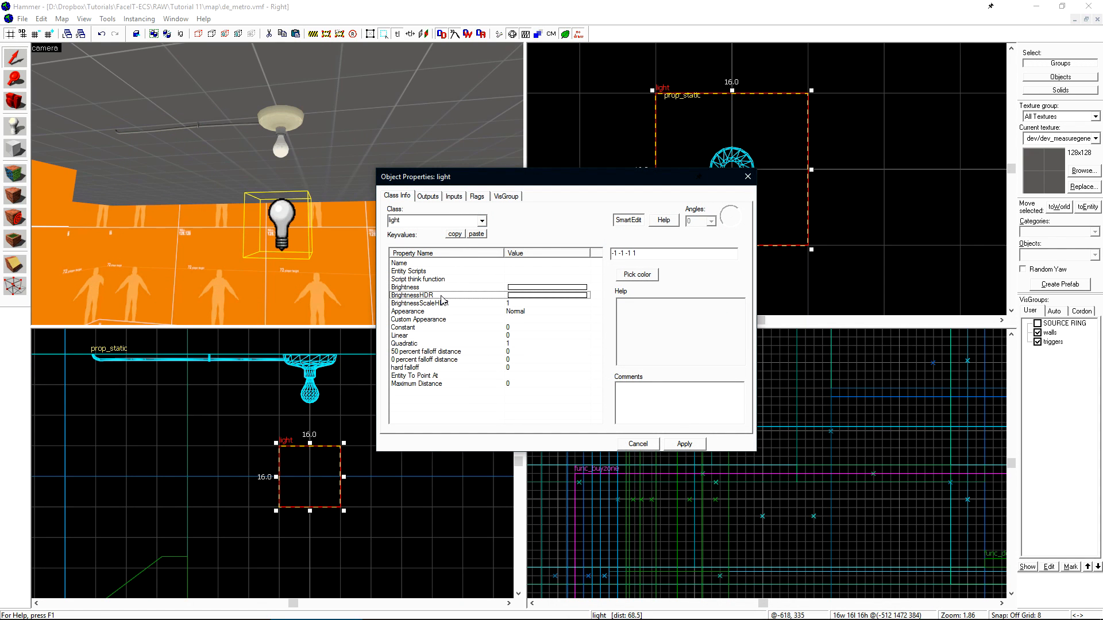
left_click(419, 303)
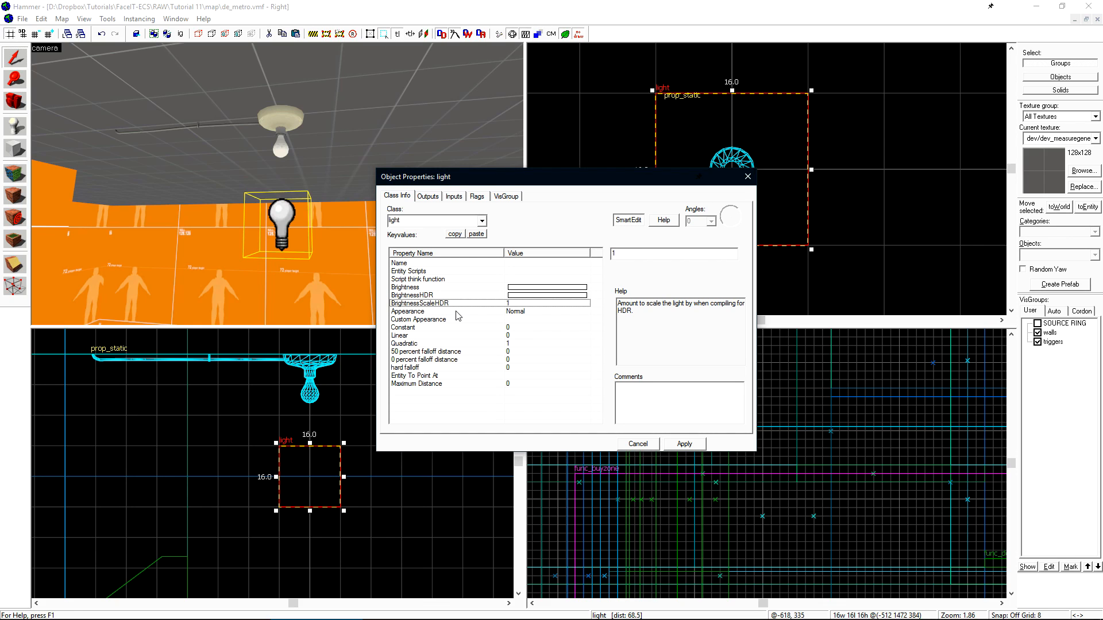
left_click(404, 287)
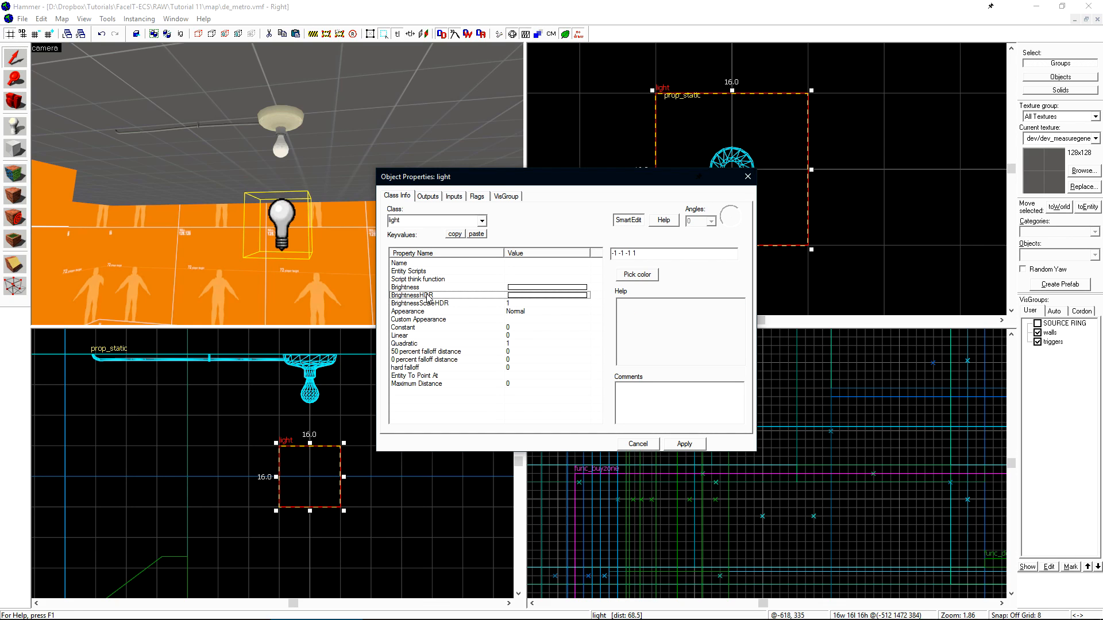
left_click(419, 304)
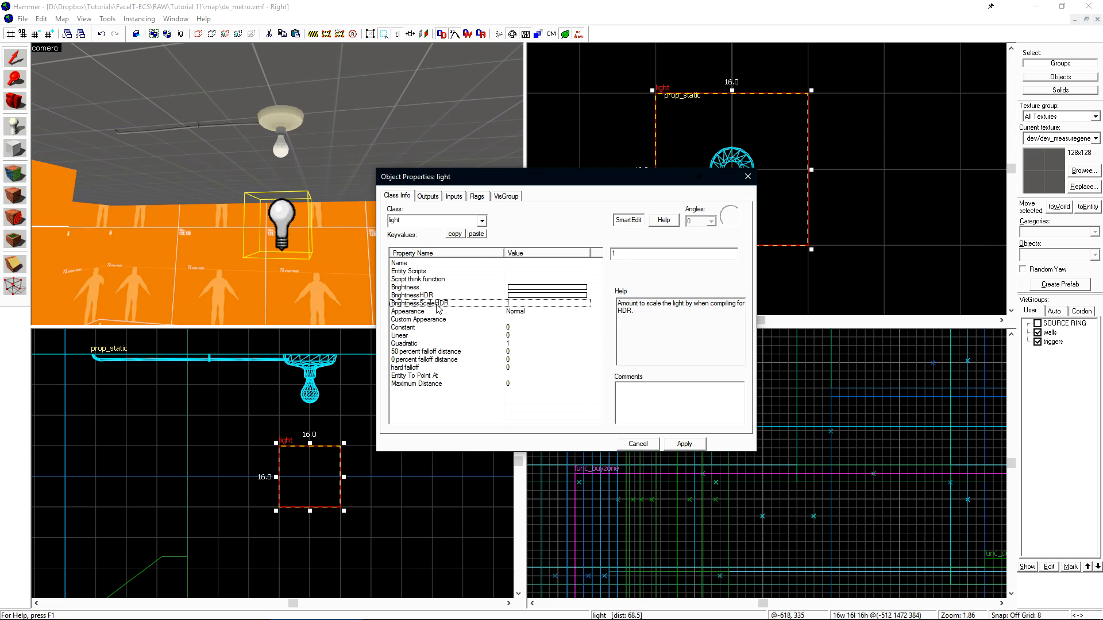
left_click(412, 294)
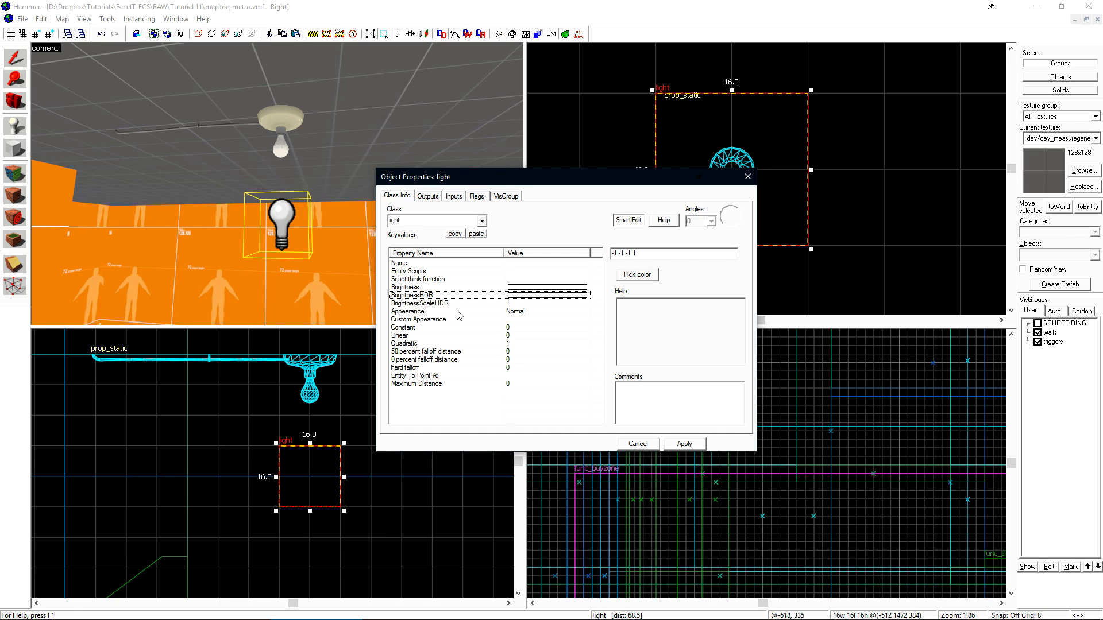
left_click(417, 318)
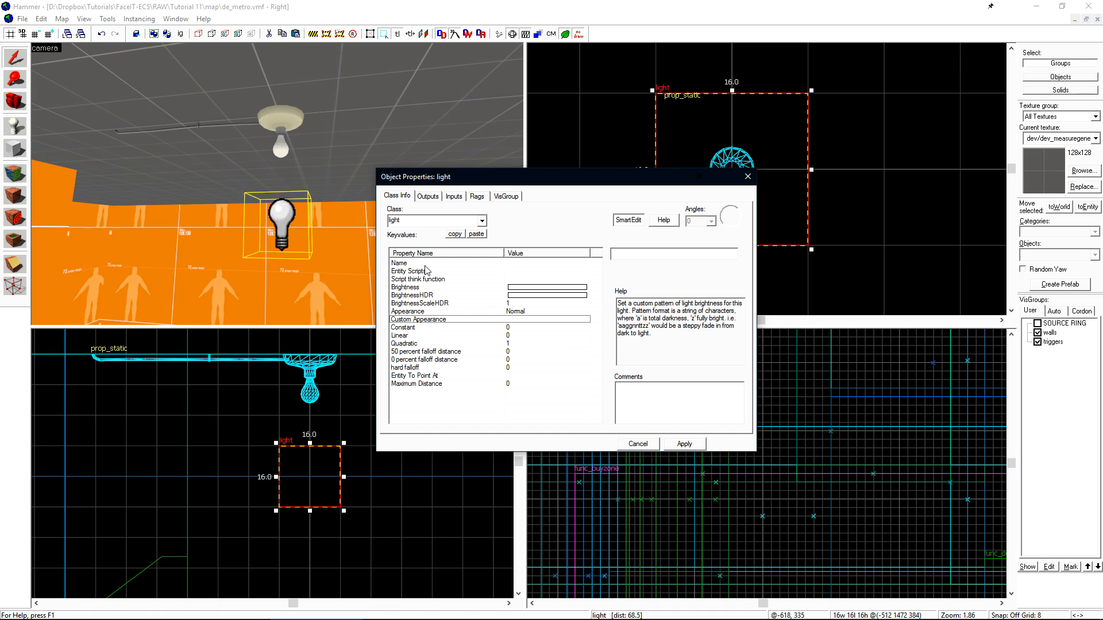
left_click(399, 263)
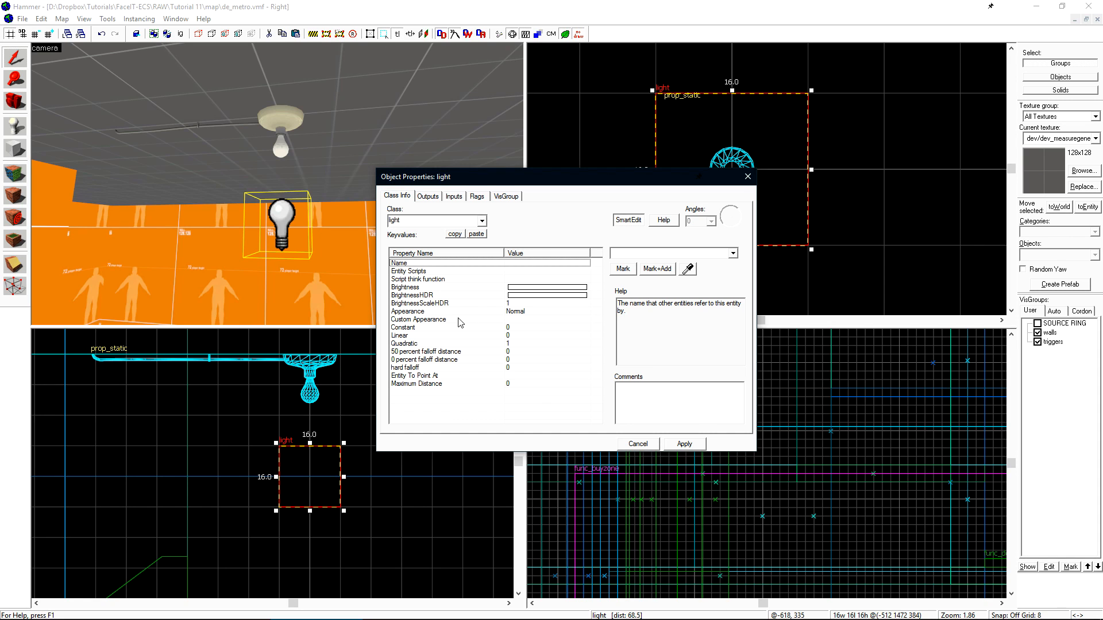
mouse_move(469, 317)
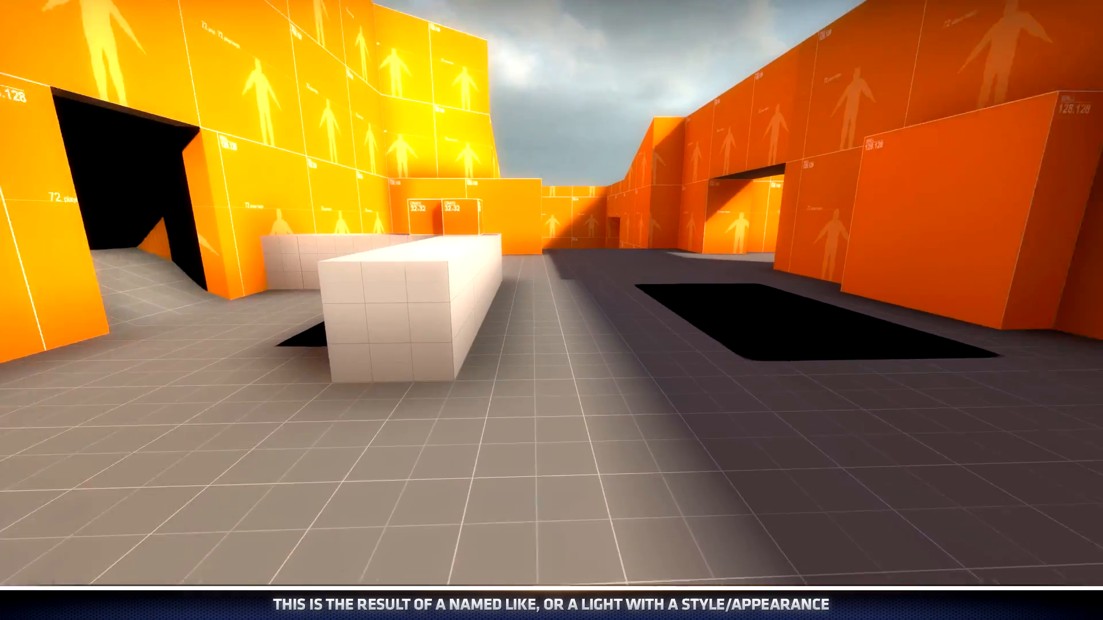
mouse_move(551, 310)
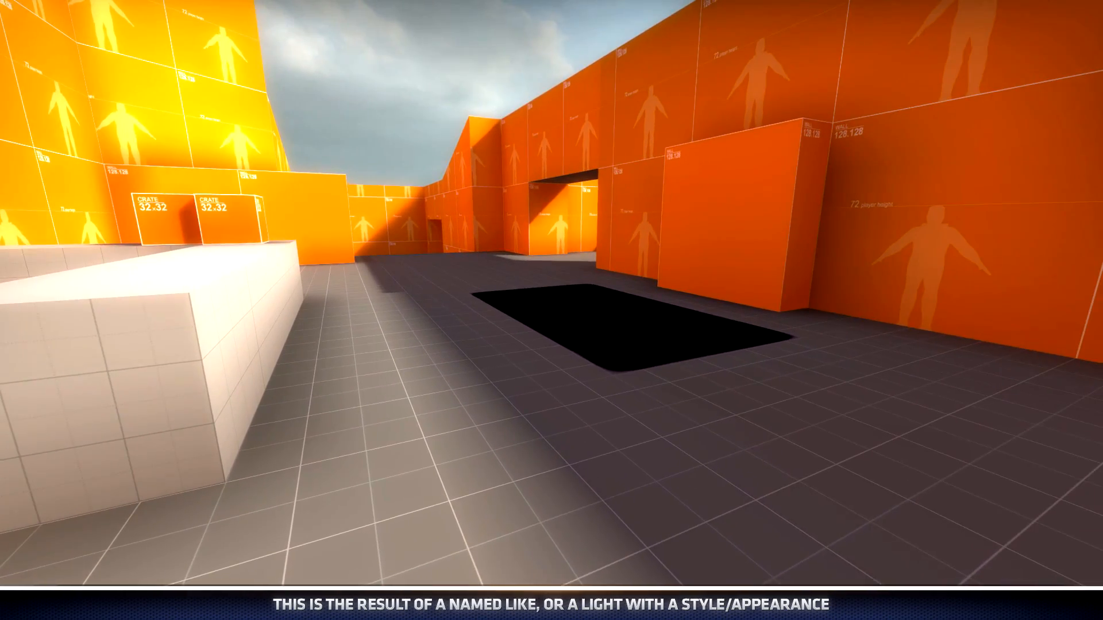
mouse_move(552, 310)
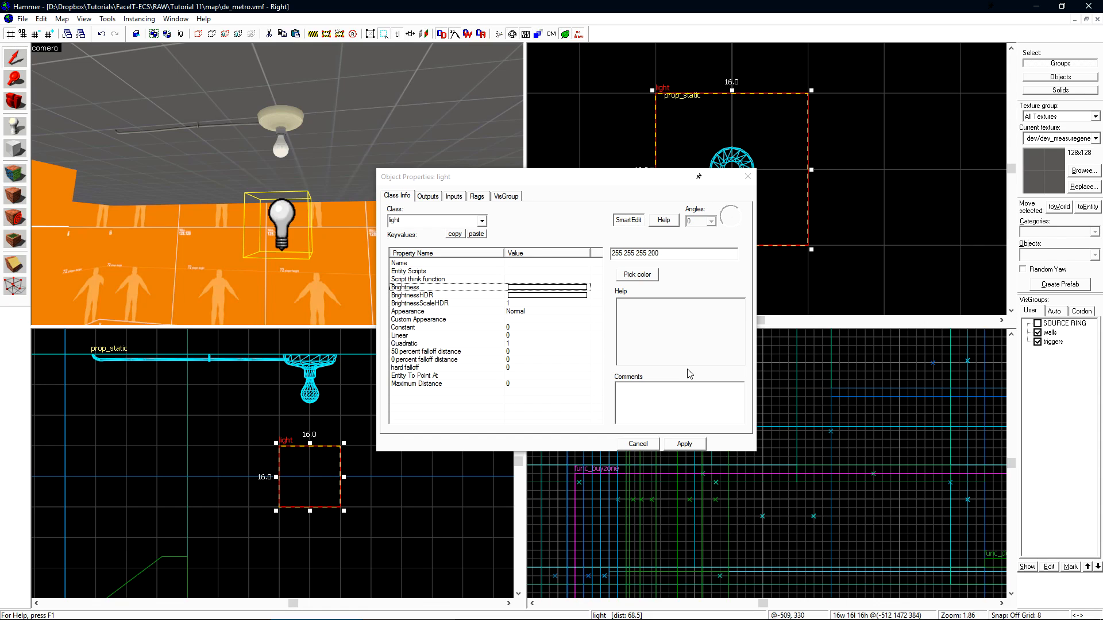
mouse_move(450, 294)
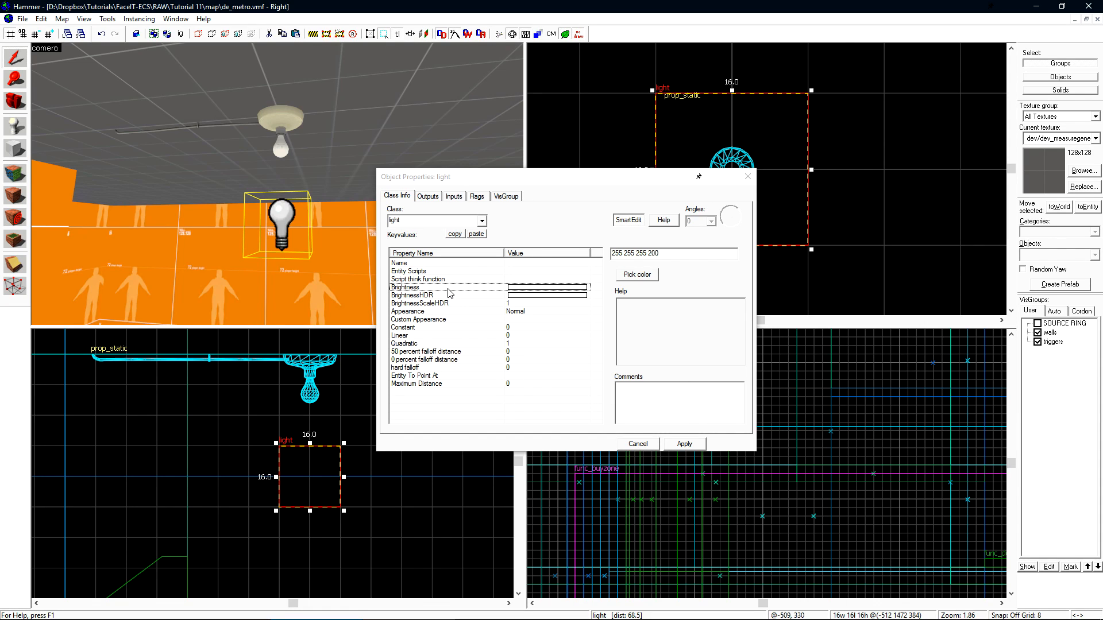
Set the ceiling light's Brightness to warm off-white 255 248 225 with intensity 250
left_click(636, 274)
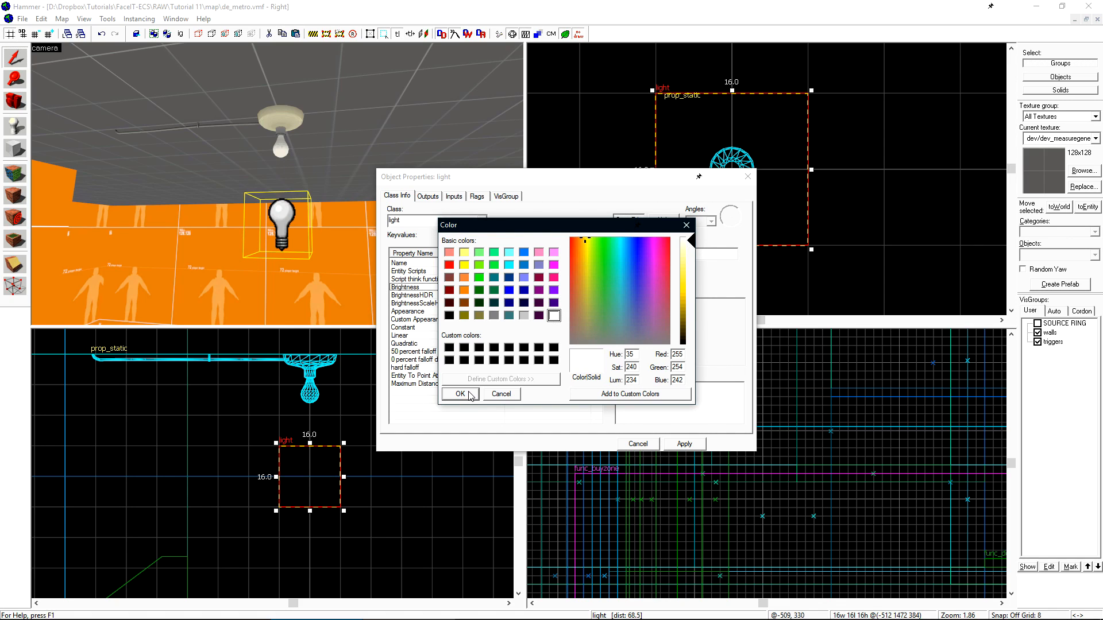
left_click(458, 394)
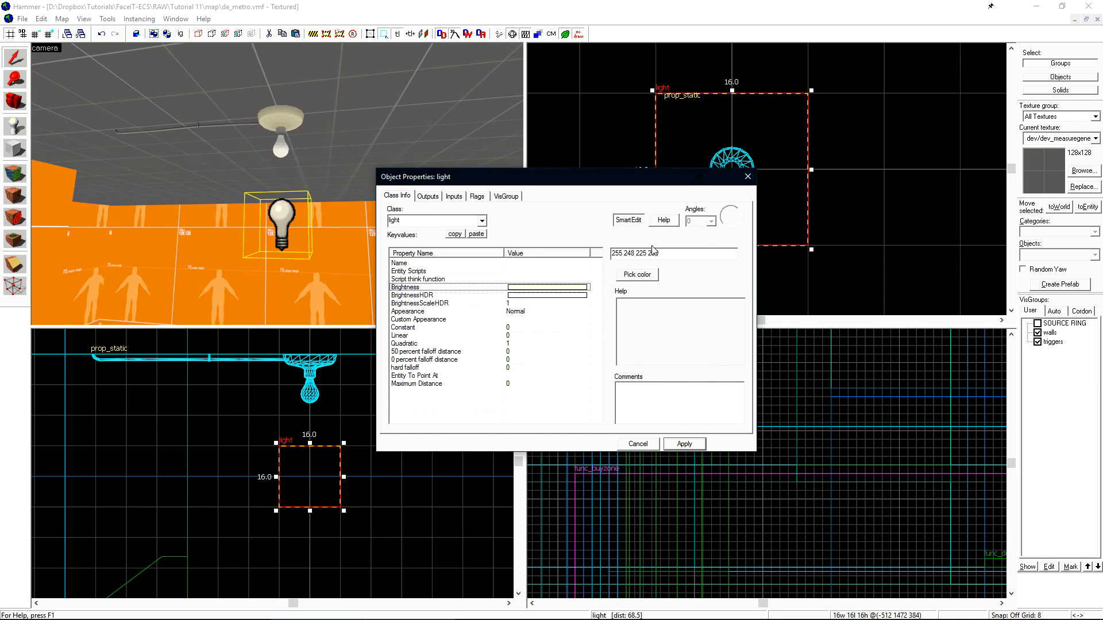
double_click(653, 253)
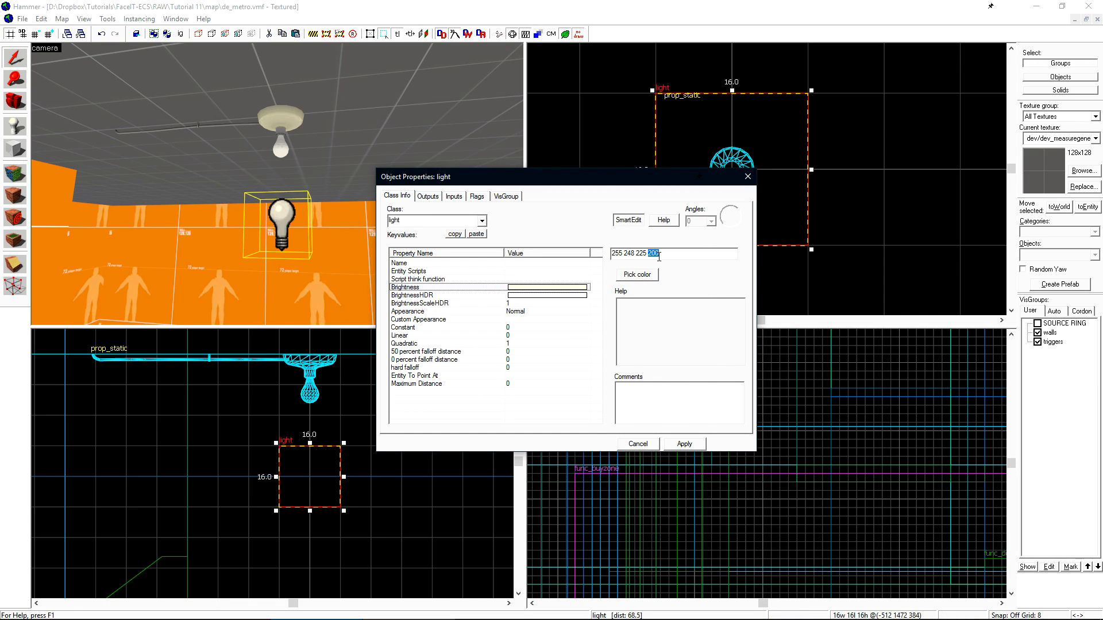
type("25")
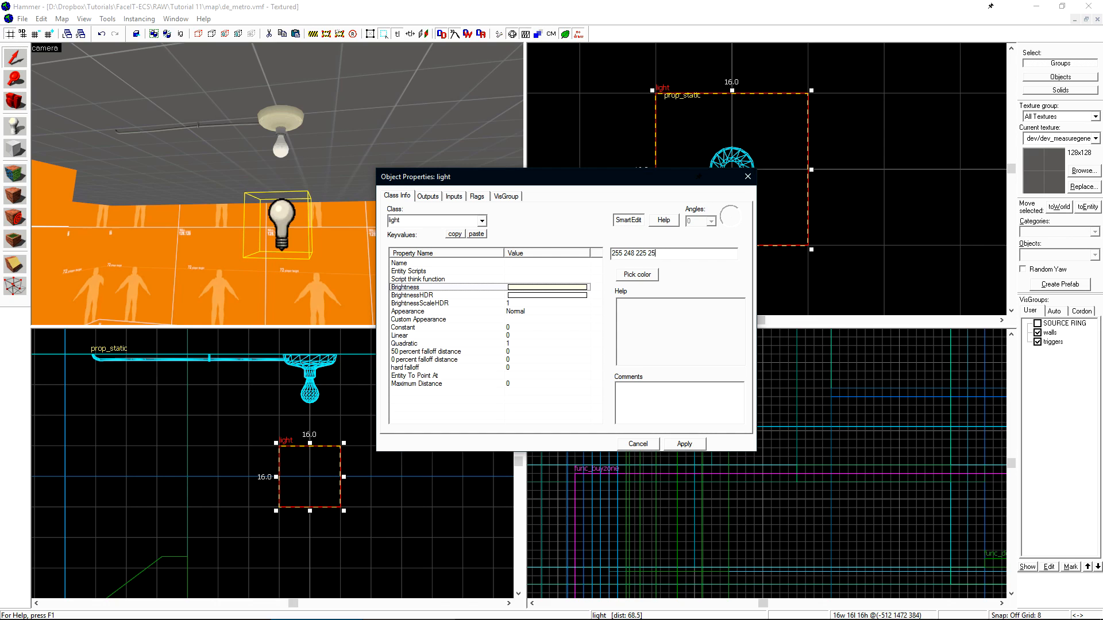
left_click(682, 444)
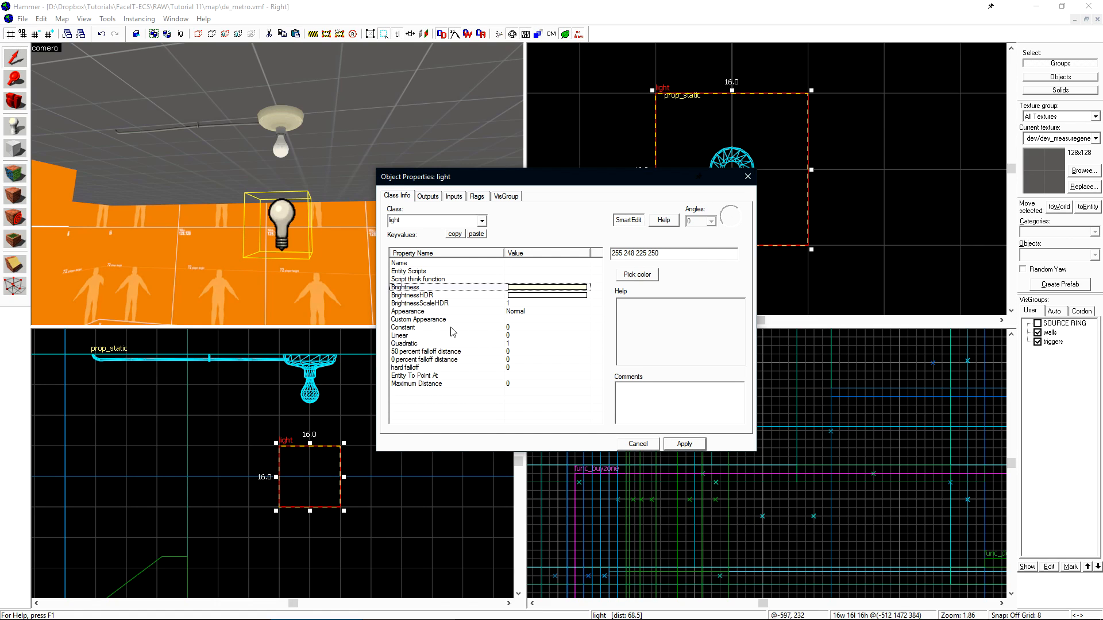
mouse_move(508, 361)
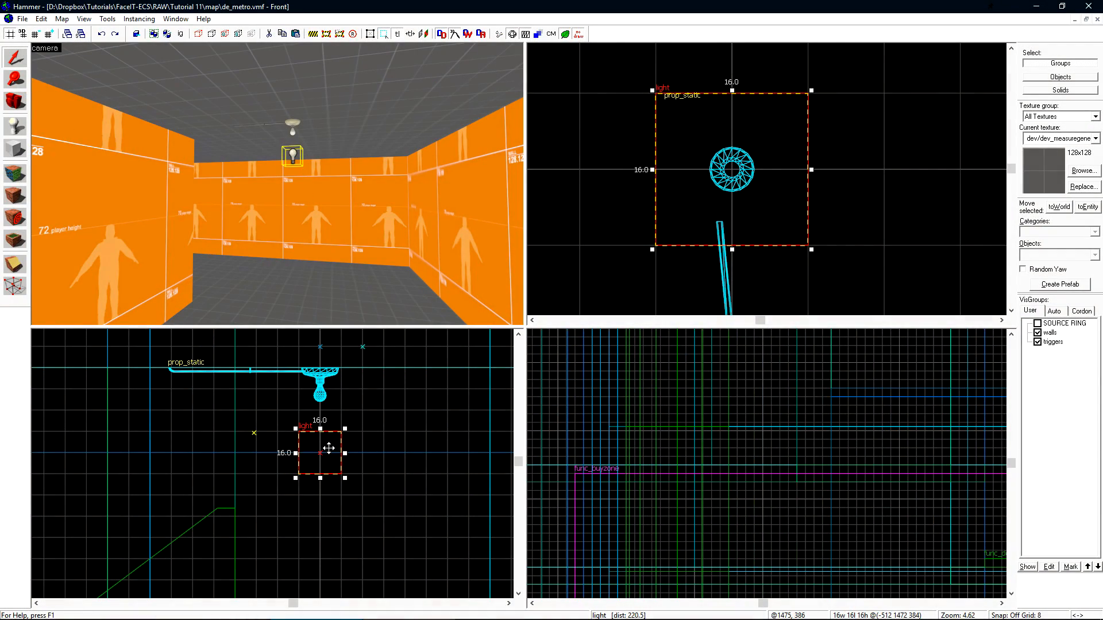
Drag the light entity slightly lower beneath the bulb in the Front view
left_click_drag(329, 449, 323, 480)
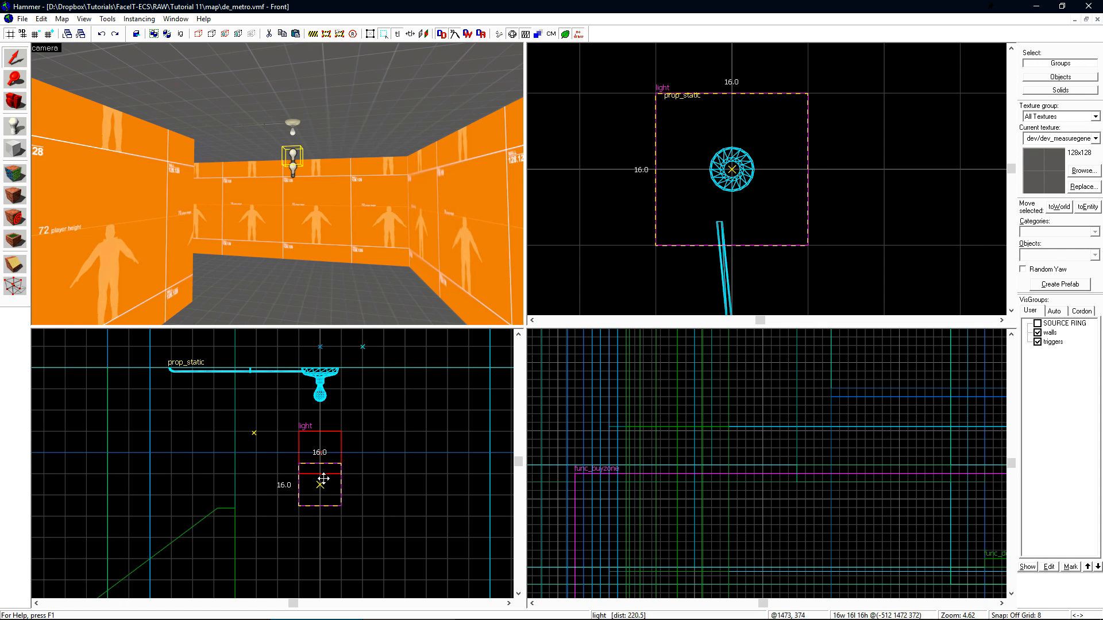
left_click(382, 469)
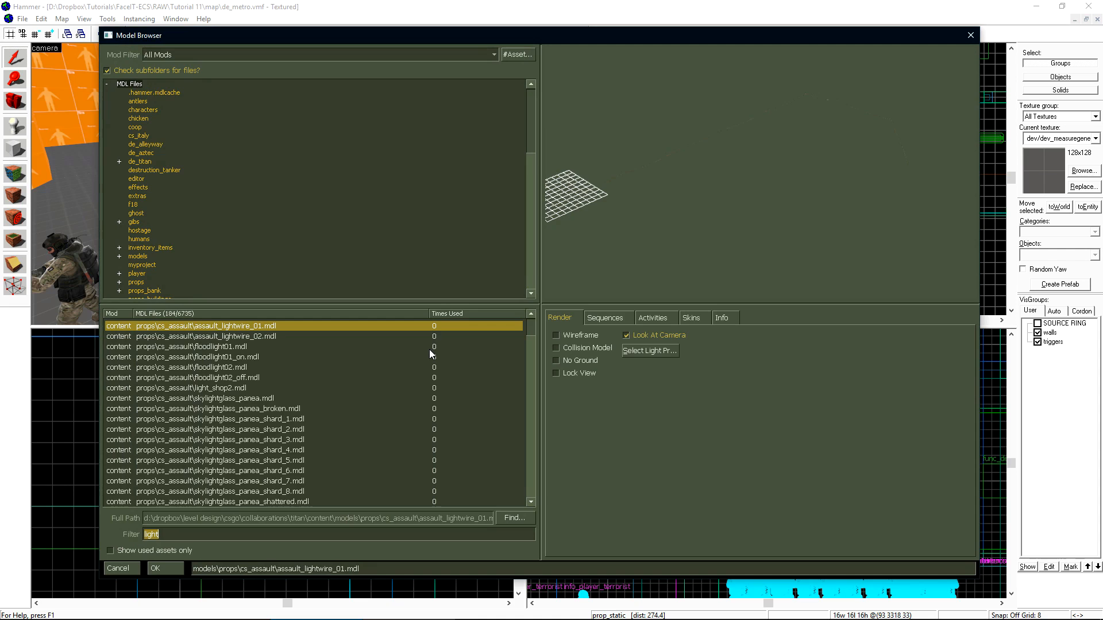
Give the prop the props_equipment/light_floodlight.mdl model, previewing its lit skin1
type("flood")
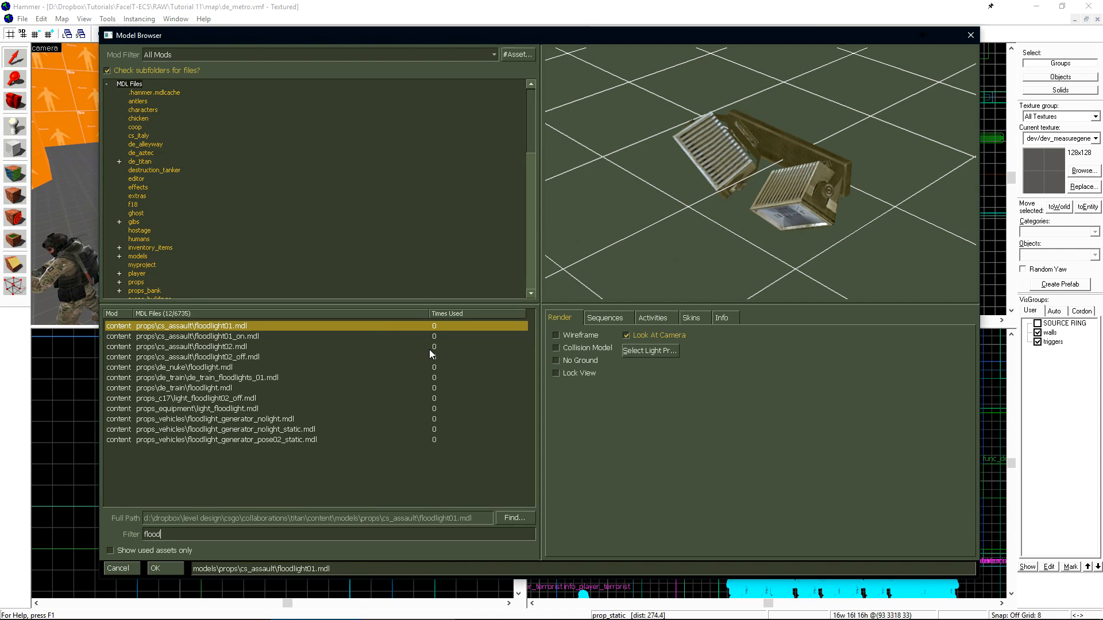
left_click(197, 409)
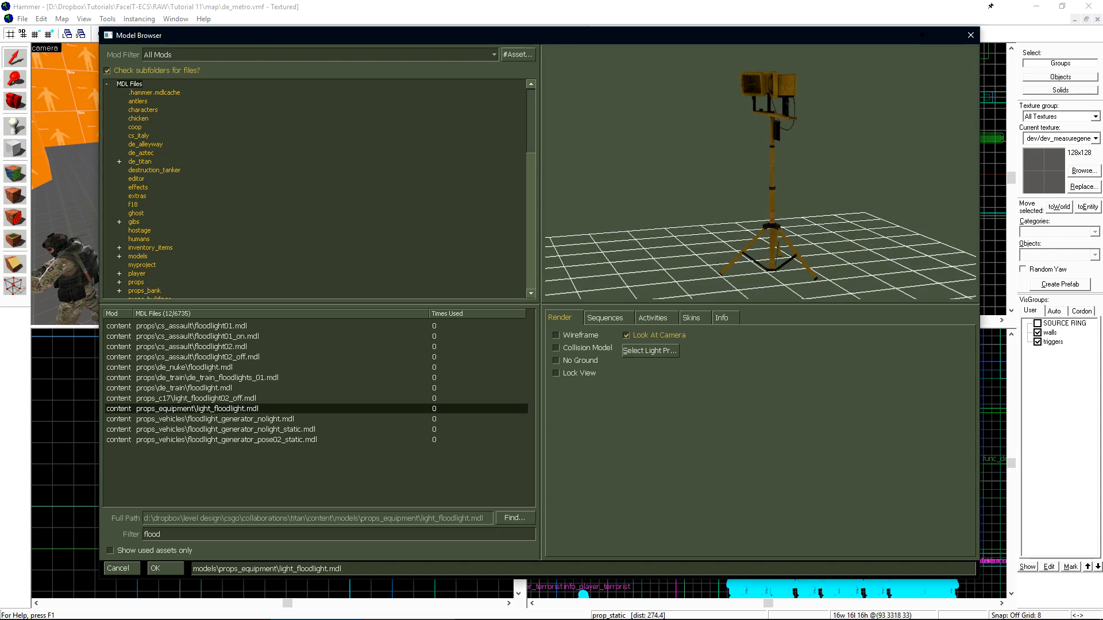
left_click(690, 317)
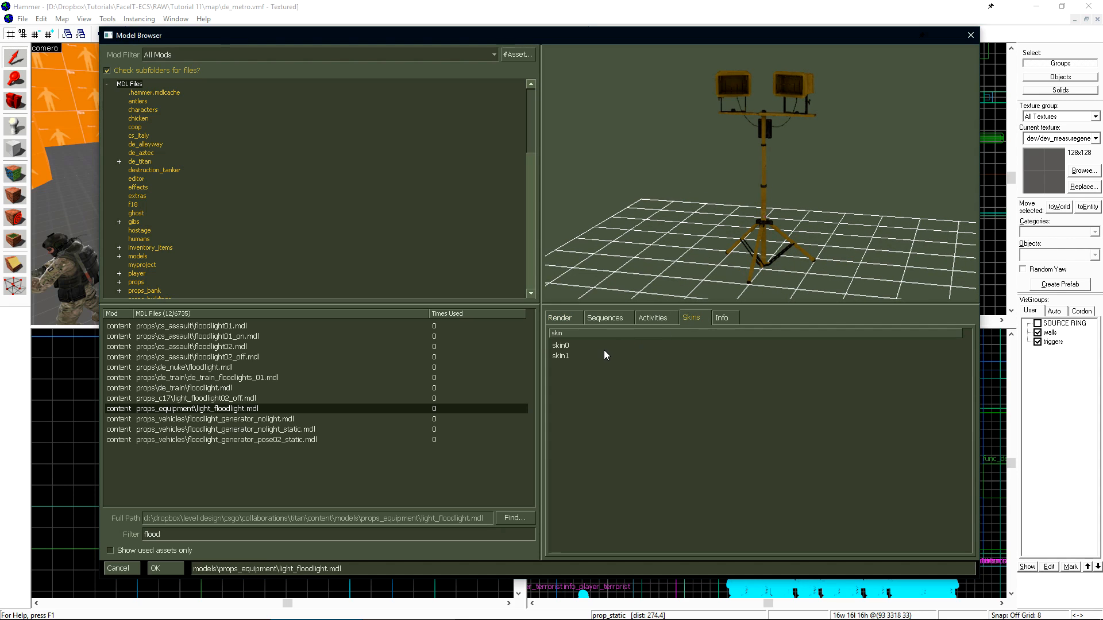
left_click(561, 345)
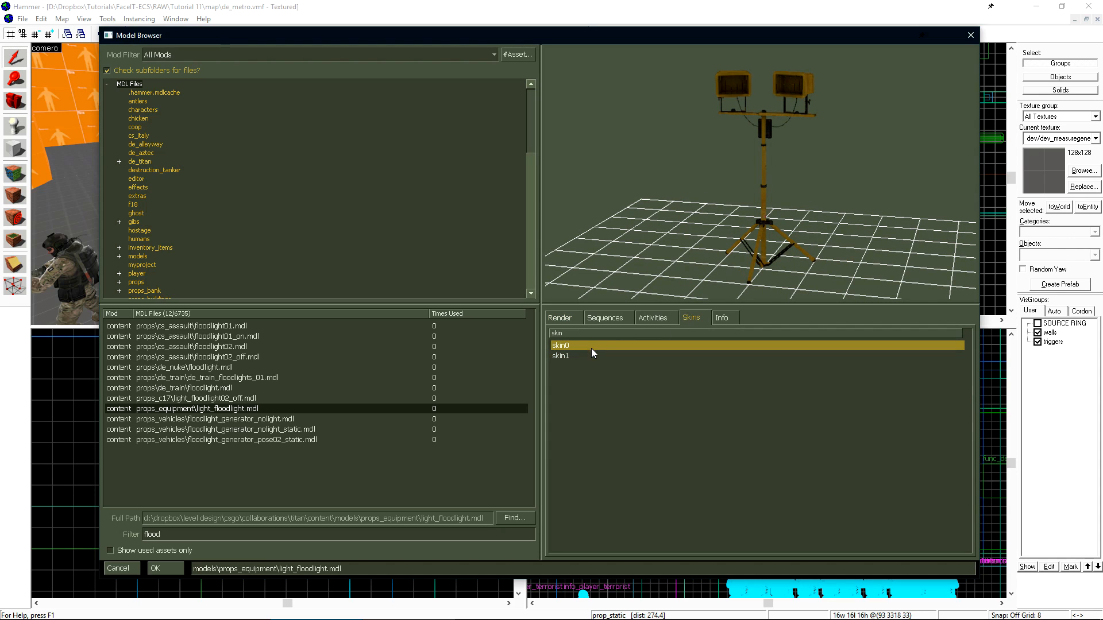
left_click(561, 356)
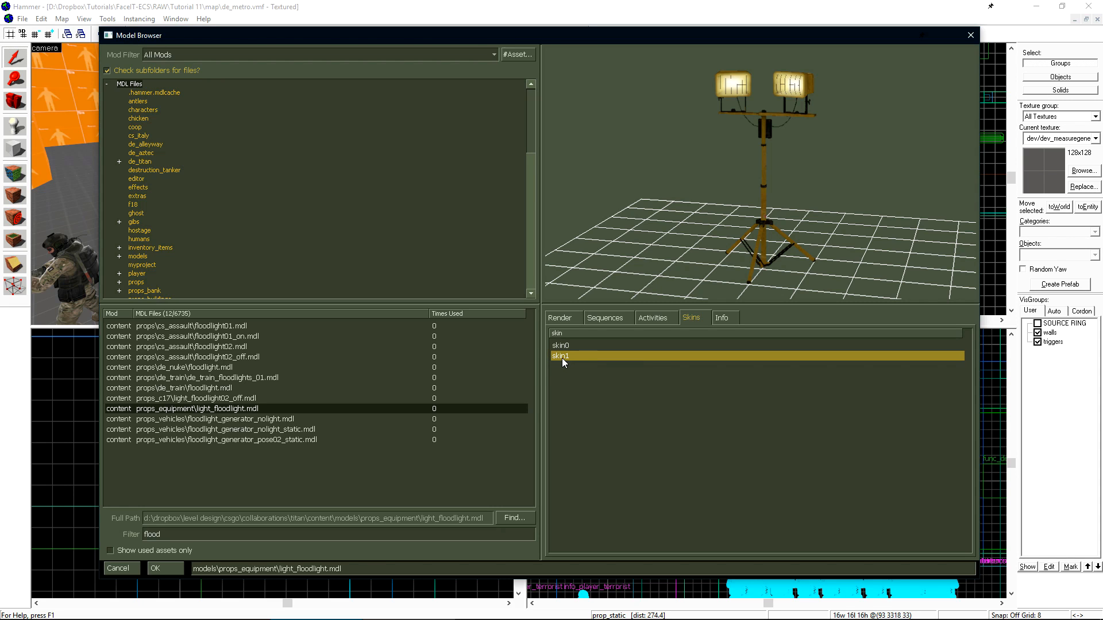
left_click(162, 568)
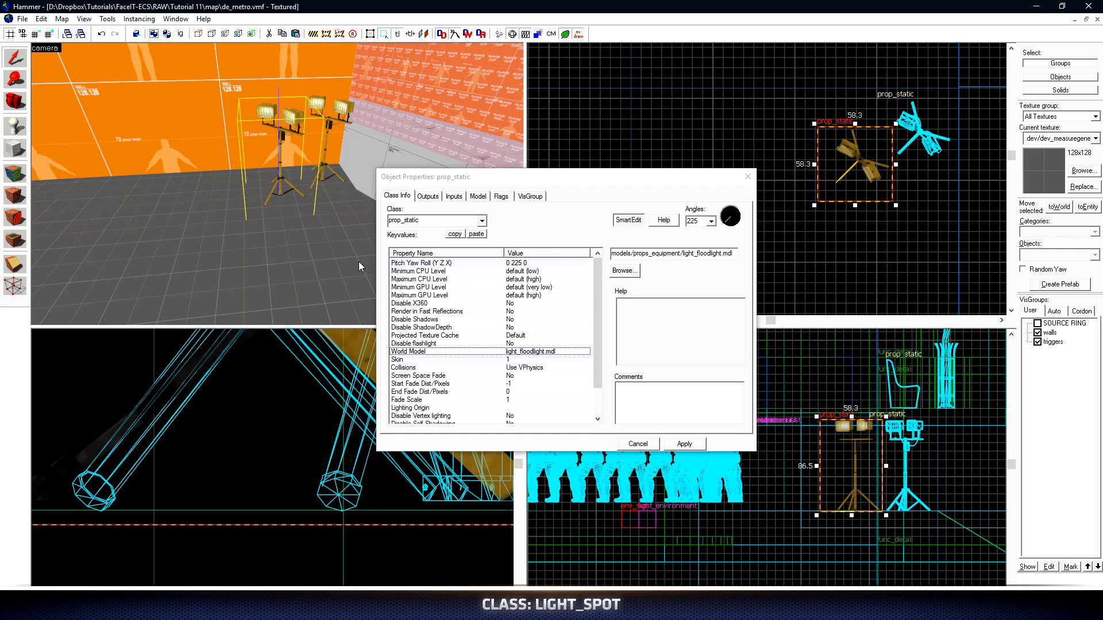
Place a light_spot at the floodlight's lamp head, angled -10.5 241 45
left_click(481, 220)
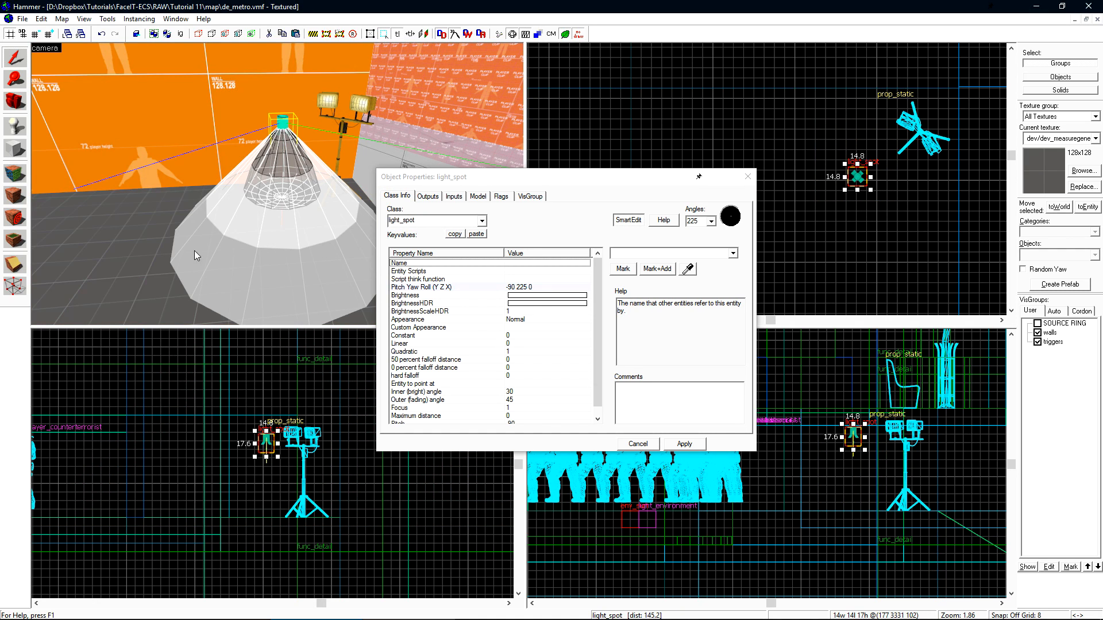
mouse_move(382, 267)
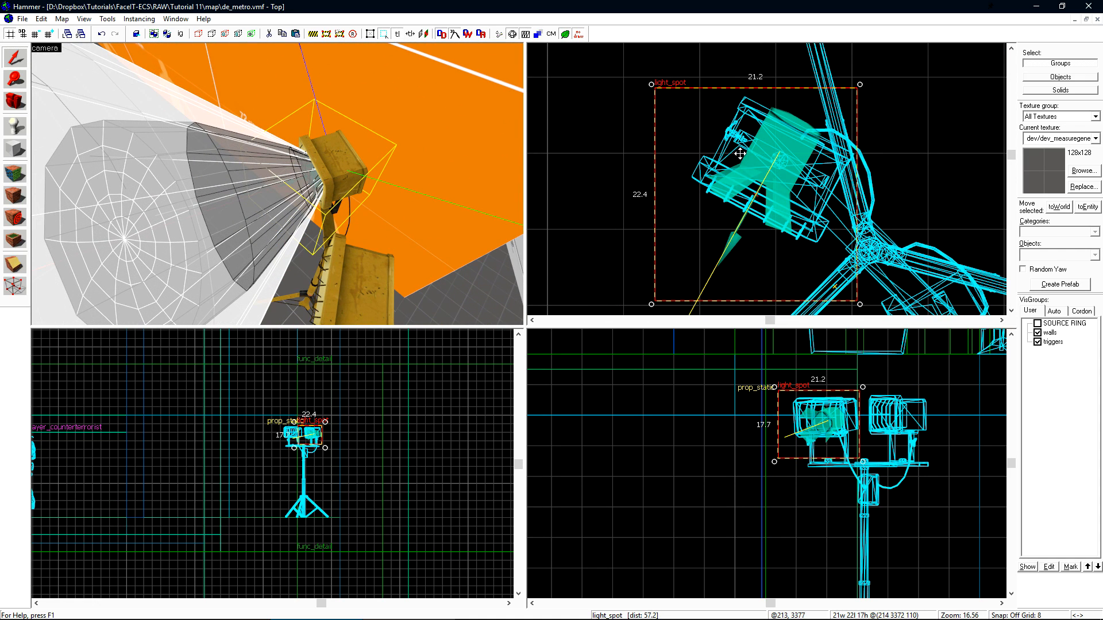
scroll("down", 3)
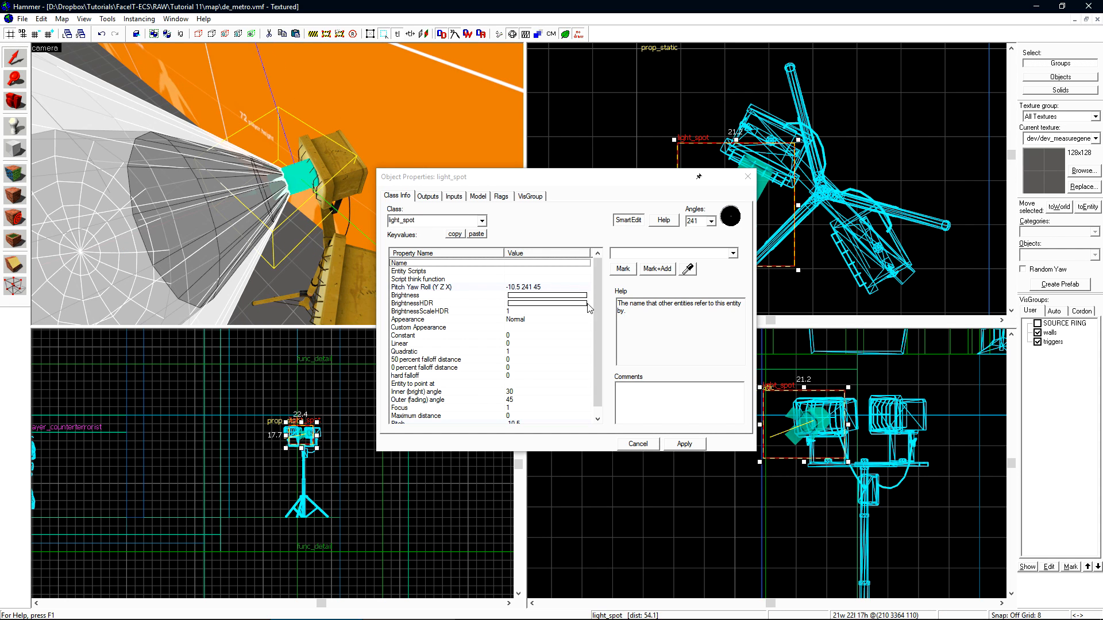
Set the spotlight's Brightness colour to warm white 254 245 218 at 550
left_click(405, 294)
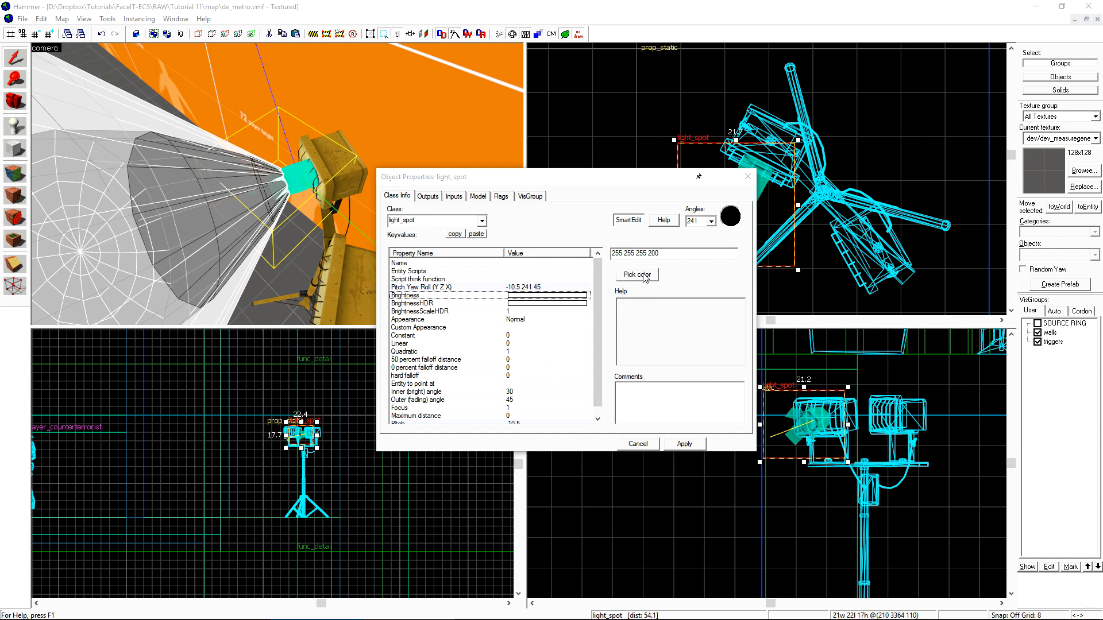
left_click(636, 274)
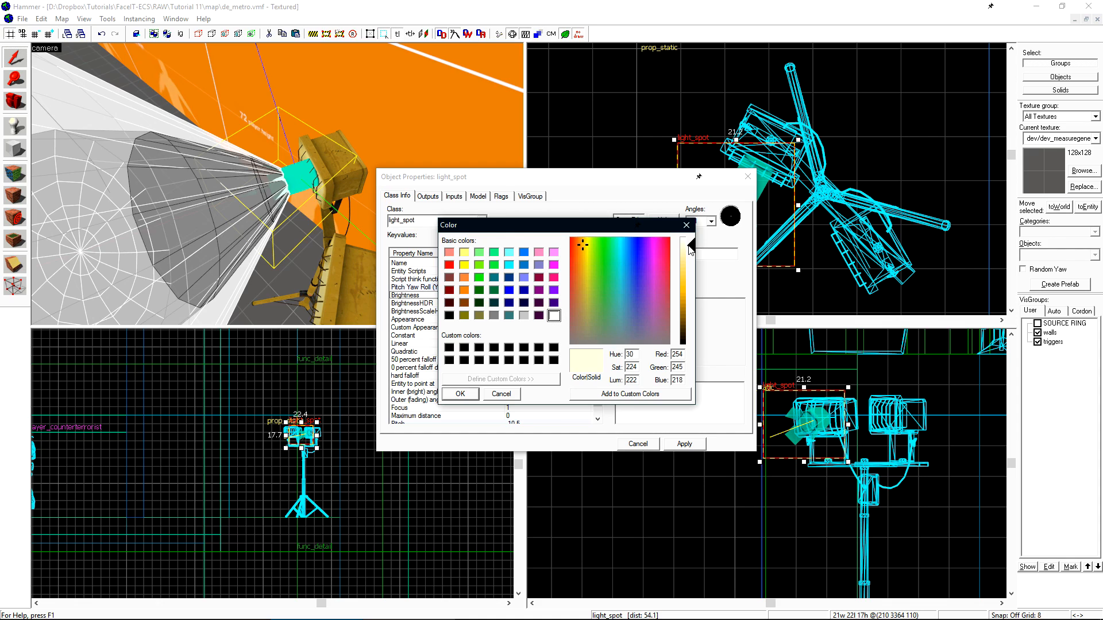
left_click(459, 392)
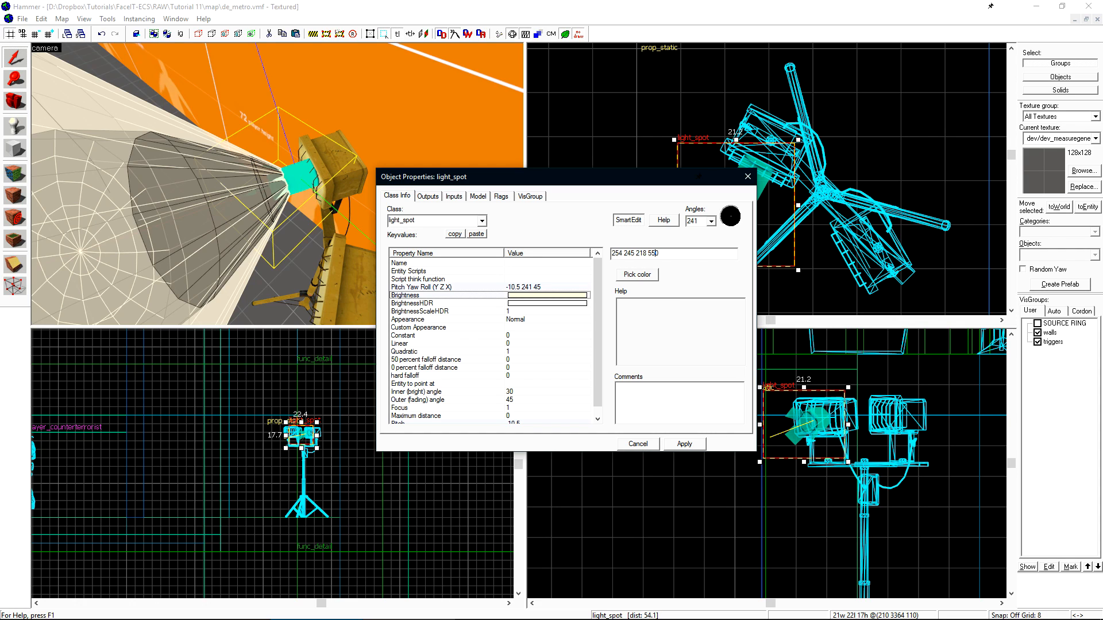
Set the spotlight's outer cone to 45 and inner cone to 10, then apply
scroll("down", 3)
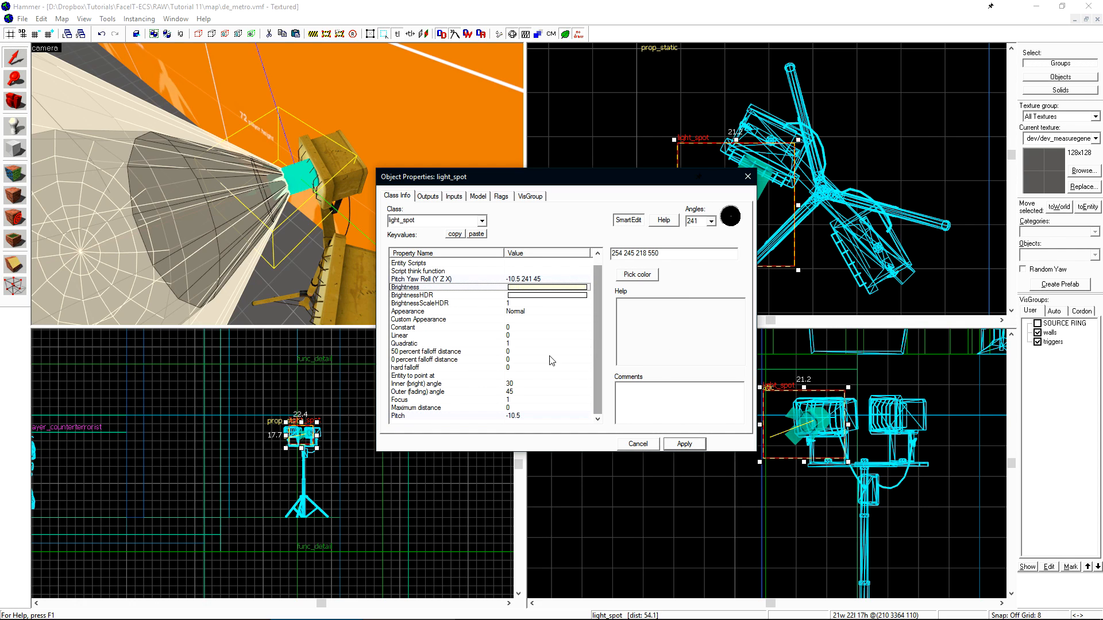
left_click(416, 384)
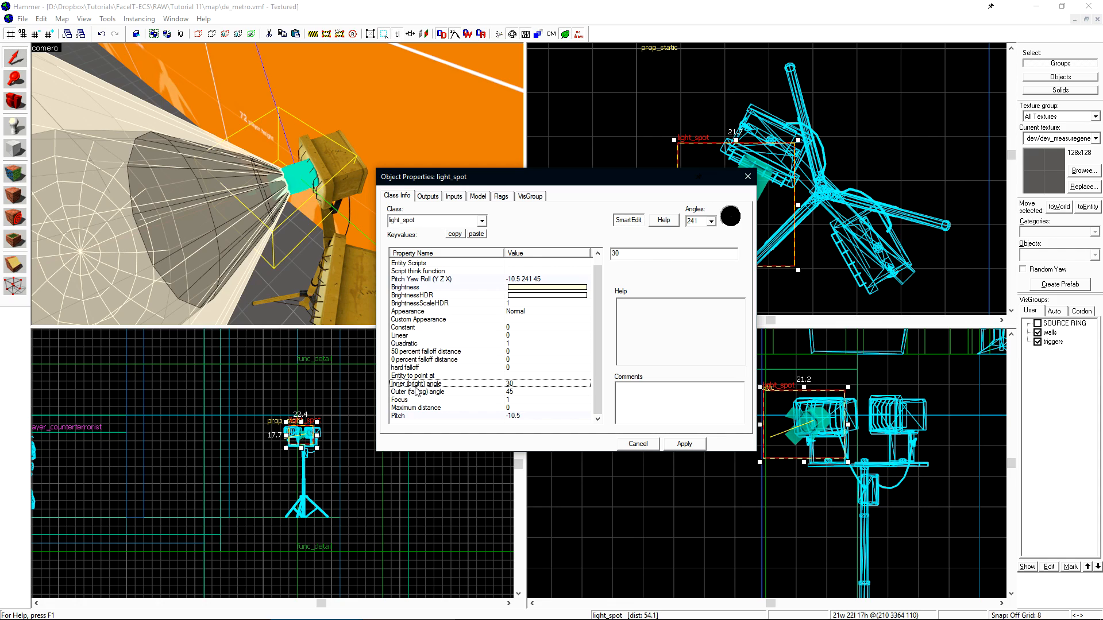
left_click(416, 391)
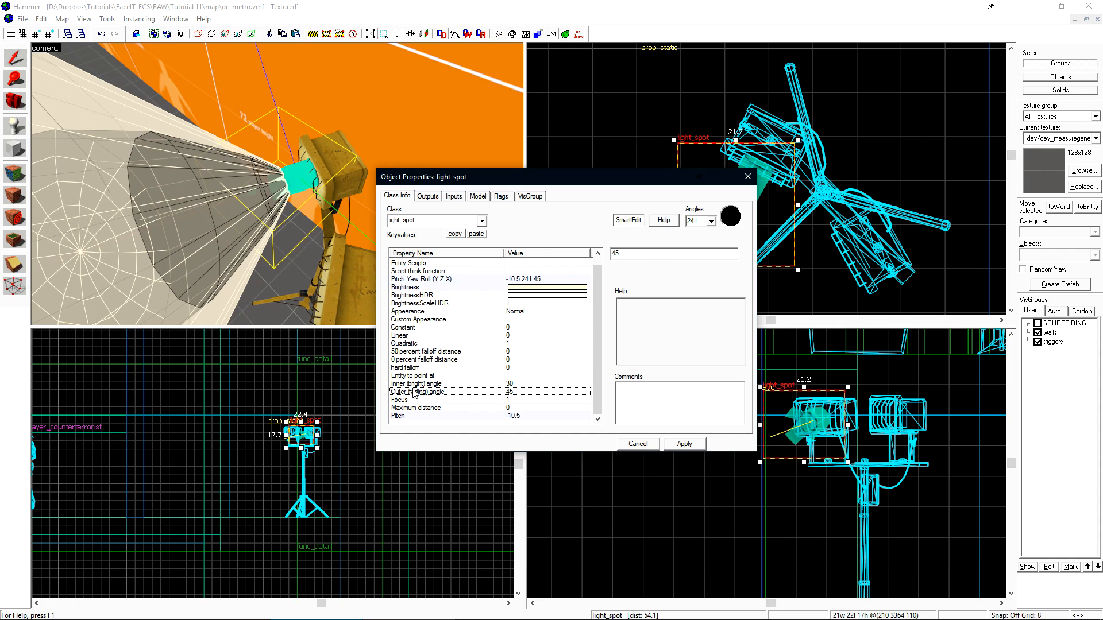
left_click(398, 399)
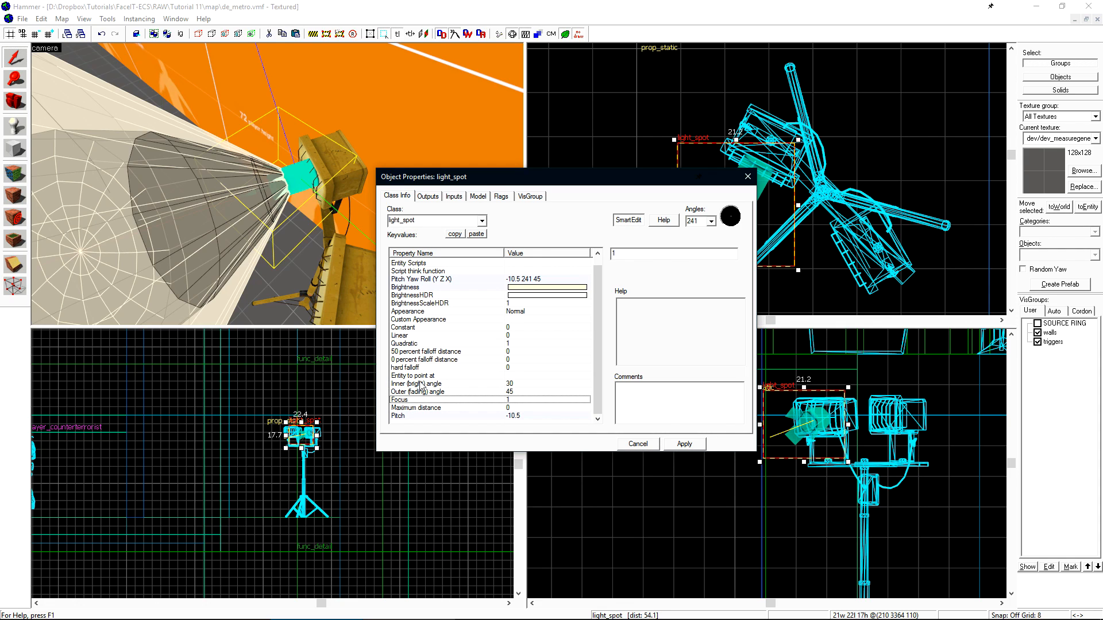
mouse_move(424, 388)
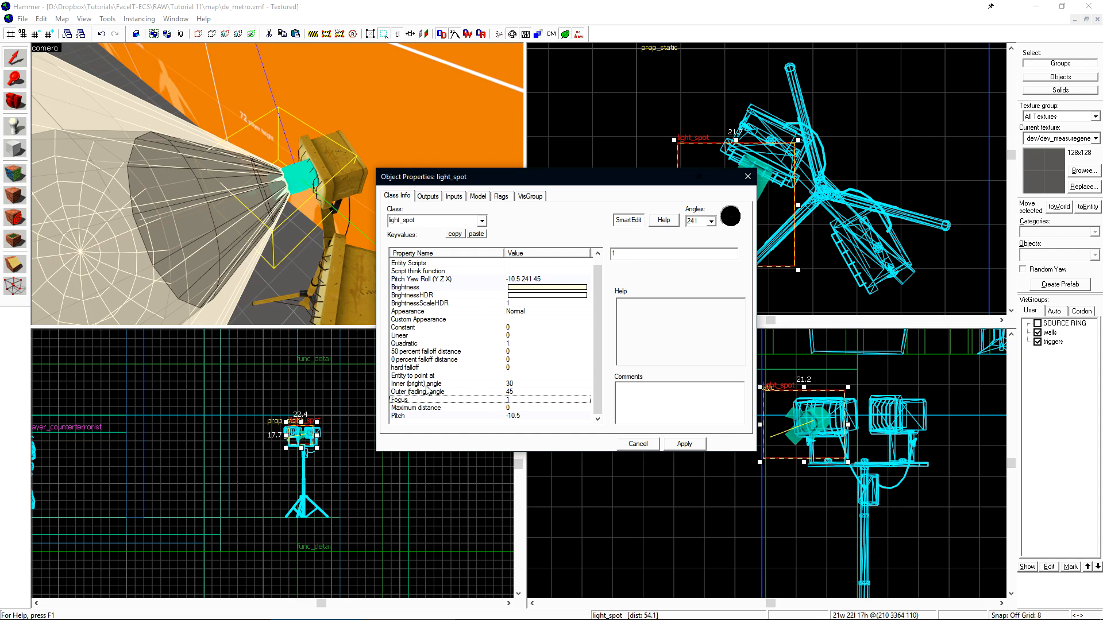
left_click(414, 384)
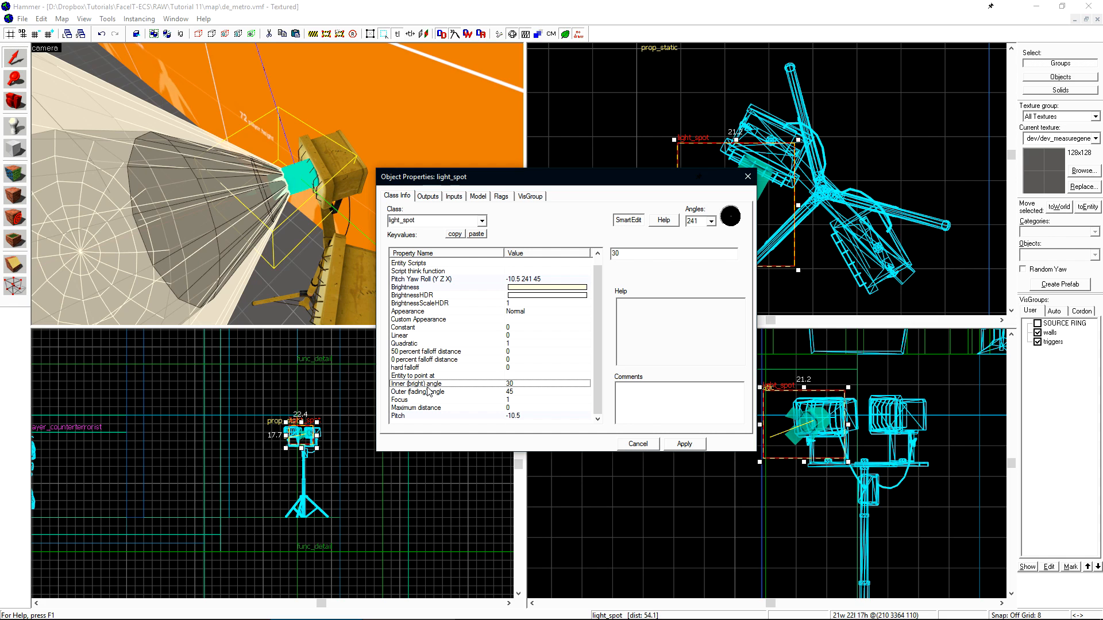
left_click(422, 400)
type("80")
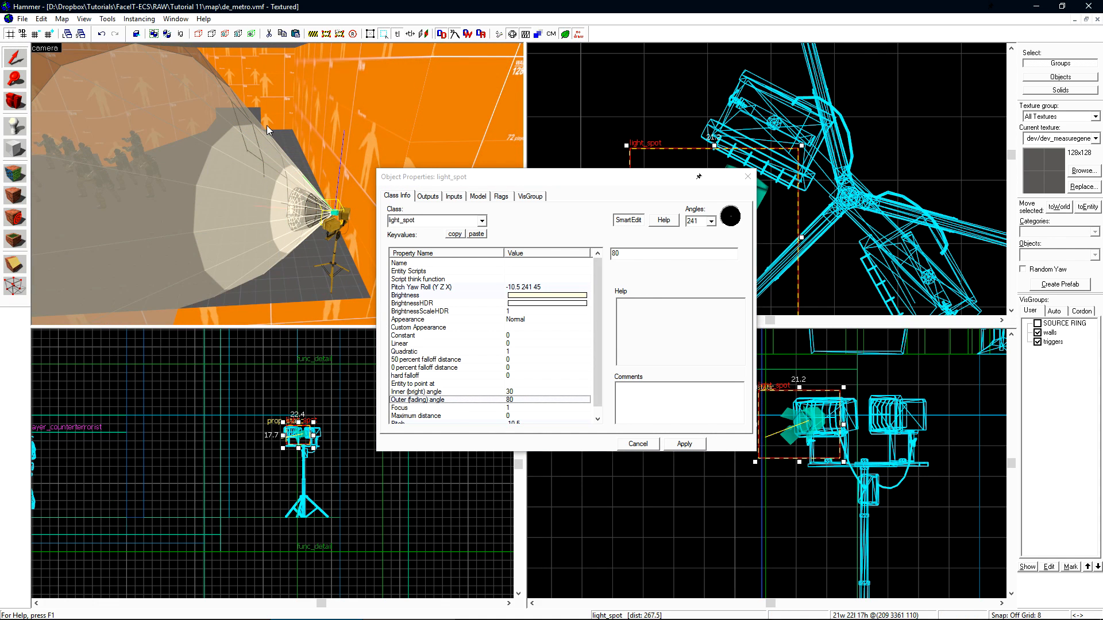
mouse_move(309, 316)
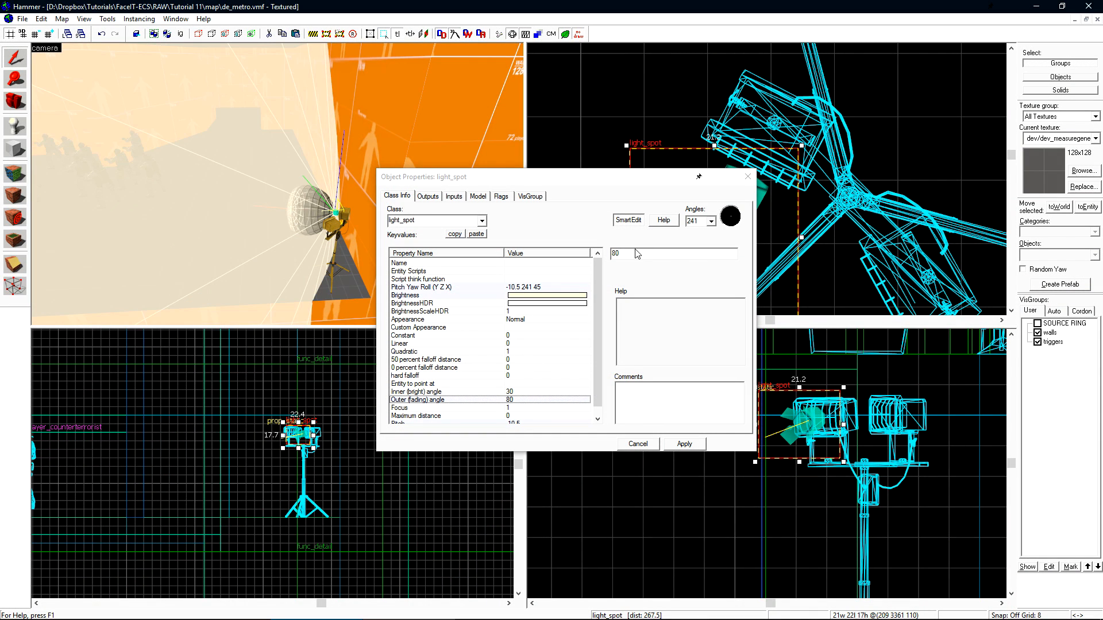
type("45")
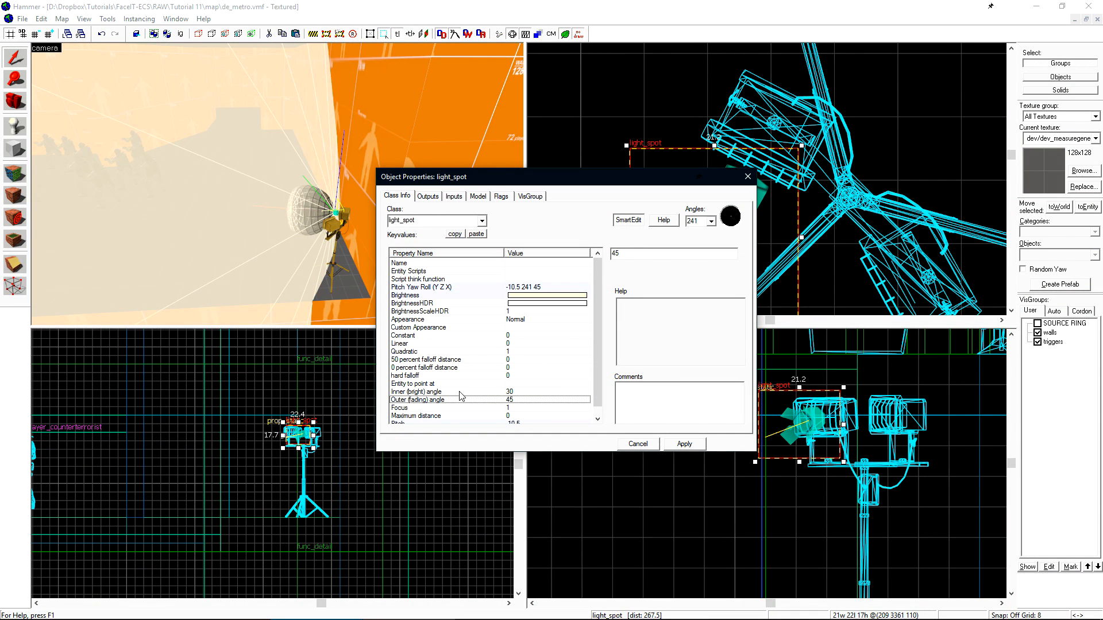
left_click(416, 392)
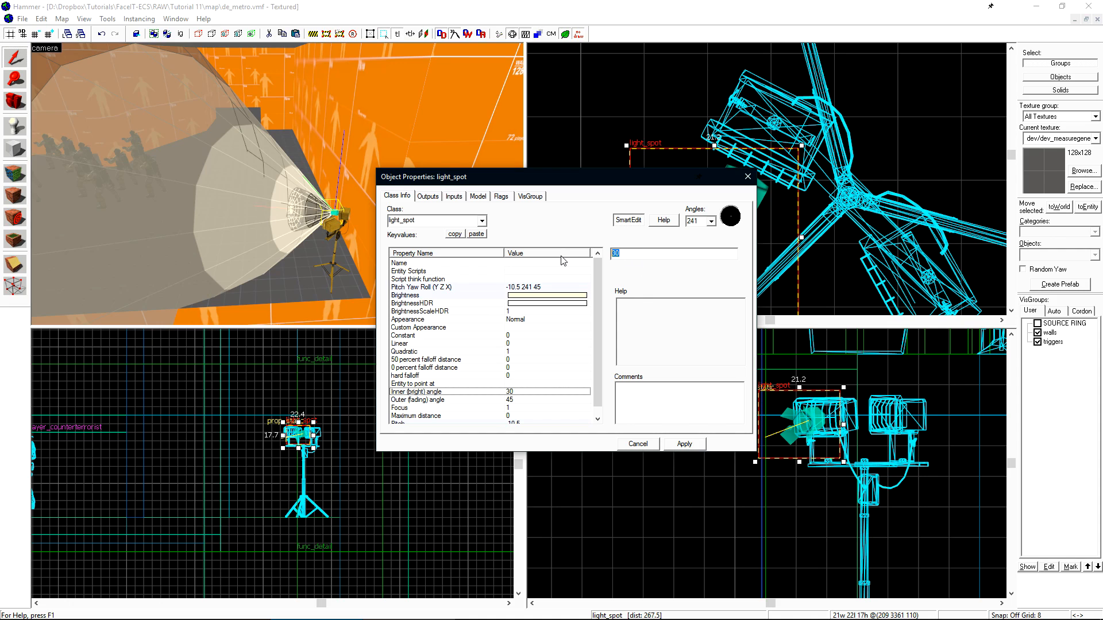
type("1")
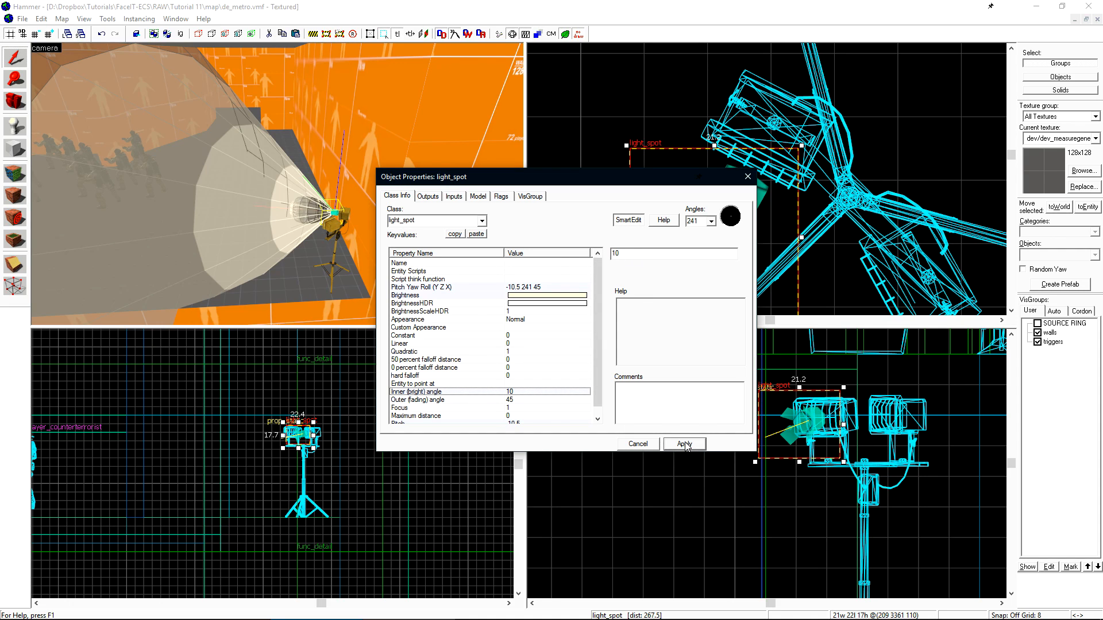
left_click(683, 444)
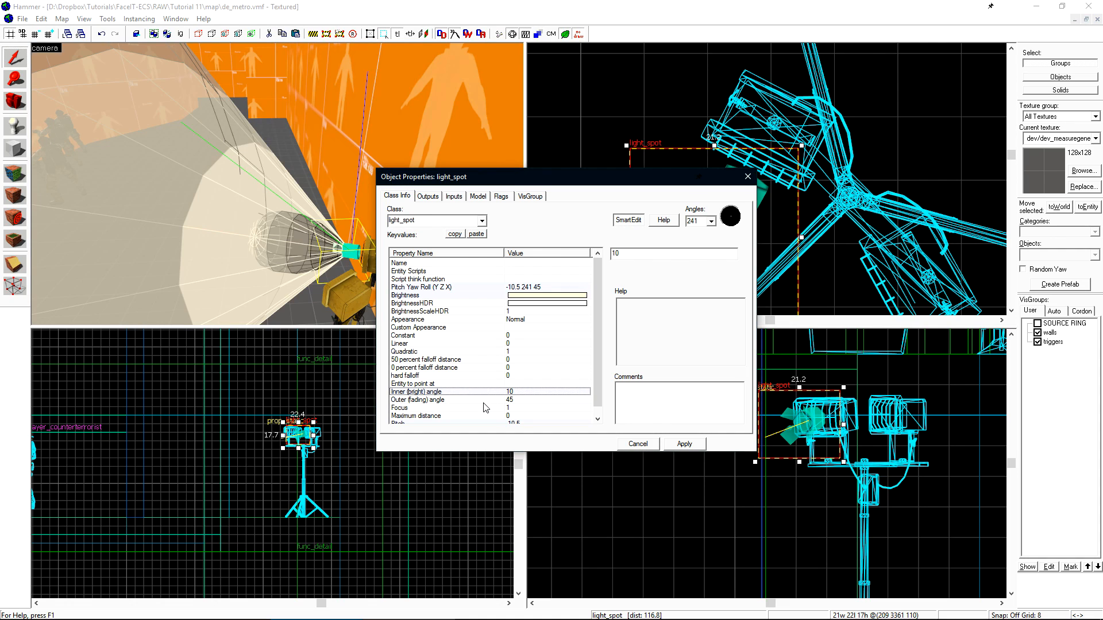
Enter Focus 5 and a cone angle of 30, then close the spotlight's properties
left_click(416, 400)
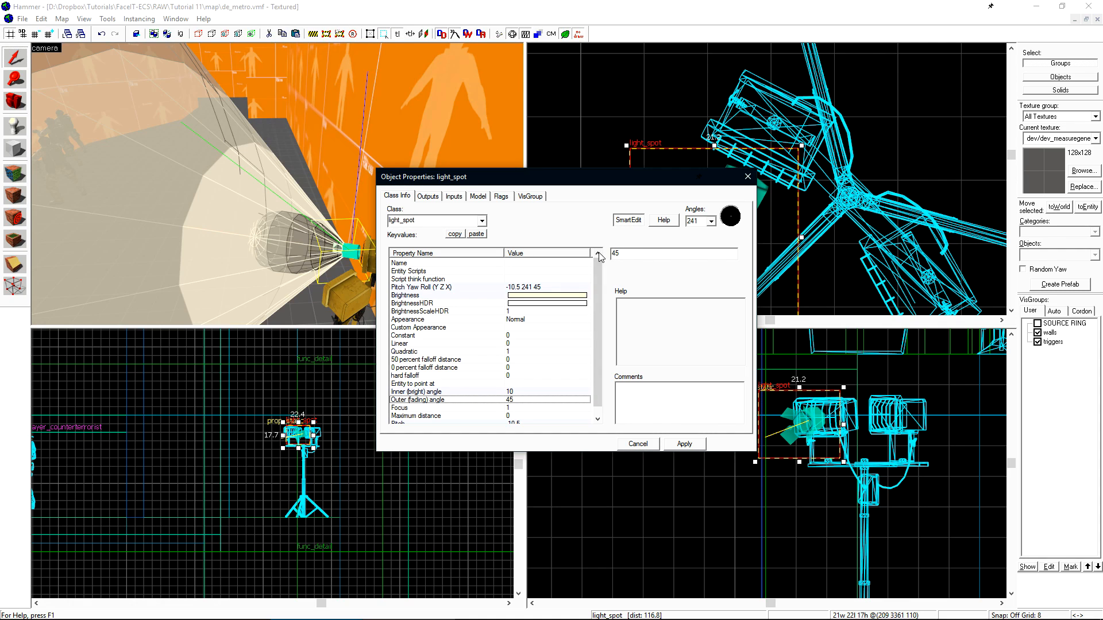
type("5")
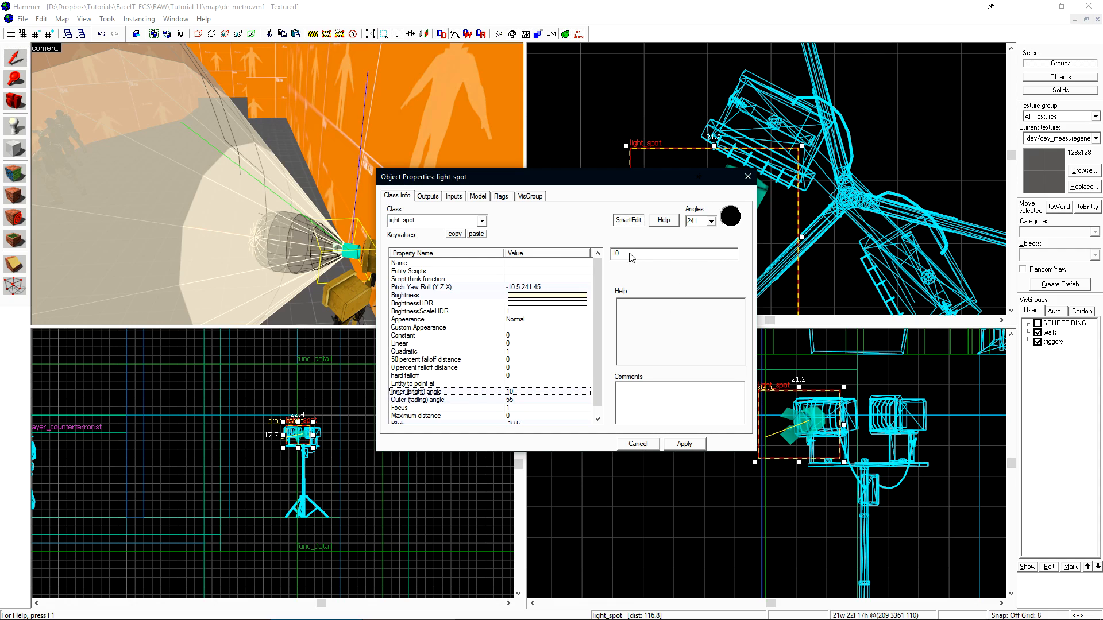
type("30")
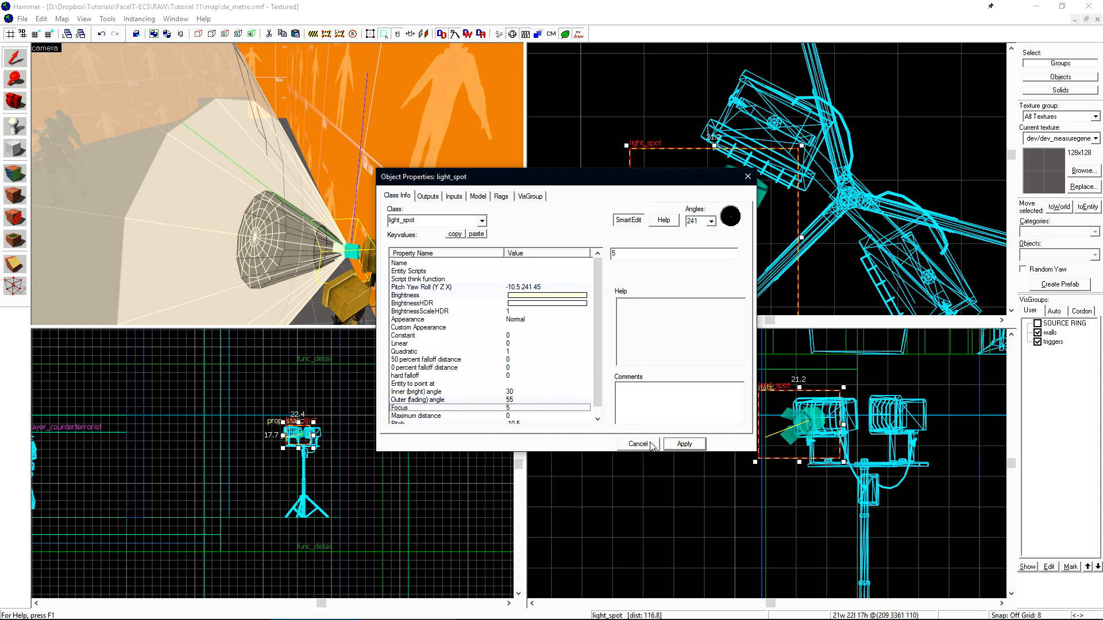
left_click(635, 444)
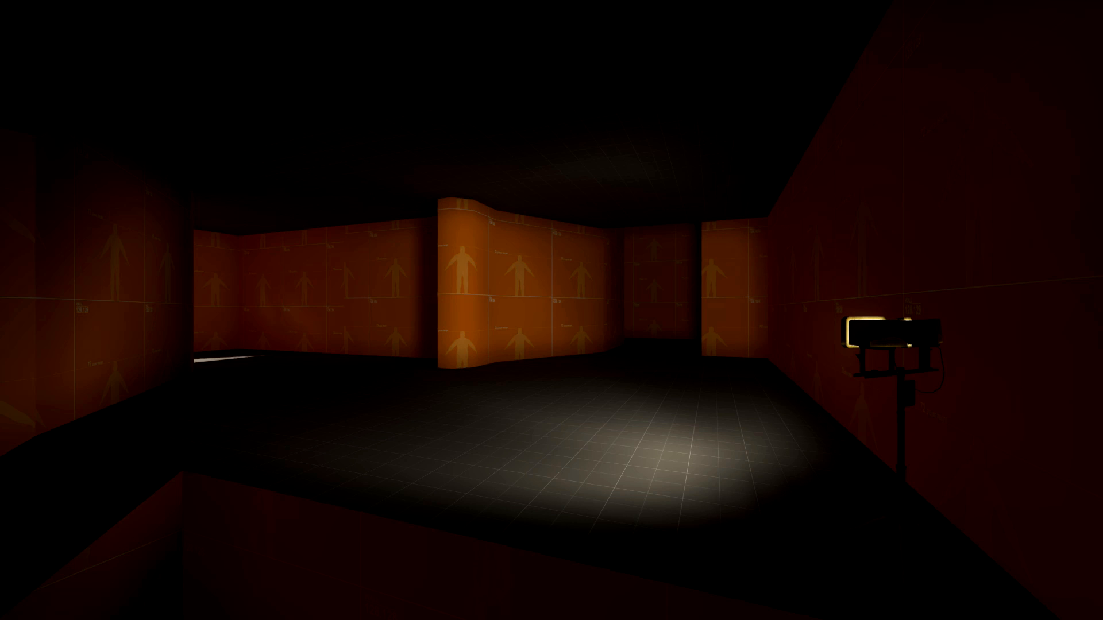
Run r_drawlights 1 in the CS:GO console to draw light sources
type("r_drawlights 1")
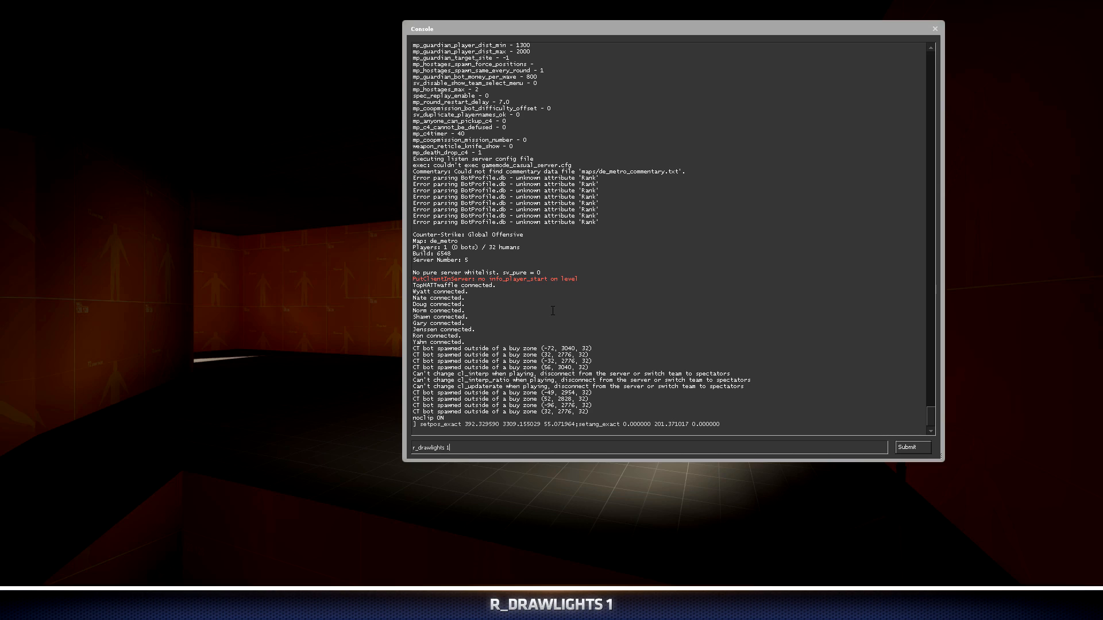
key("Return")
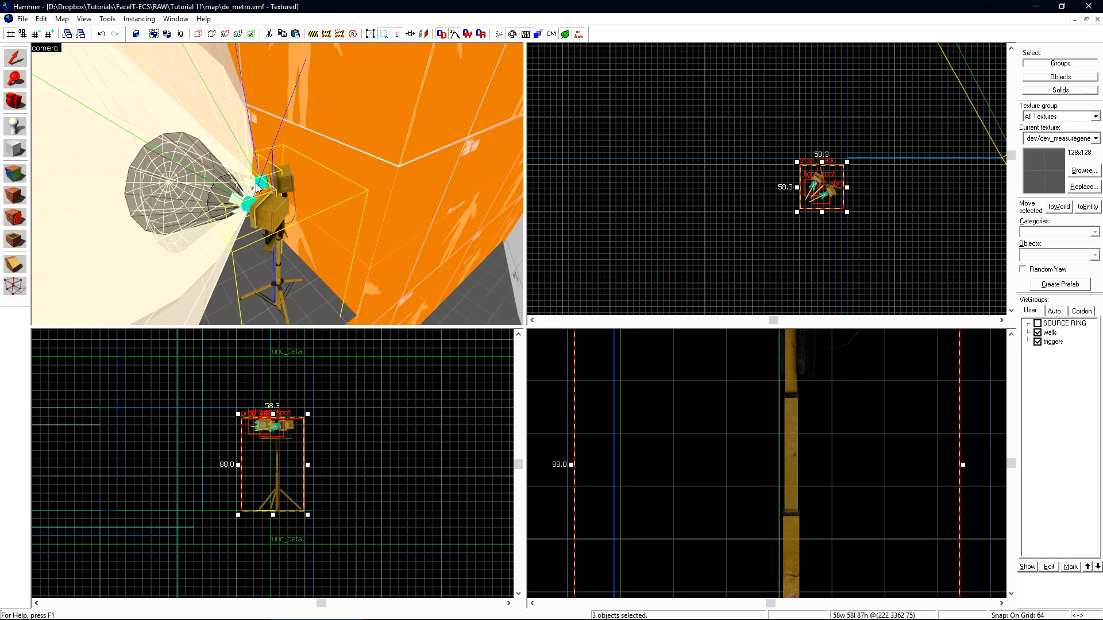
mouse_move(285, 205)
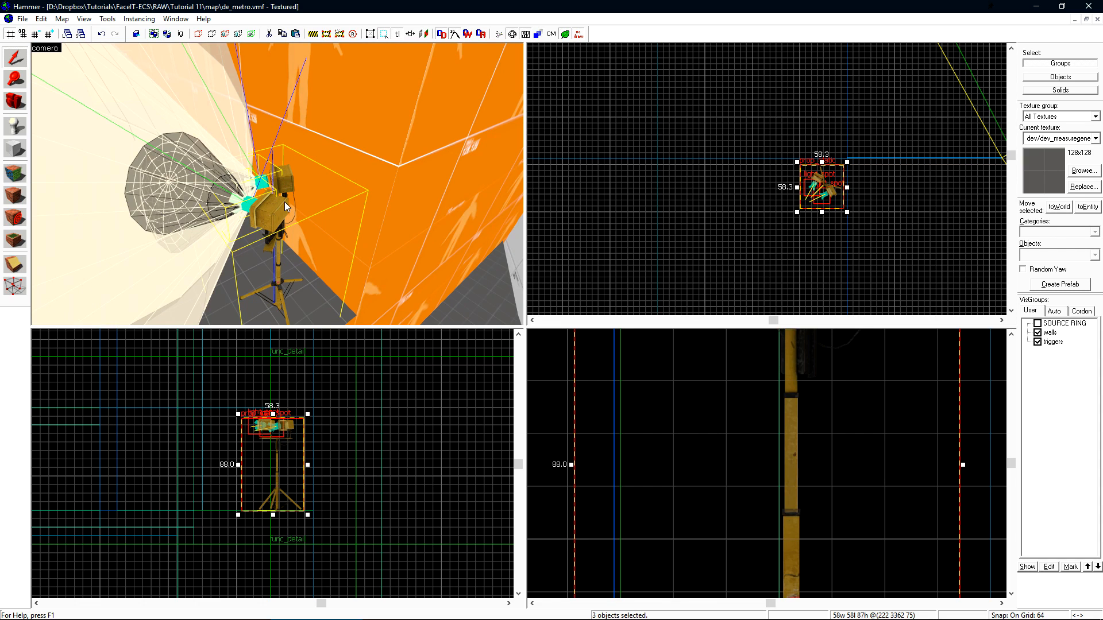
Paste the floodlight prop and two light_spots into a new map and view a spotlight's brightness
left_click(21, 18)
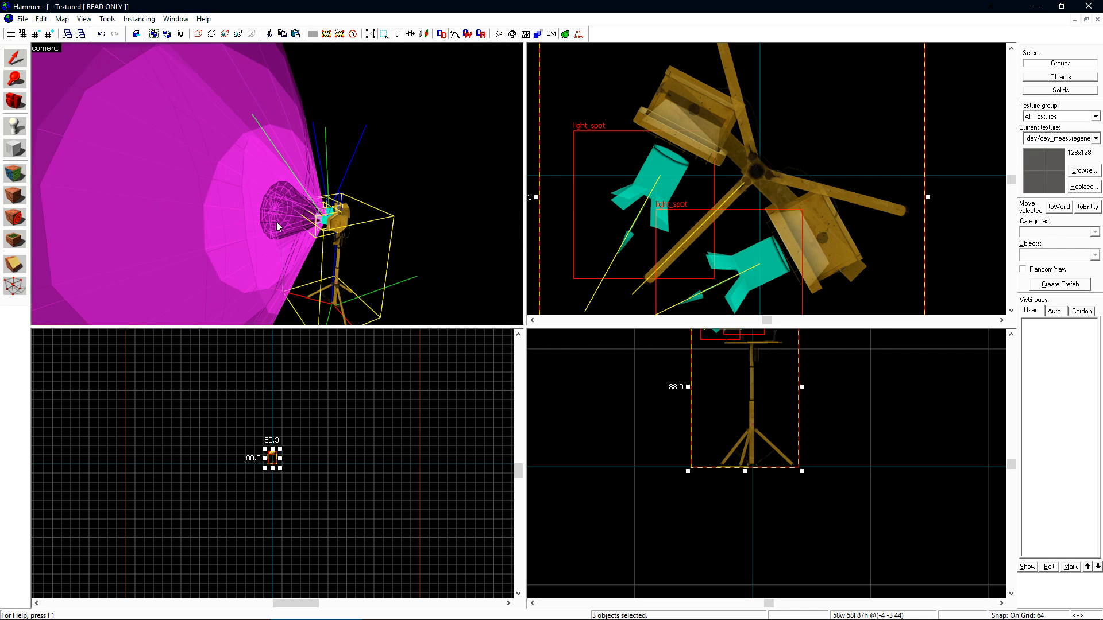
mouse_move(325, 224)
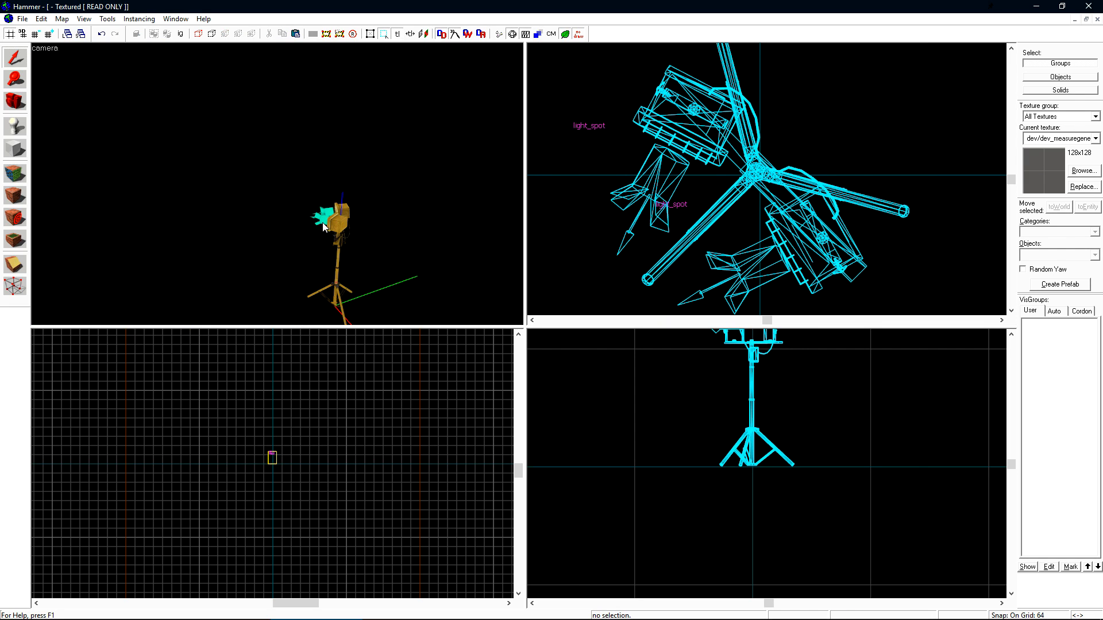
double_click(331, 218)
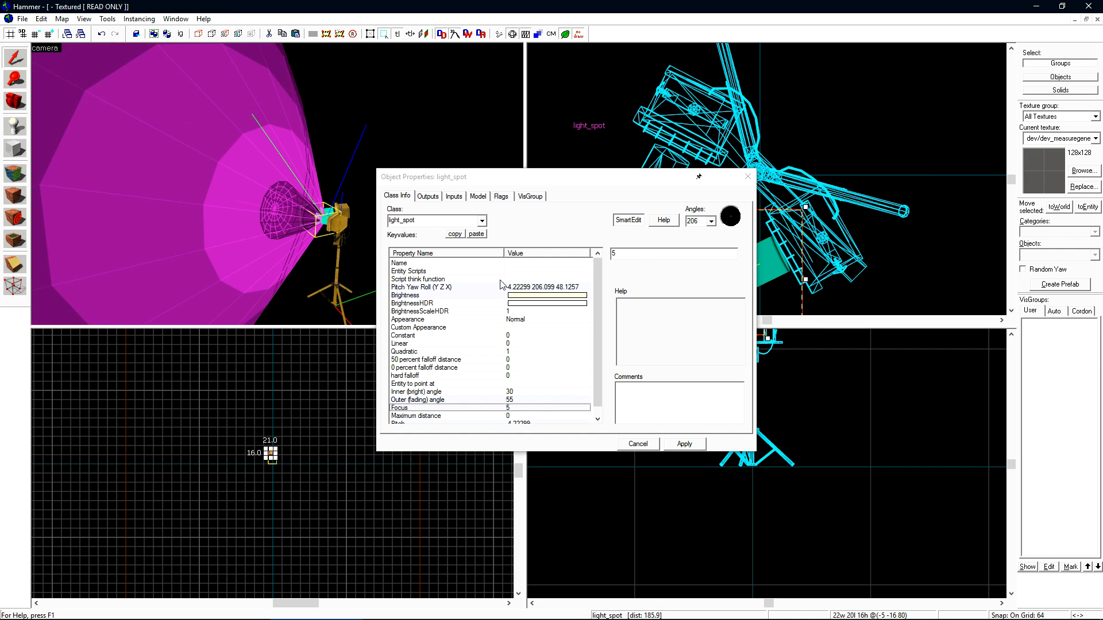
left_click(404, 295)
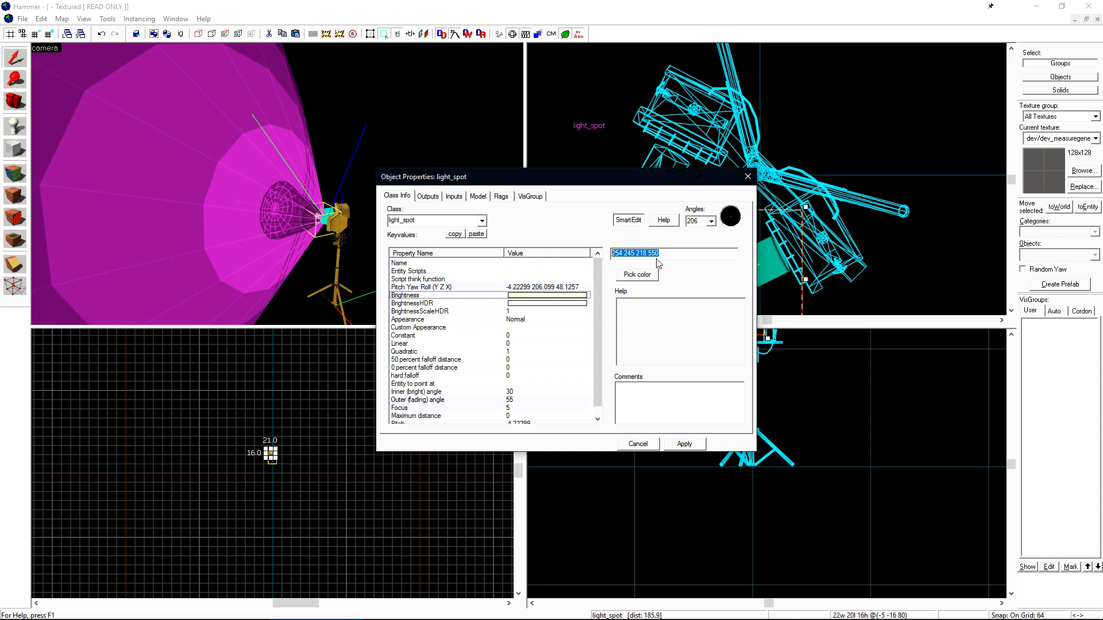
Save the map as floodlight inside a newly created instances folder next to de_metro.vmf
left_click(22, 18)
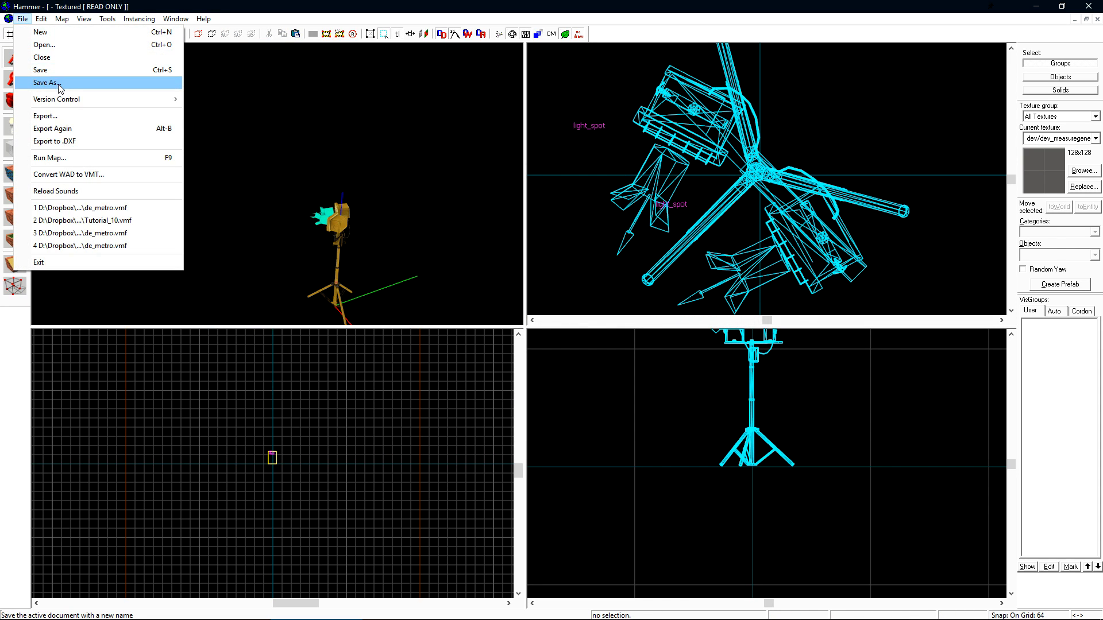
left_click(45, 82)
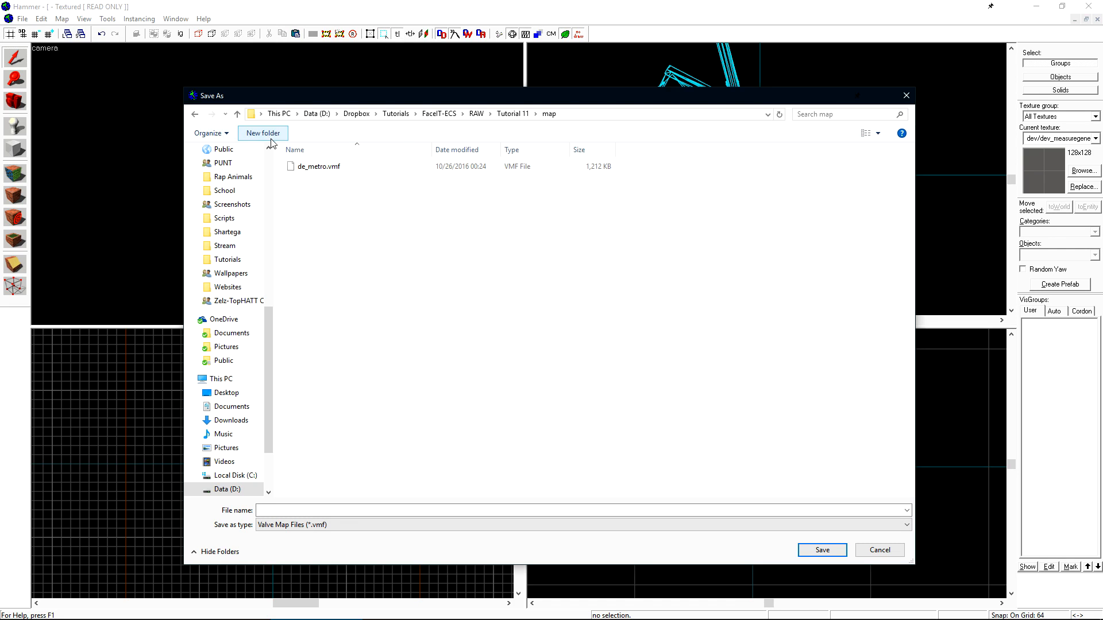
left_click(262, 133)
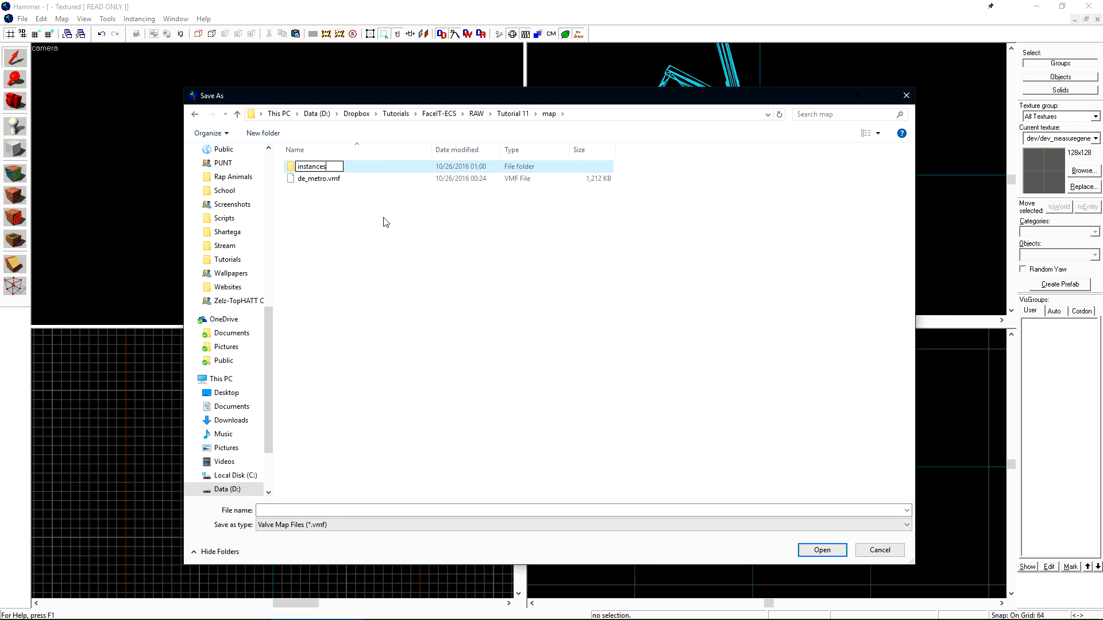
left_click(321, 178)
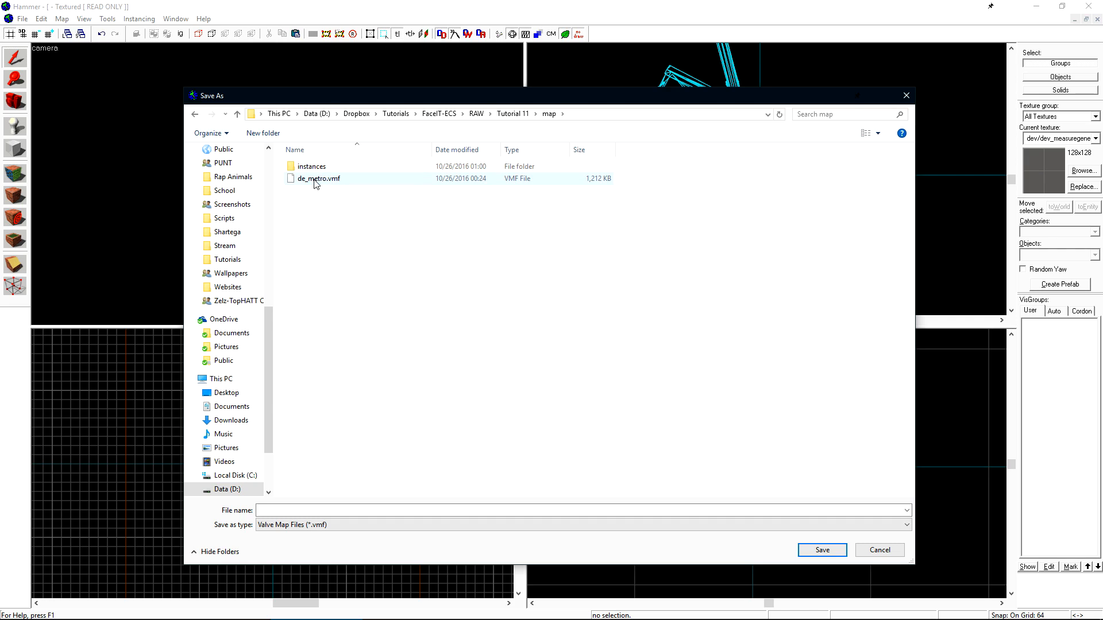
double_click(312, 166)
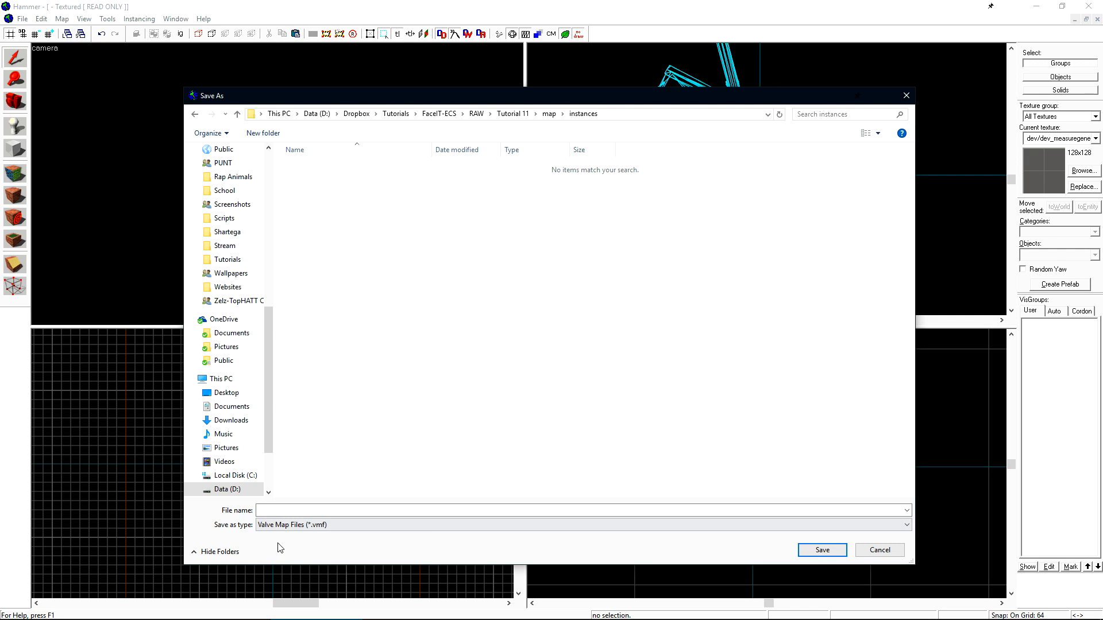
type("flood")
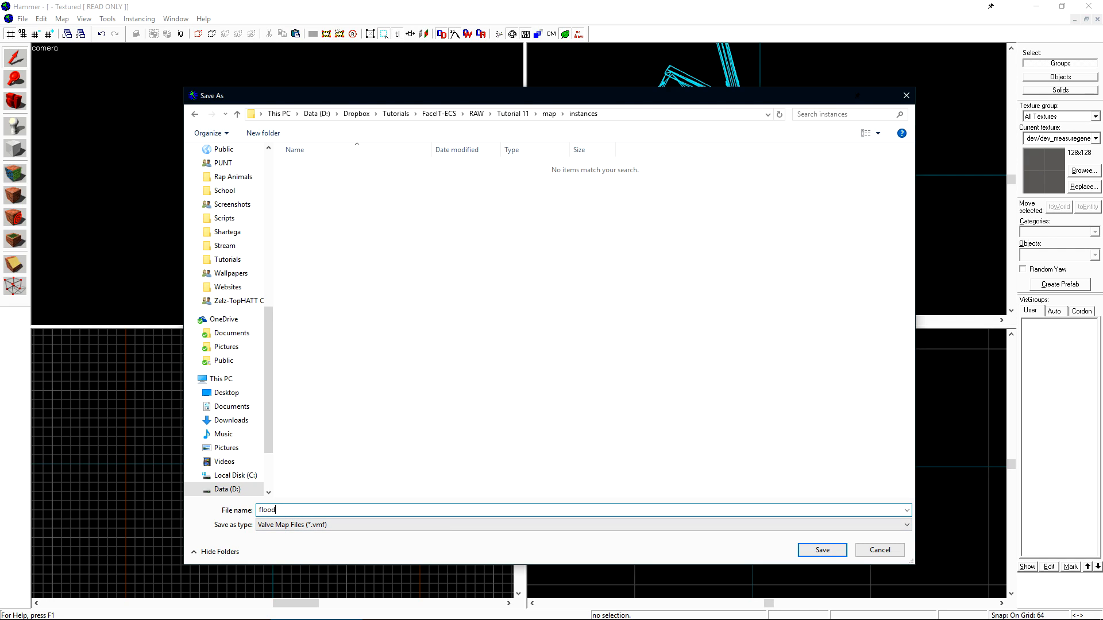
type("floodlight")
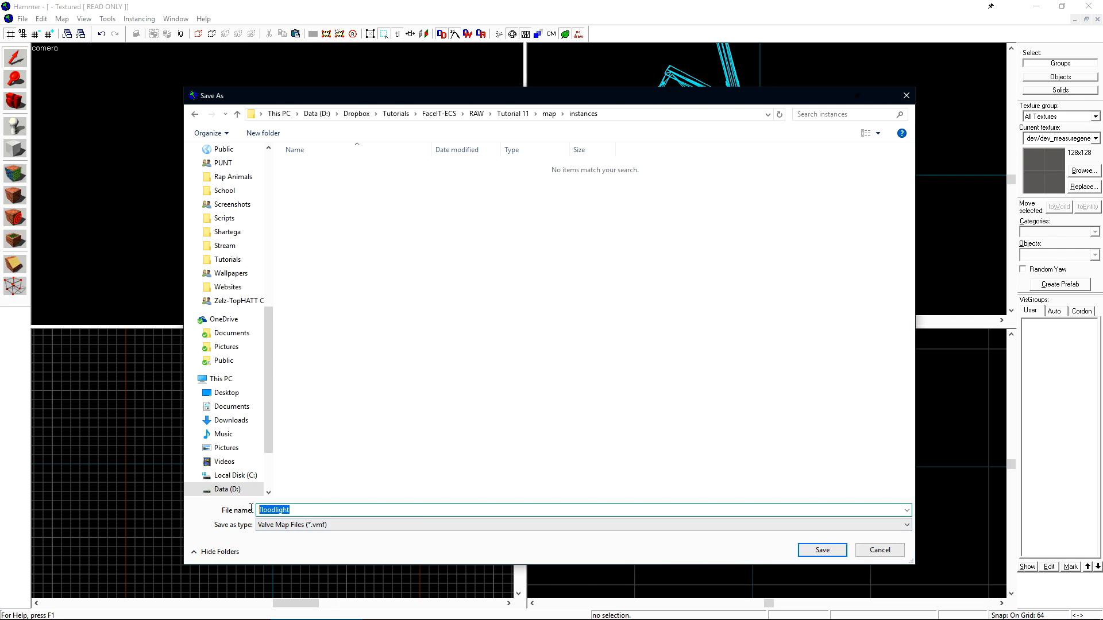
left_click(820, 550)
type("func_")
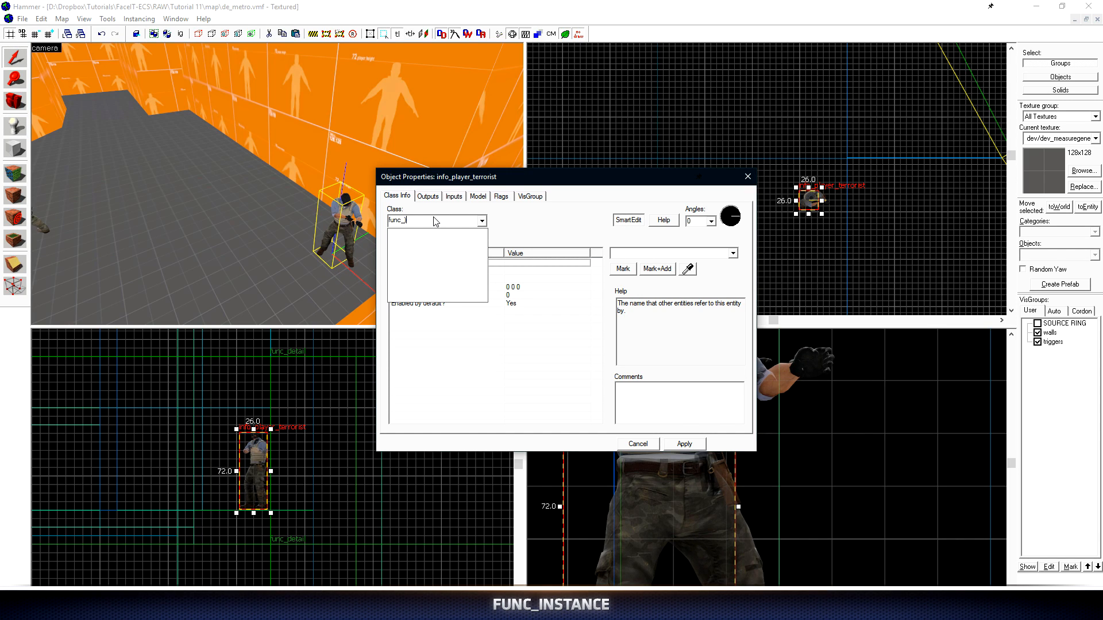
Make the entity a func_instance and enter instances/floodlight.vmf as its VMF Filename
left_click(408, 219)
type("instance")
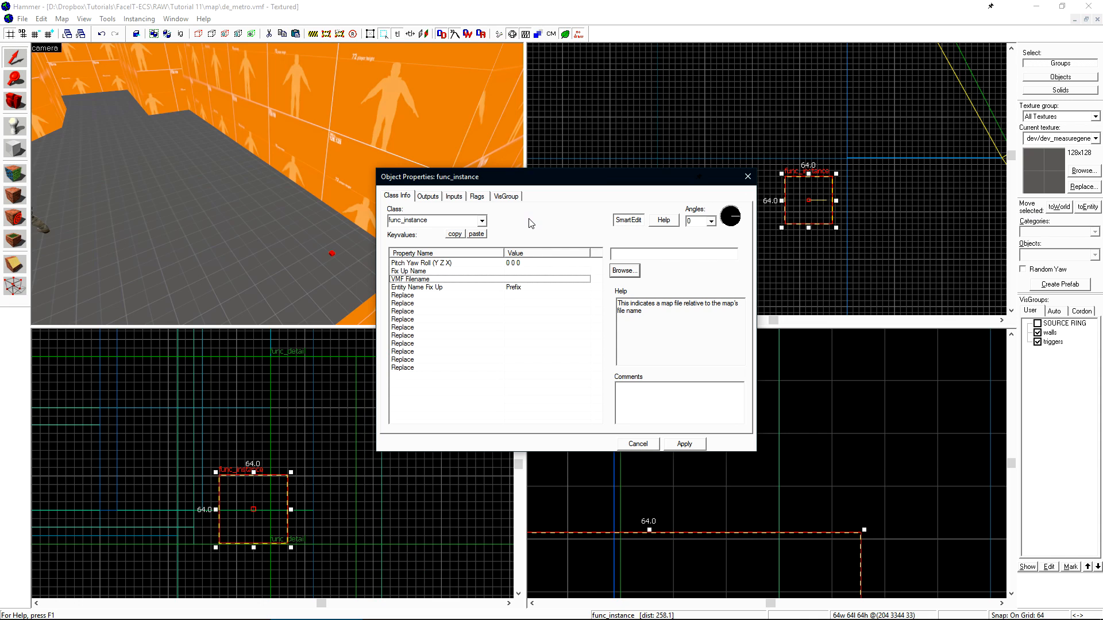
left_click(623, 271)
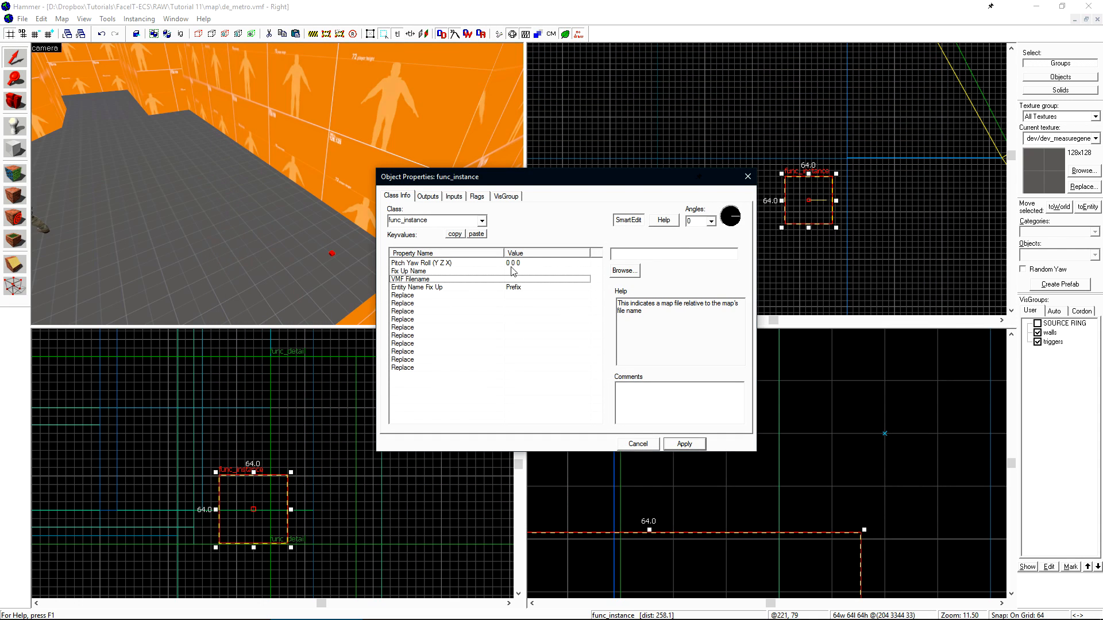
left_click(668, 253)
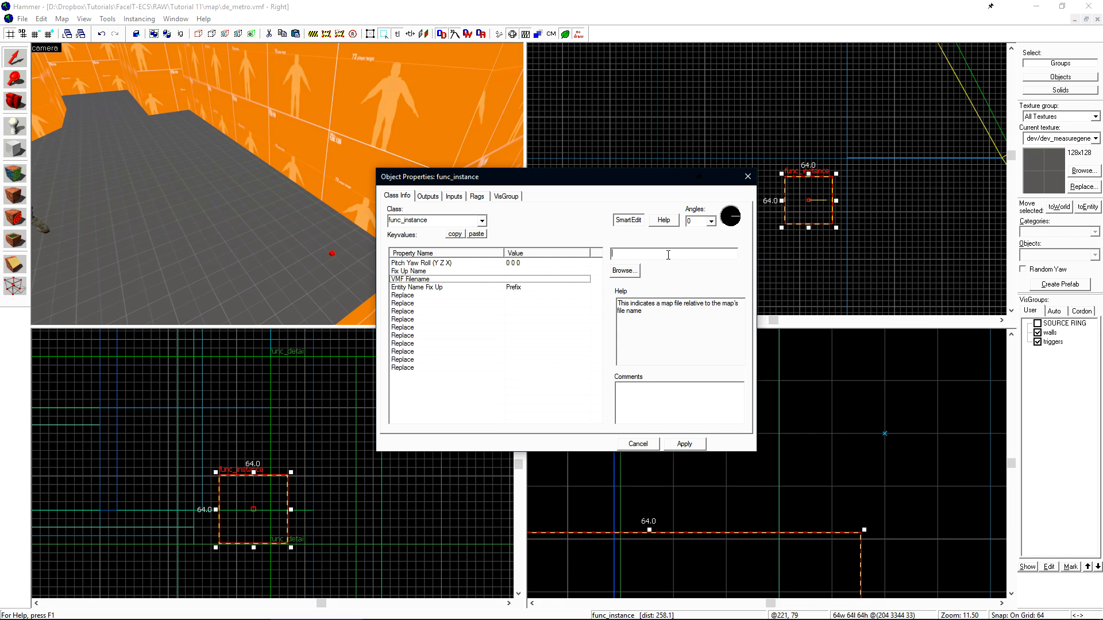
type("instance")
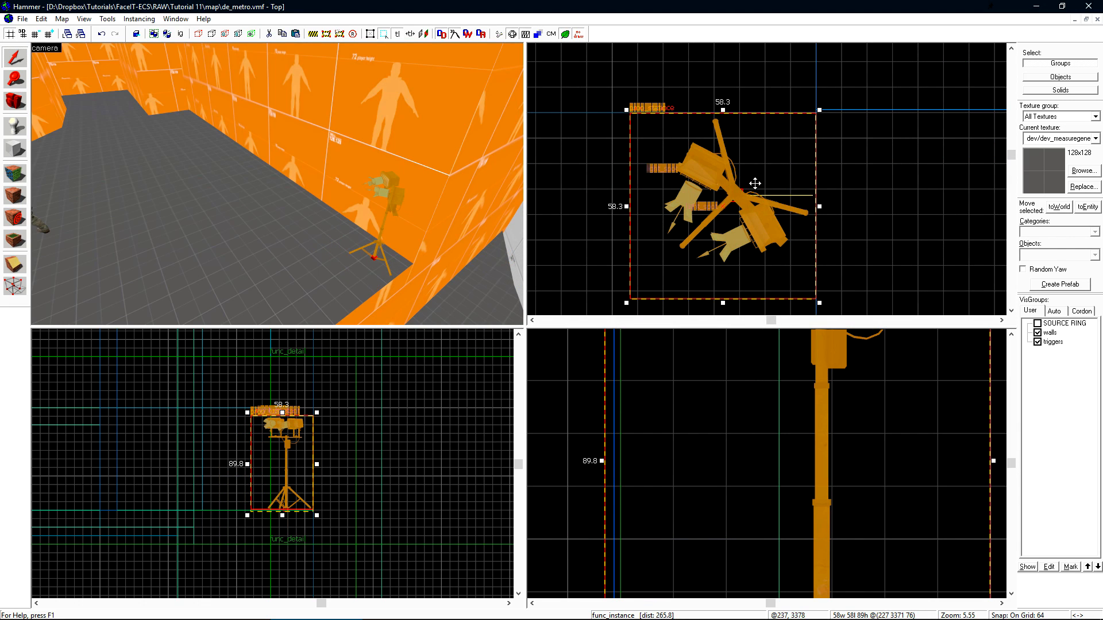
Open the floodlight.vmf instance for editing from the Instancing menu
left_click(138, 18)
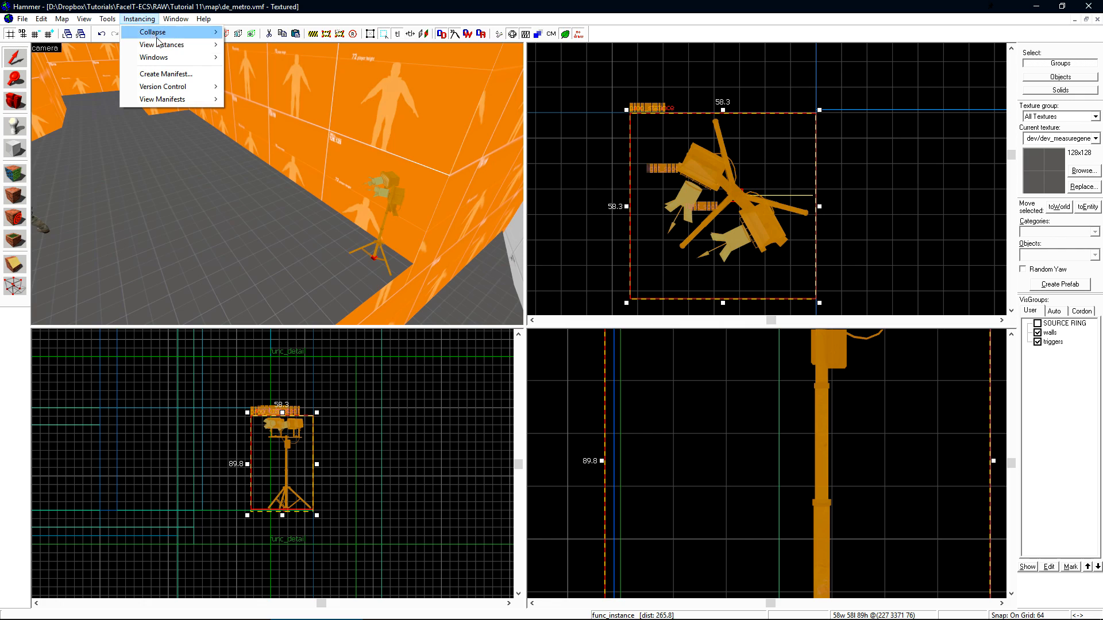
mouse_move(161, 44)
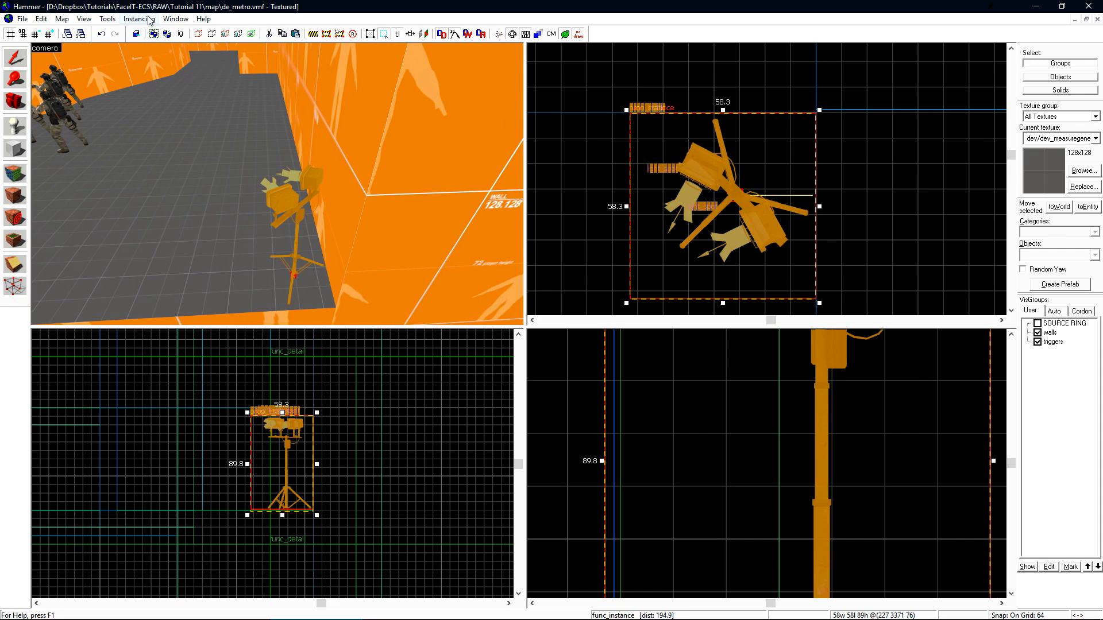
left_click(139, 18)
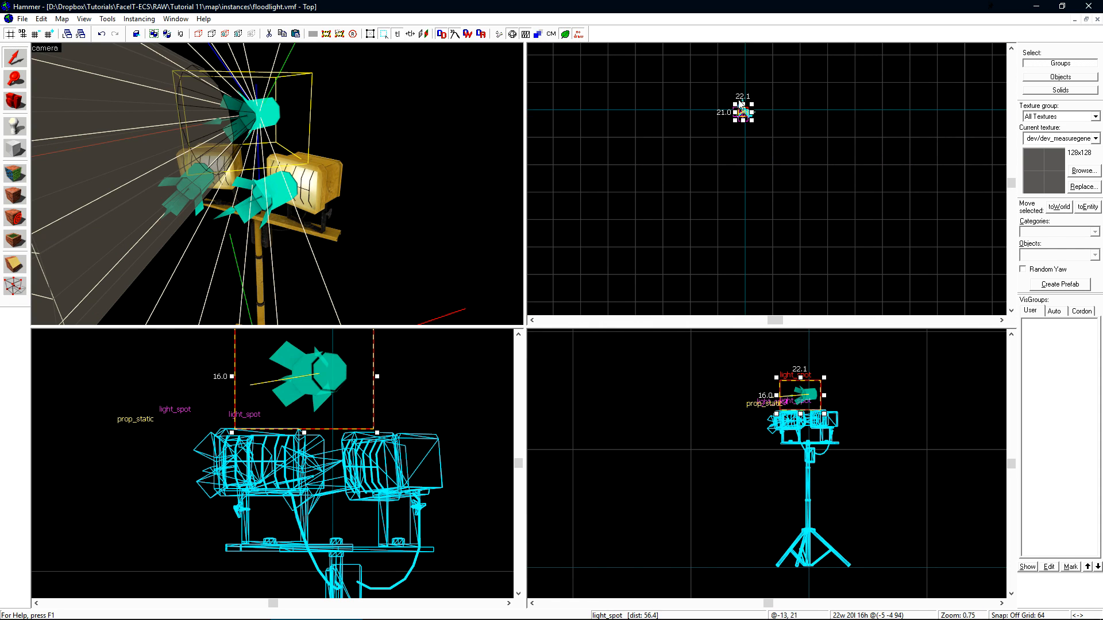
scroll("up", 3)
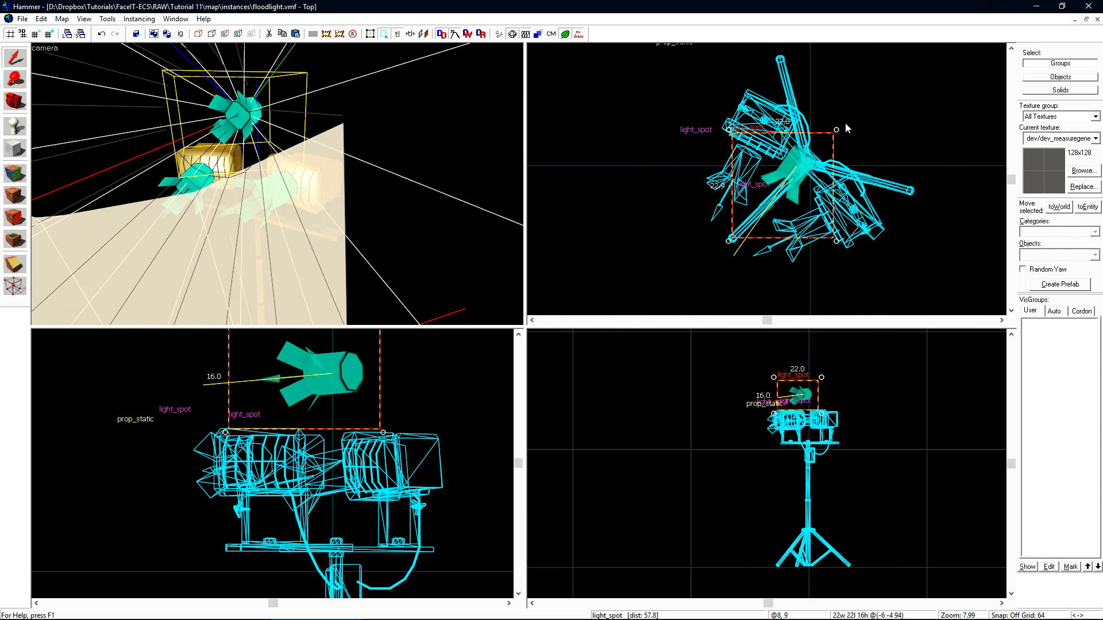